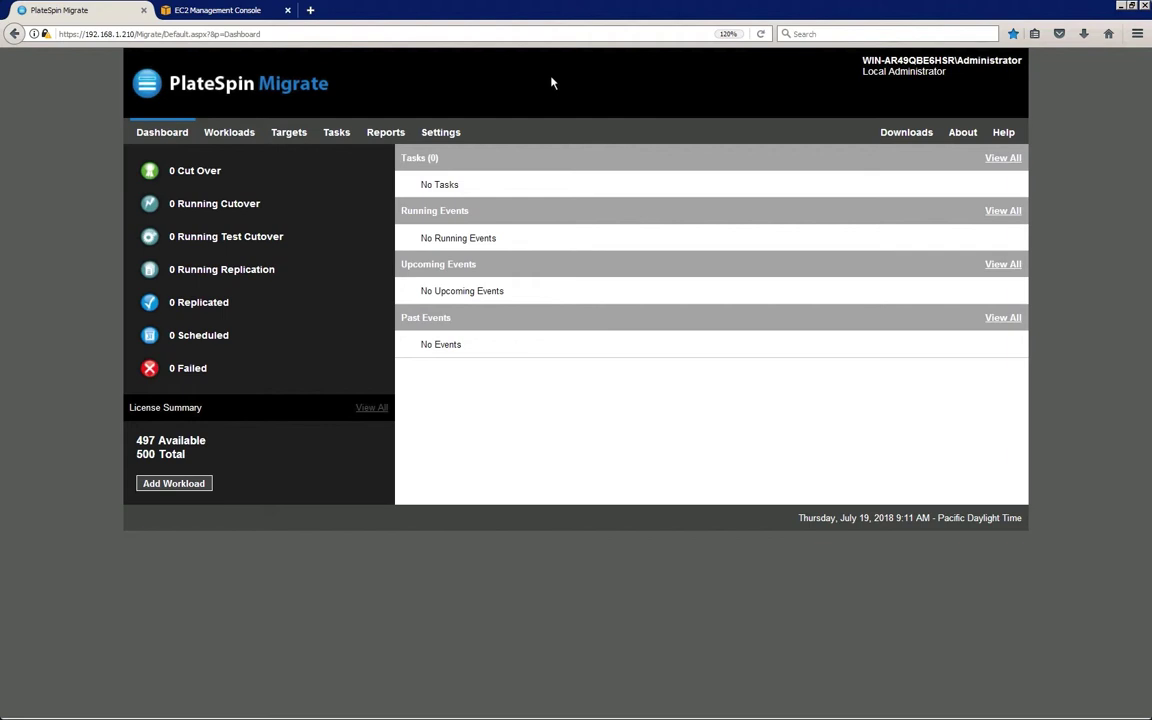
mouse_move(316, 125)
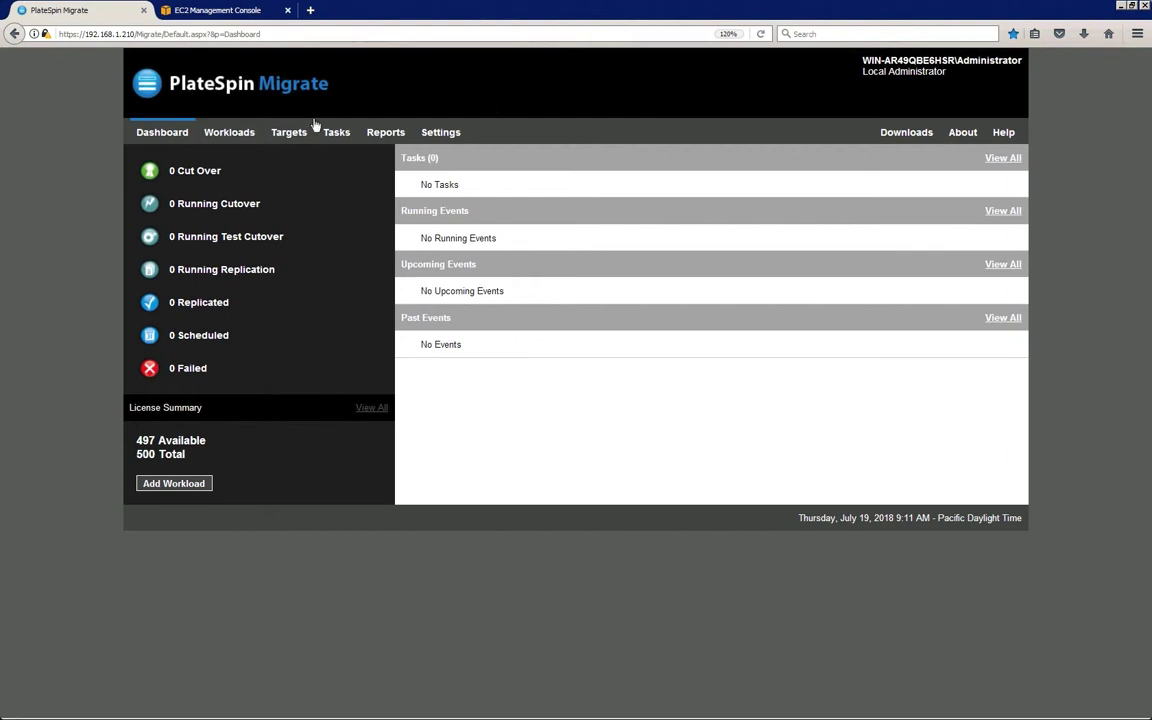
- Open an empty Add Target form from the Targets list
left_click(288, 131)
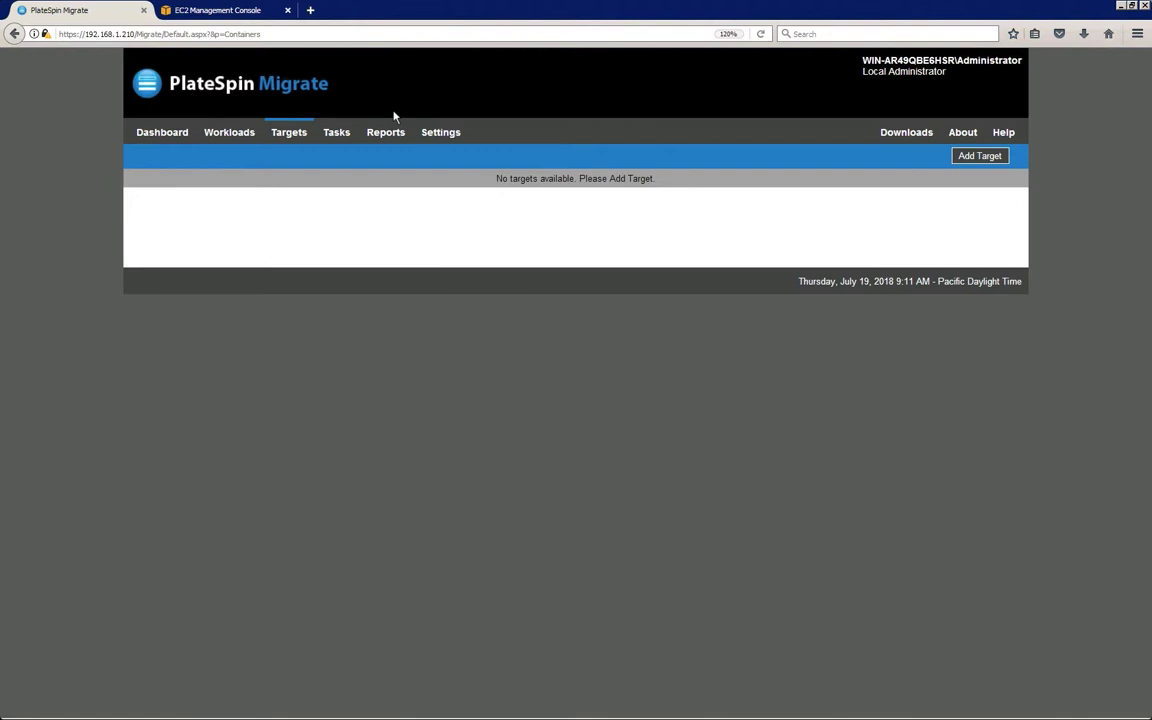
mouse_move(893, 96)
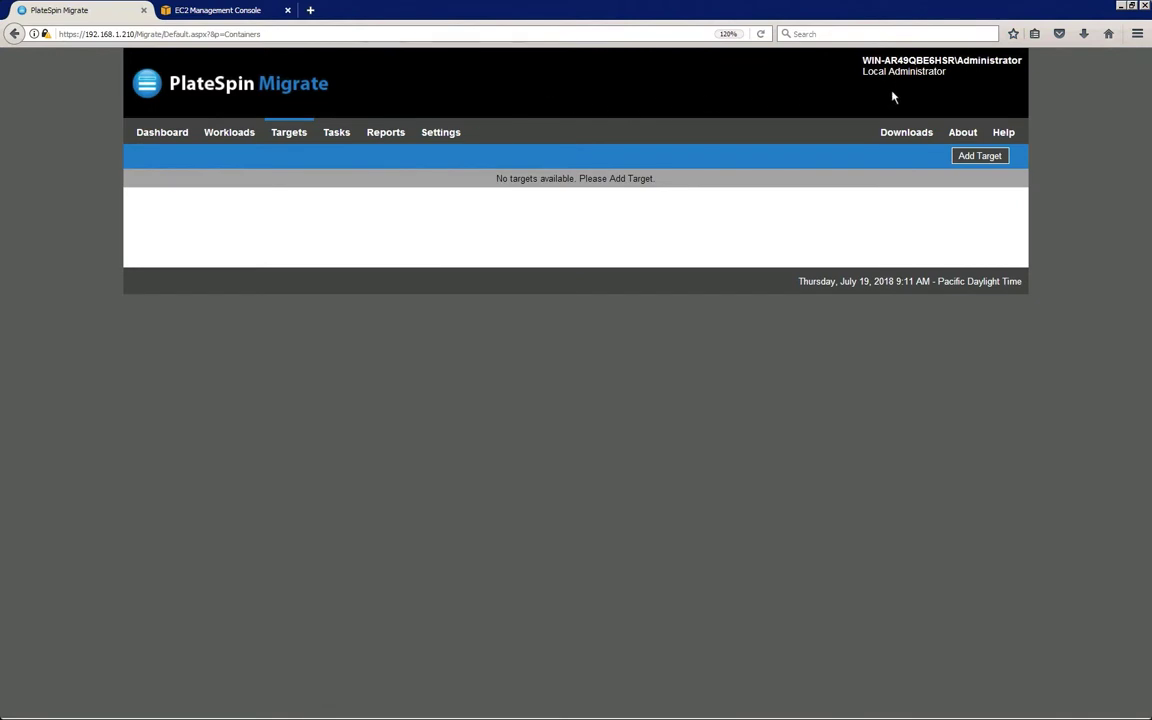
left_click(979, 155)
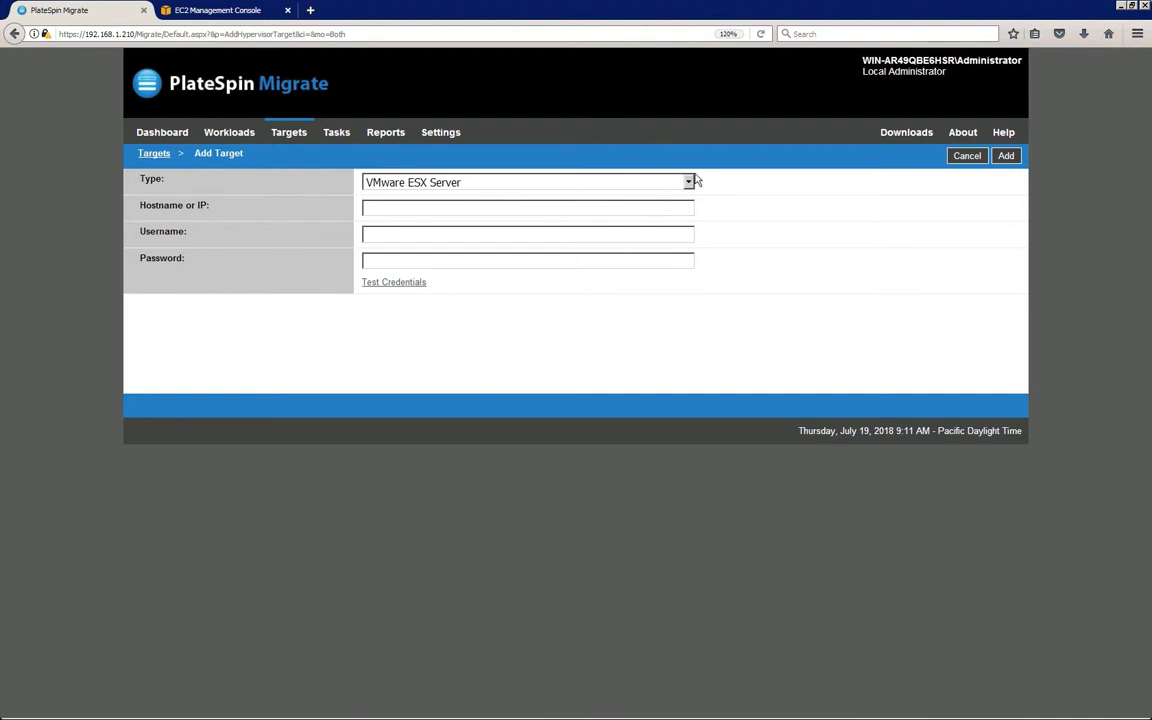
- Add an Amazon Cloud Region target for US West (Oregon) after its AWS keys pass the credential test
left_click(688, 182)
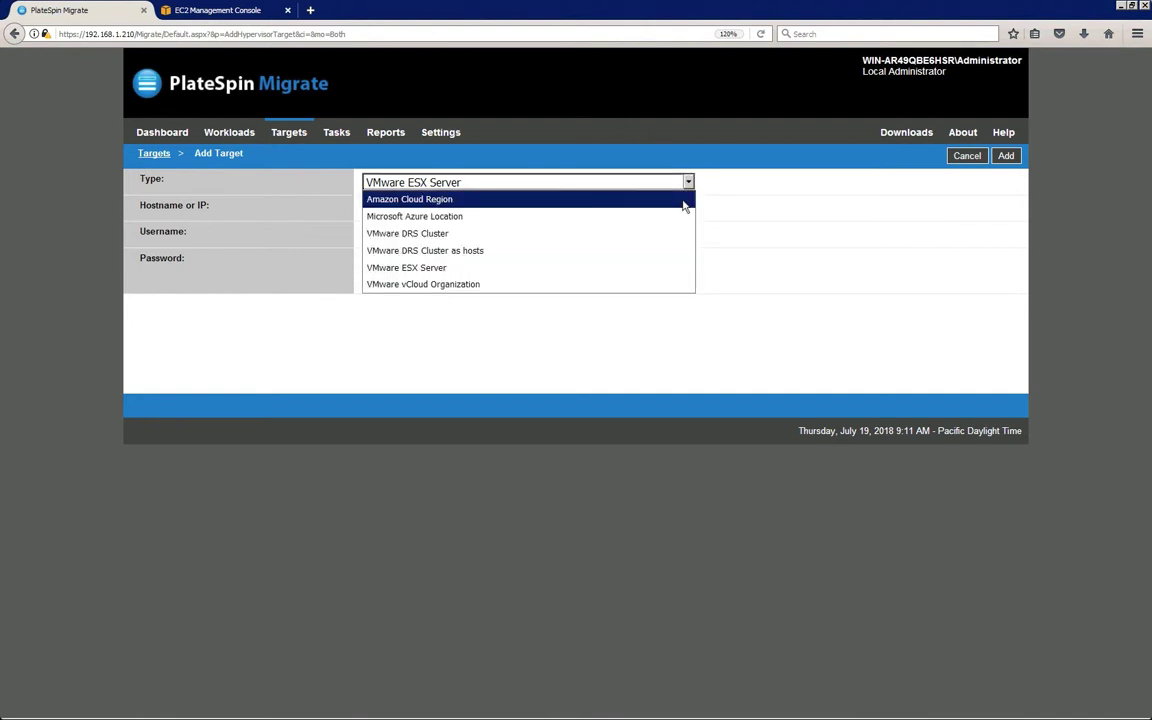
left_click(409, 198)
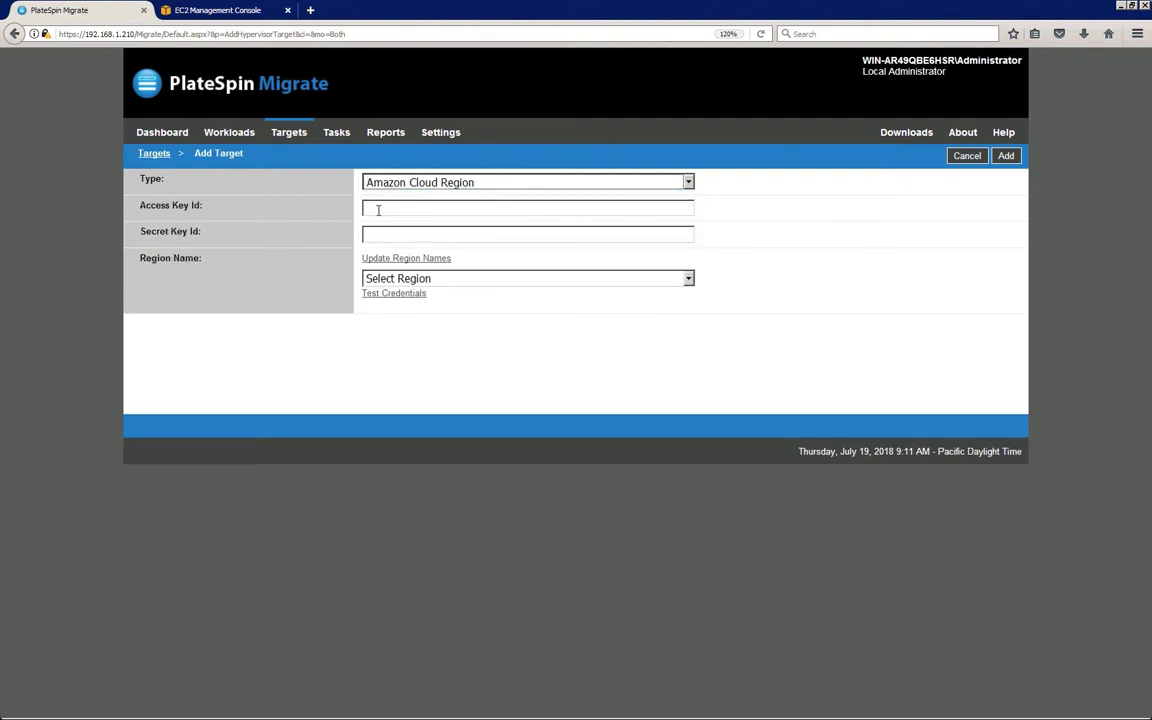
type("AKIAI")
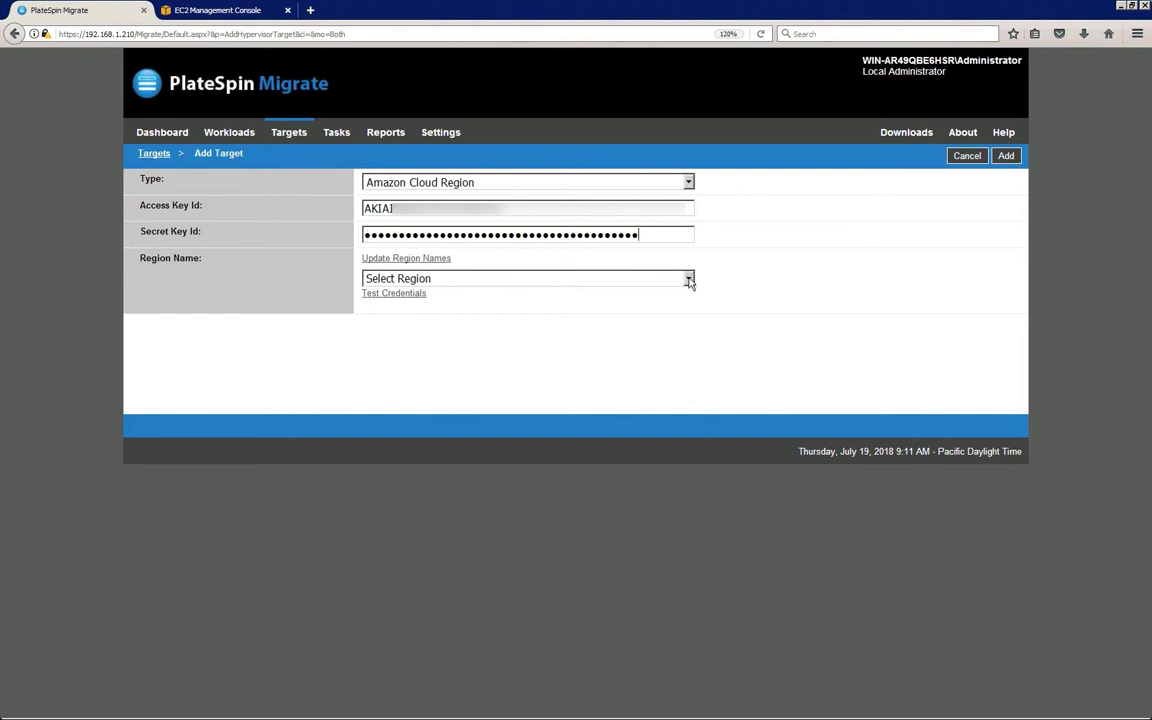
left_click(688, 278)
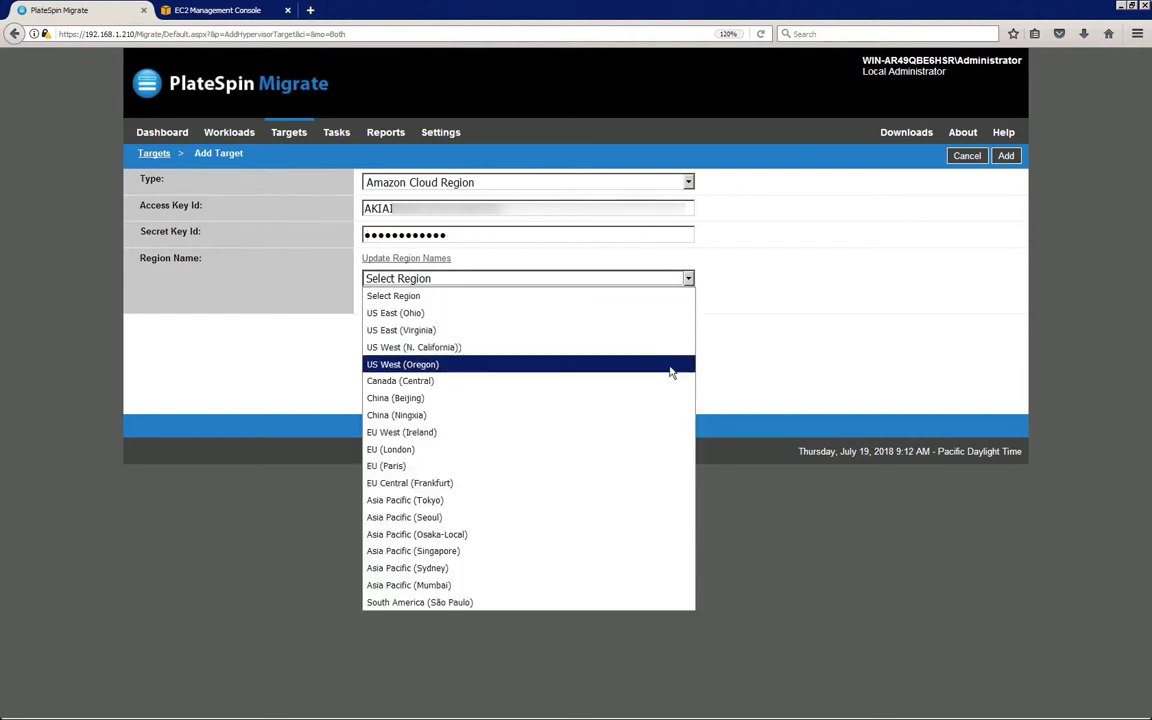
left_click(402, 364)
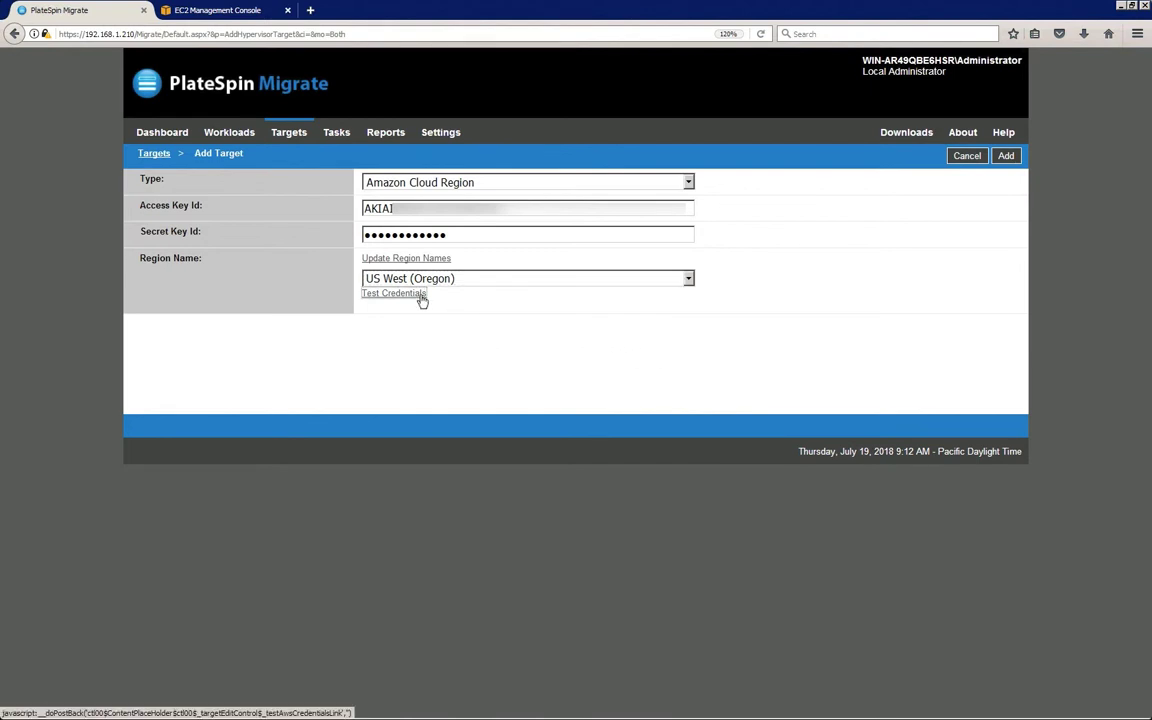
left_click(394, 293)
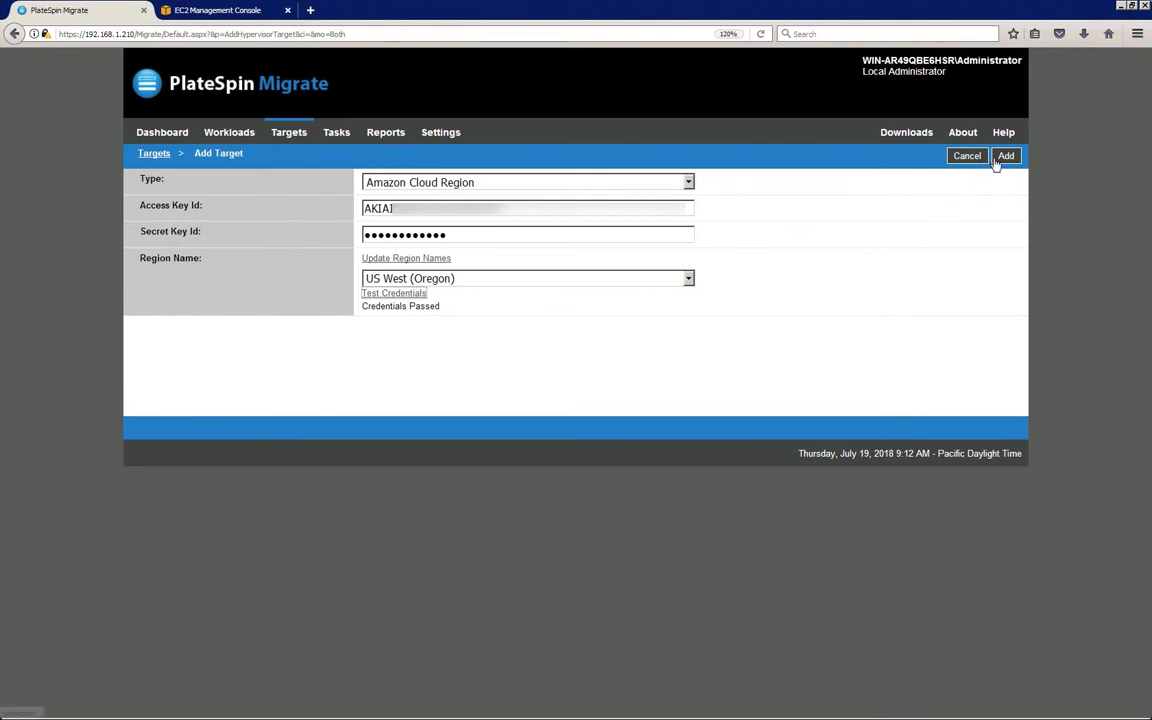
left_click(1006, 155)
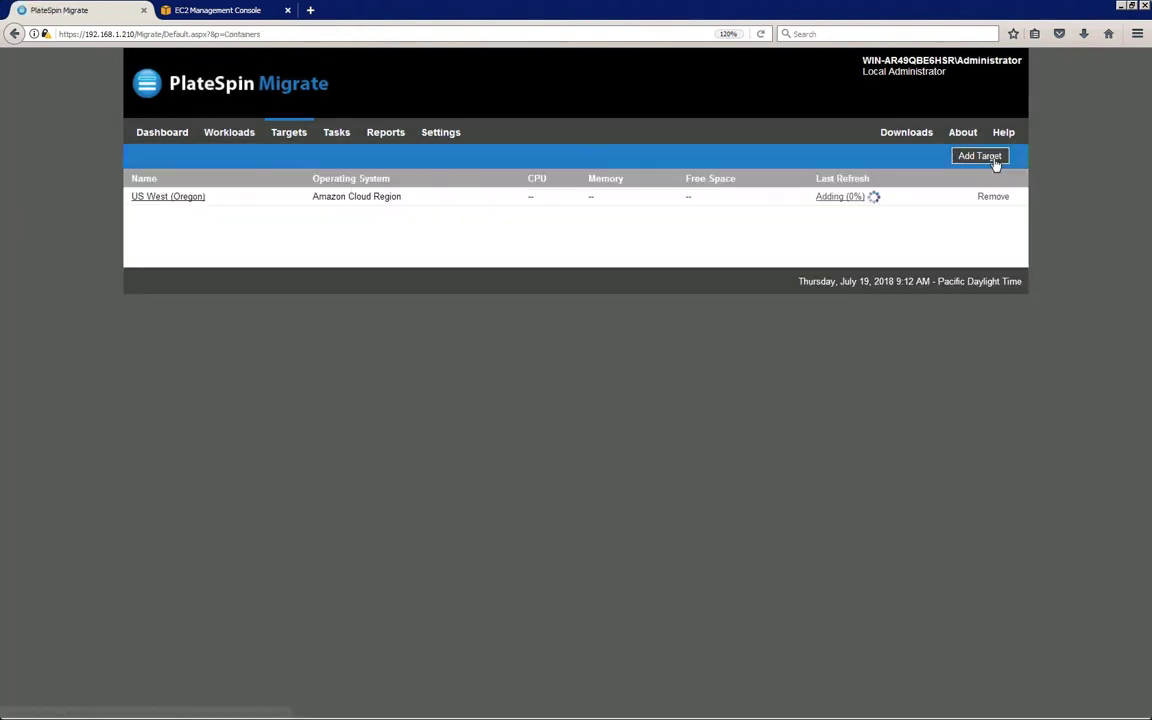
mouse_move(548, 94)
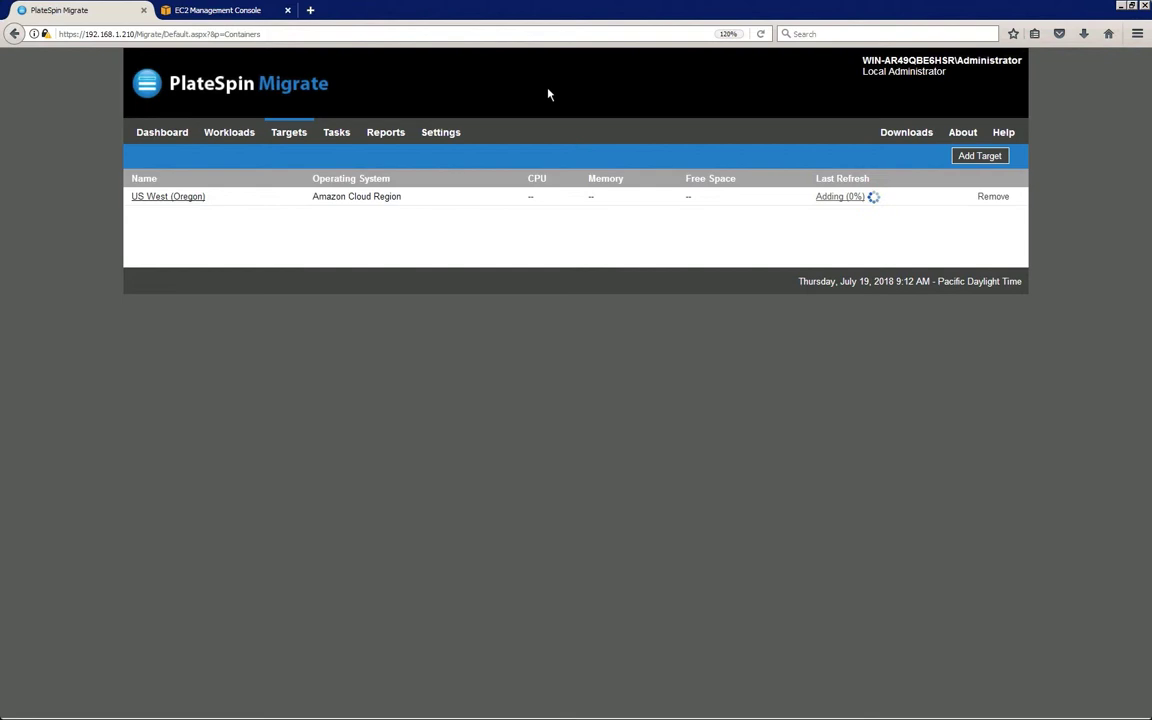
mouse_move(285, 118)
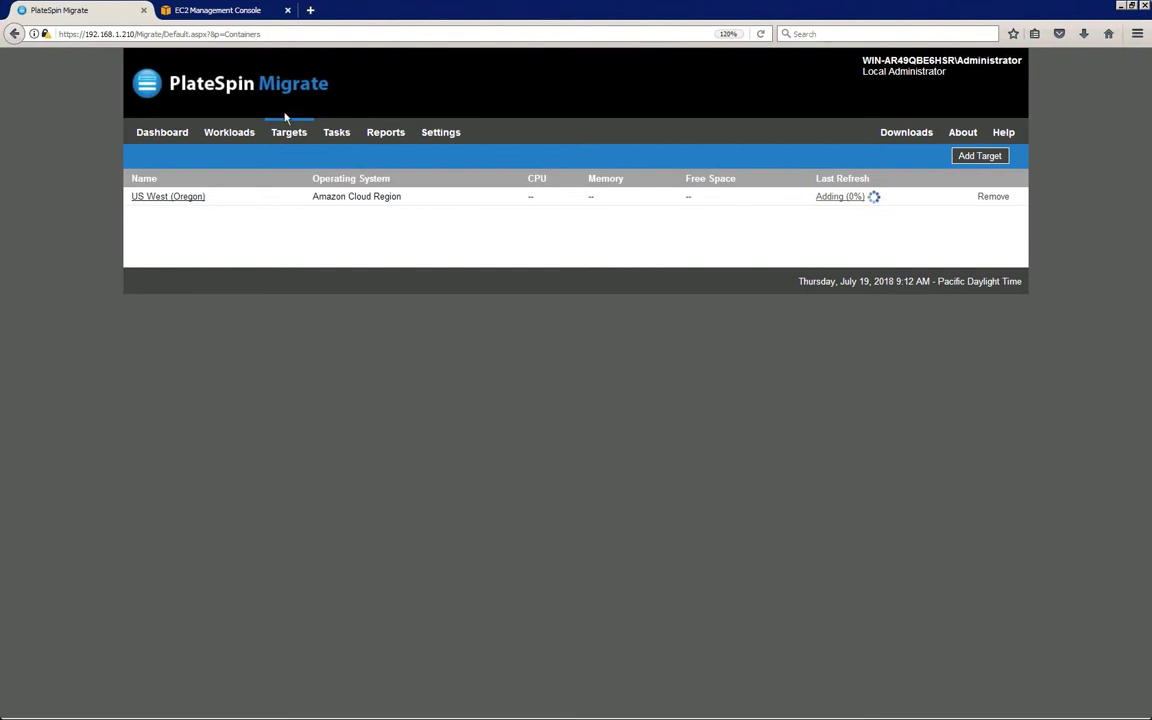
- Add Windows workload 151.155.170.183 with verified a\administrator credentials
left_click(229, 132)
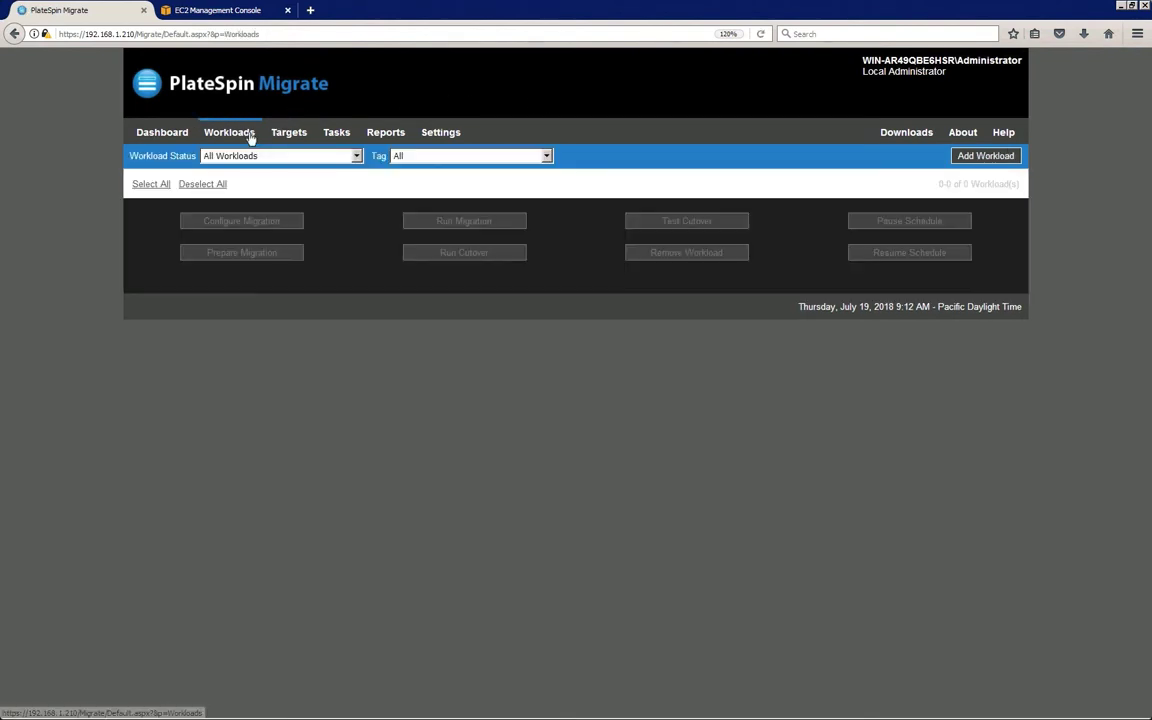
mouse_move(603, 105)
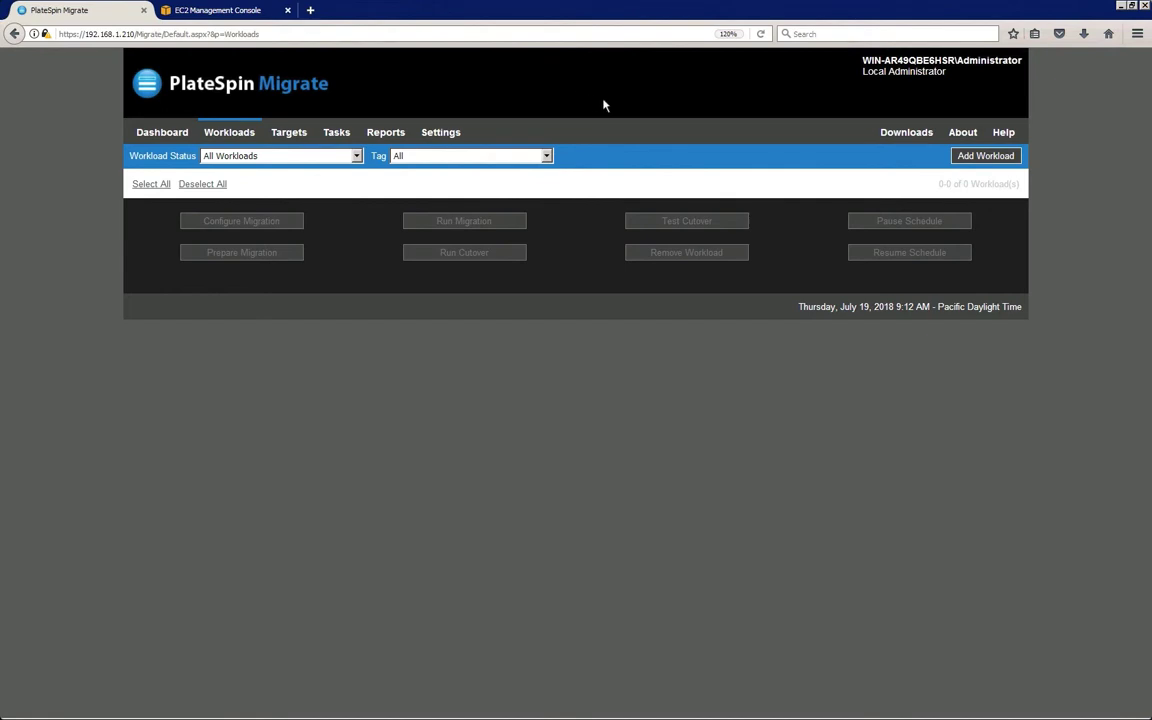
left_click(985, 155)
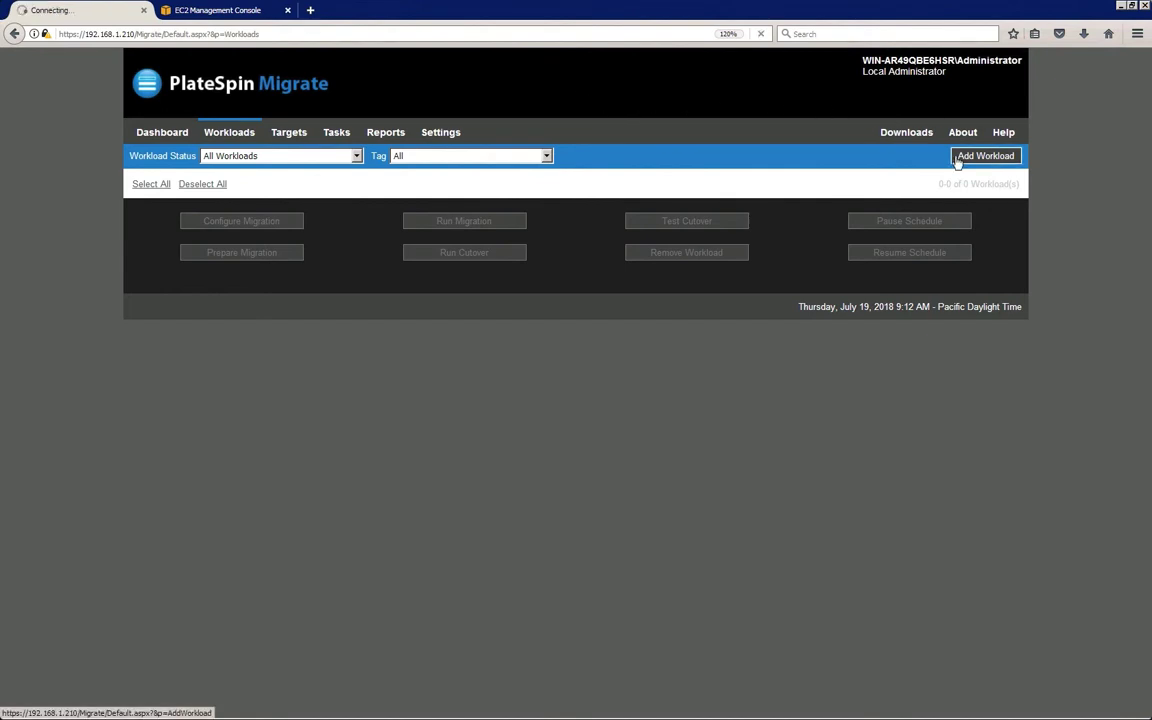
left_click(985, 155)
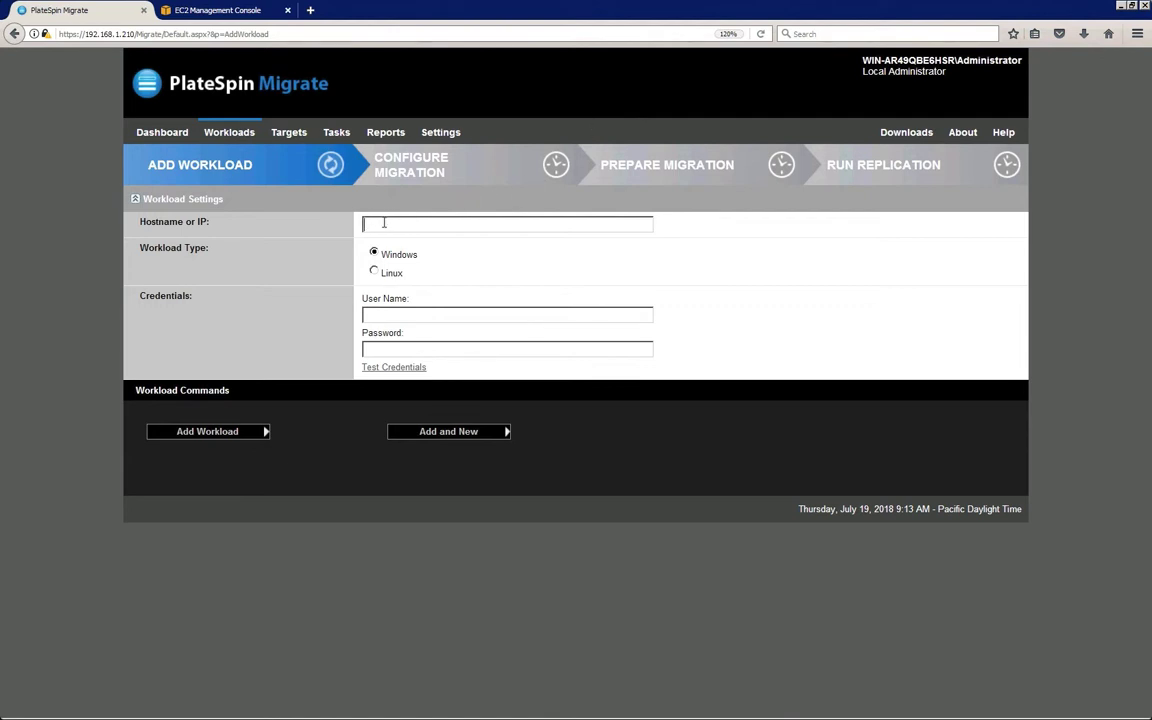
type("151.155.168.199")
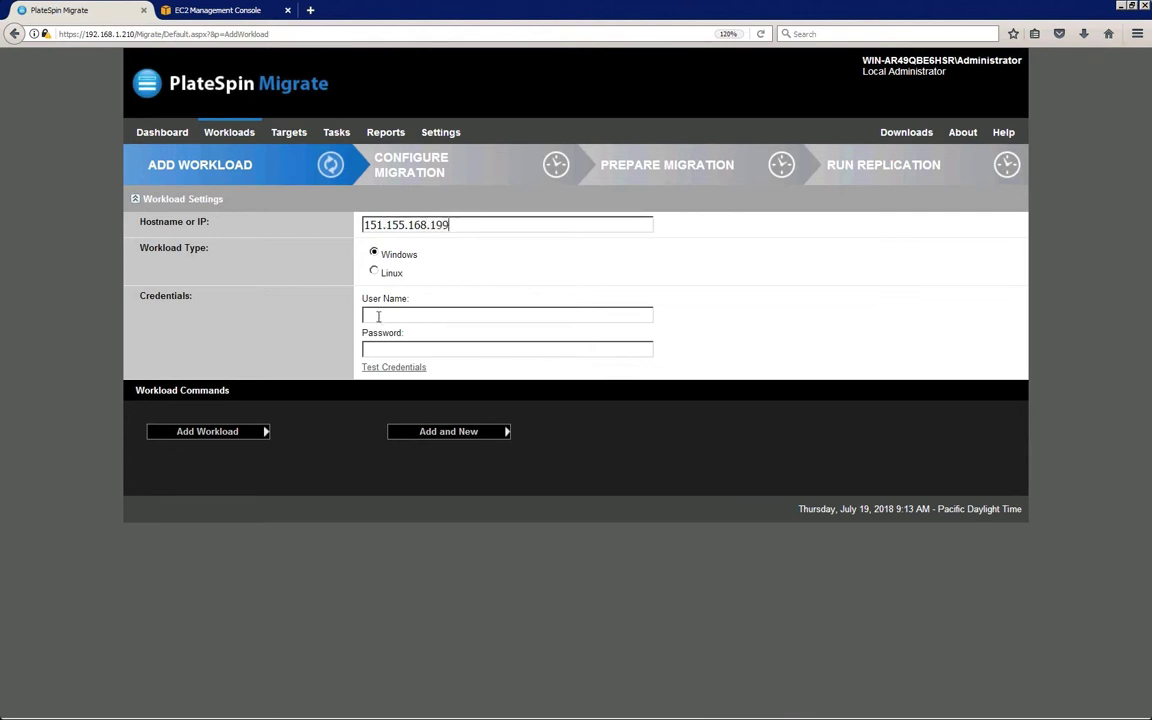
type("a\\administrator")
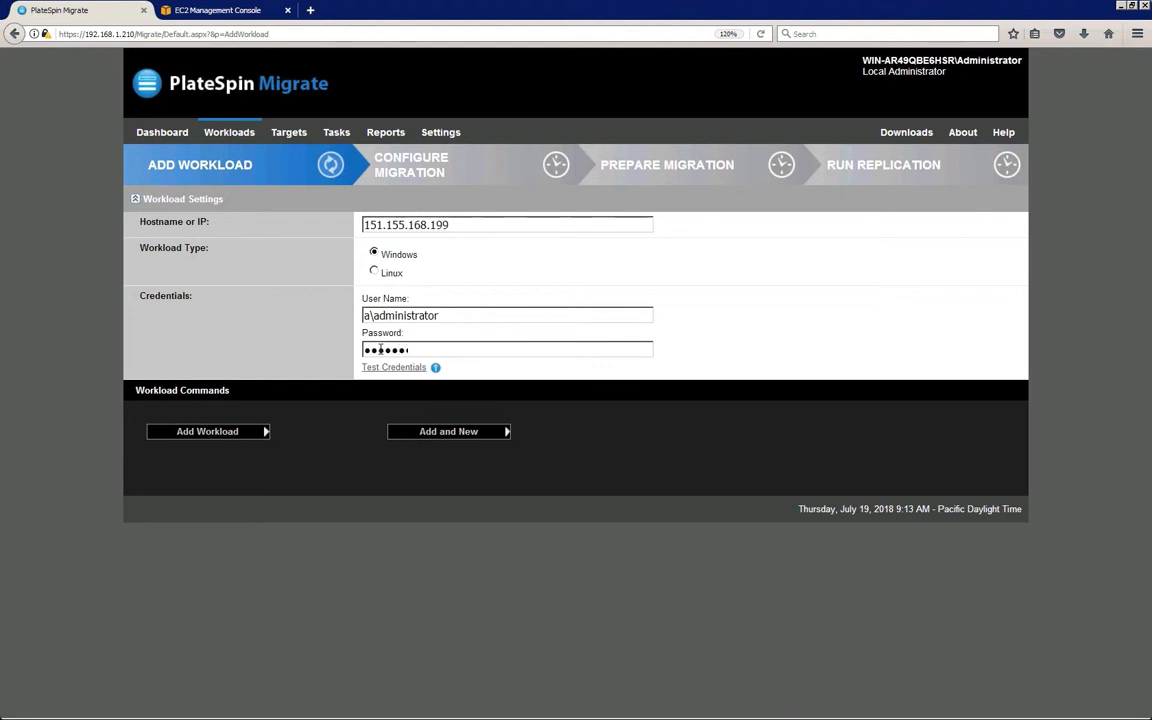
left_click(393, 367)
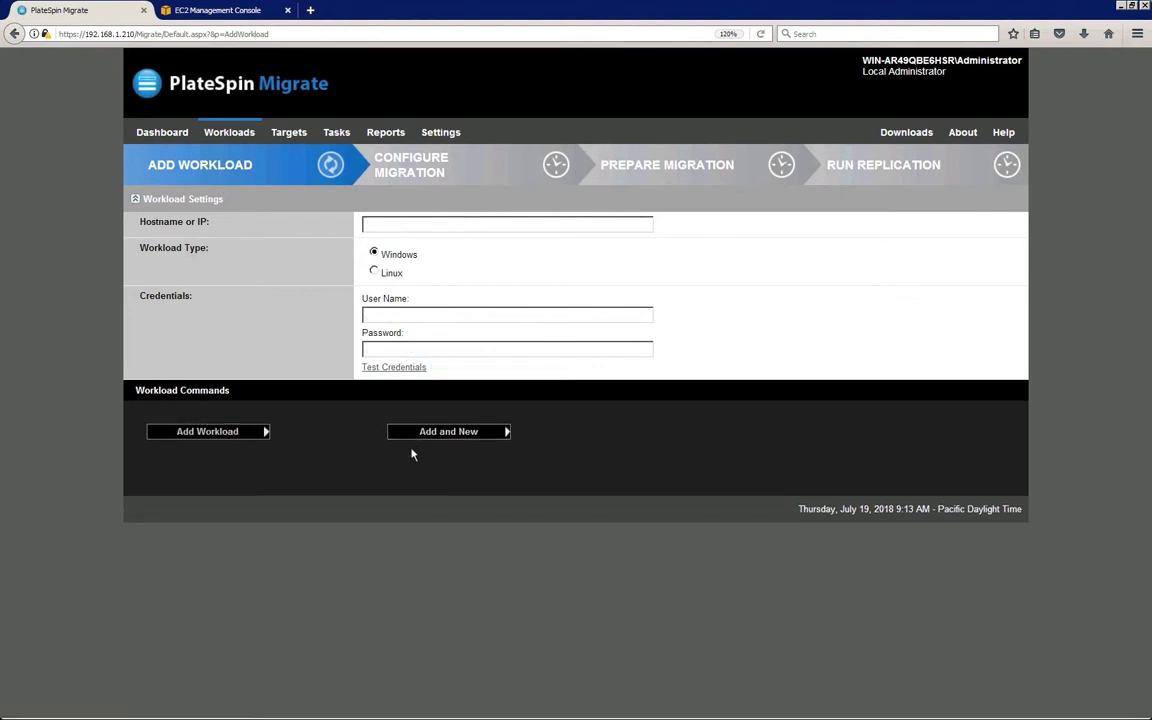
type("1.1.")
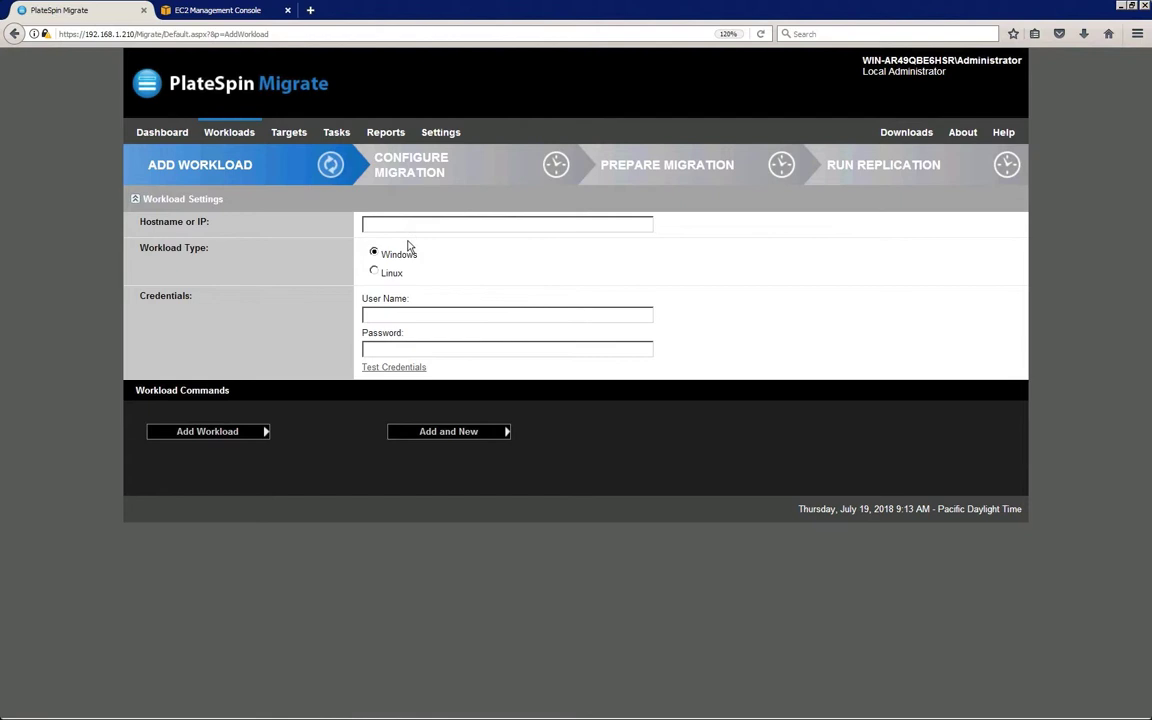
type("151.155.170.183")
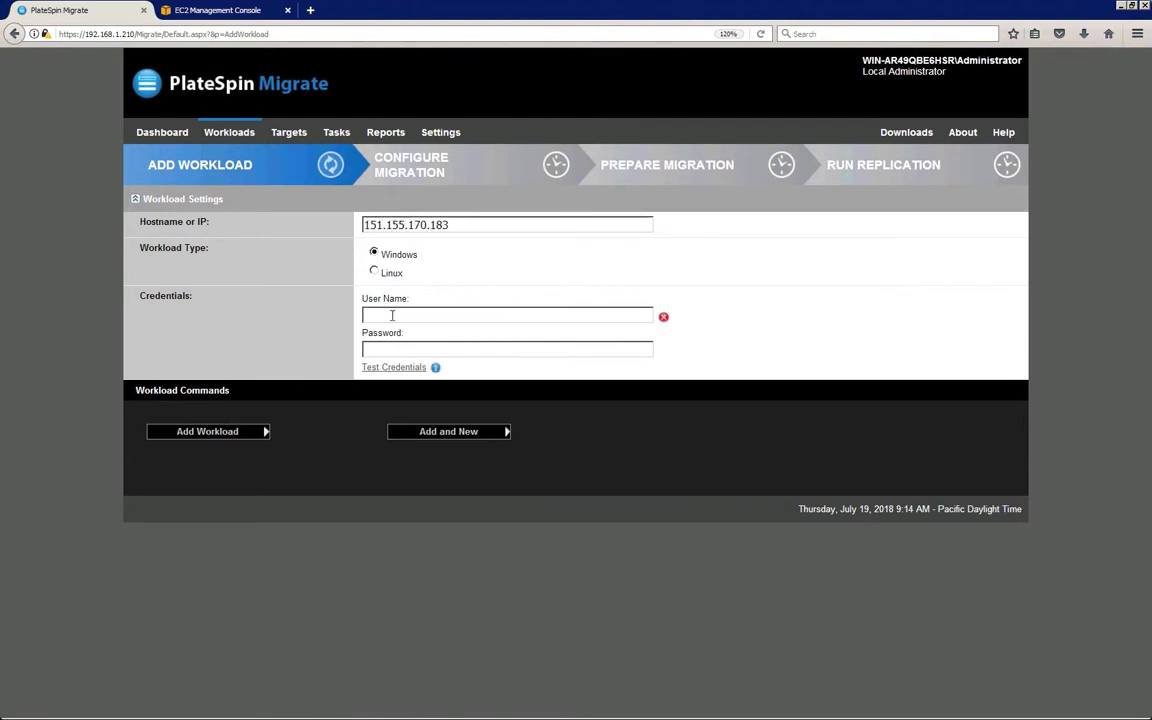
left_click(393, 367)
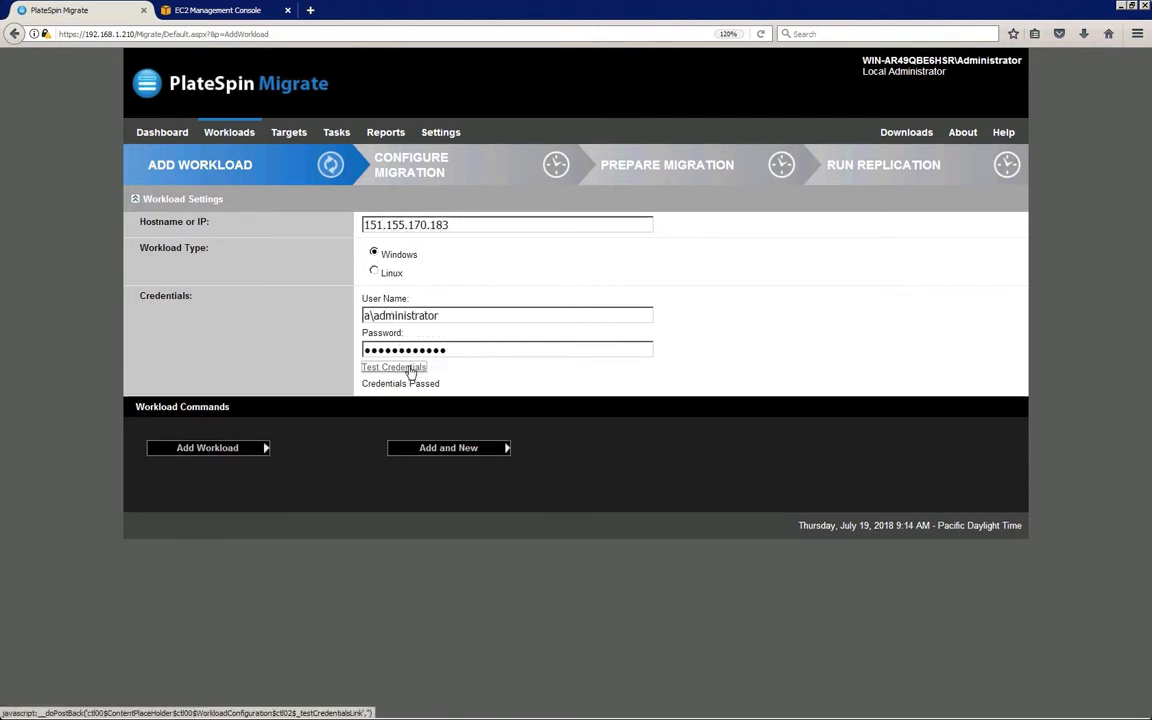
mouse_move(247, 453)
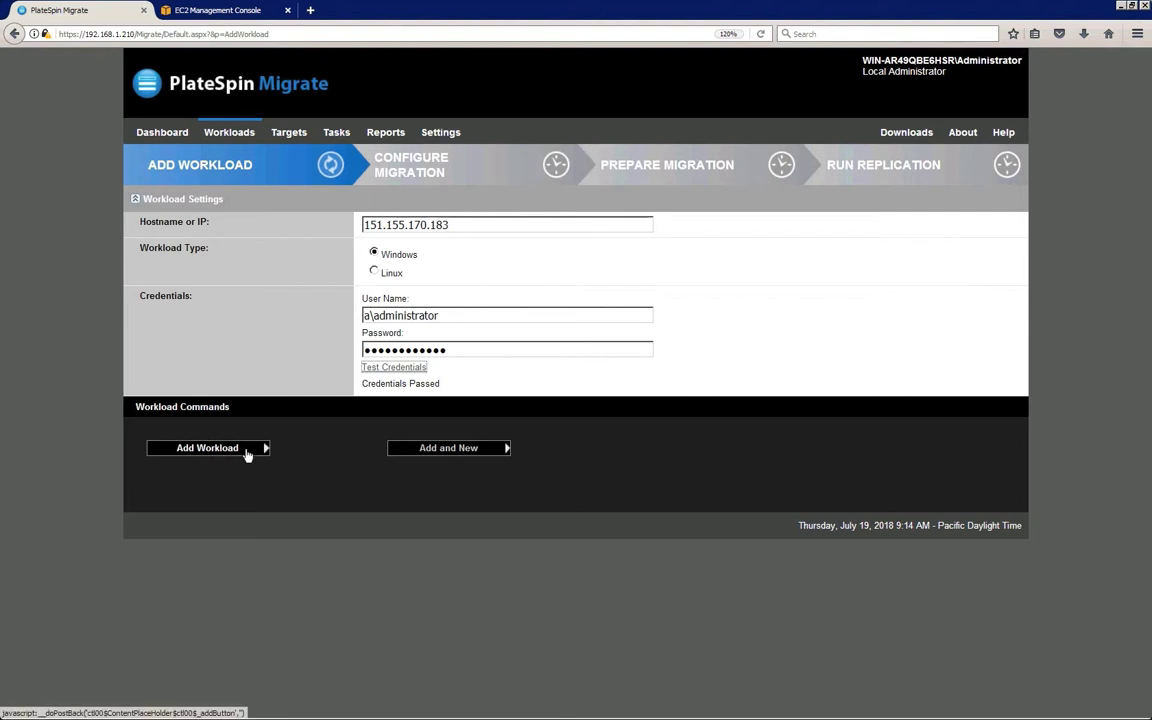
left_click(207, 447)
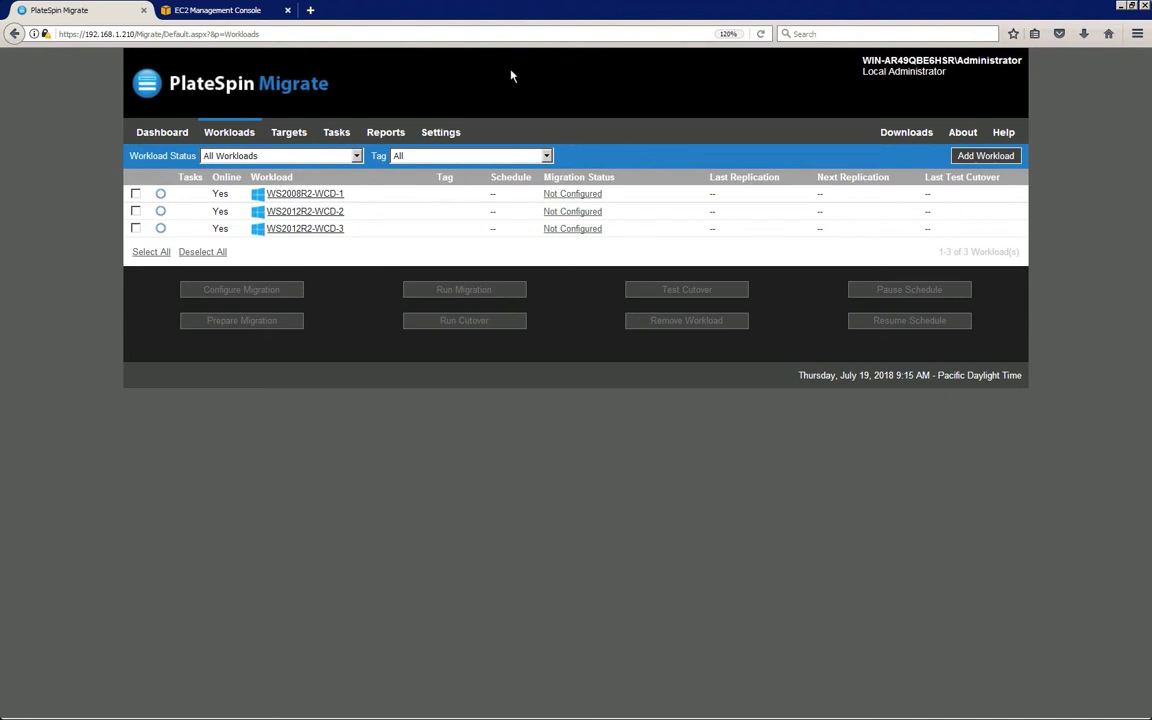
mouse_move(330, 172)
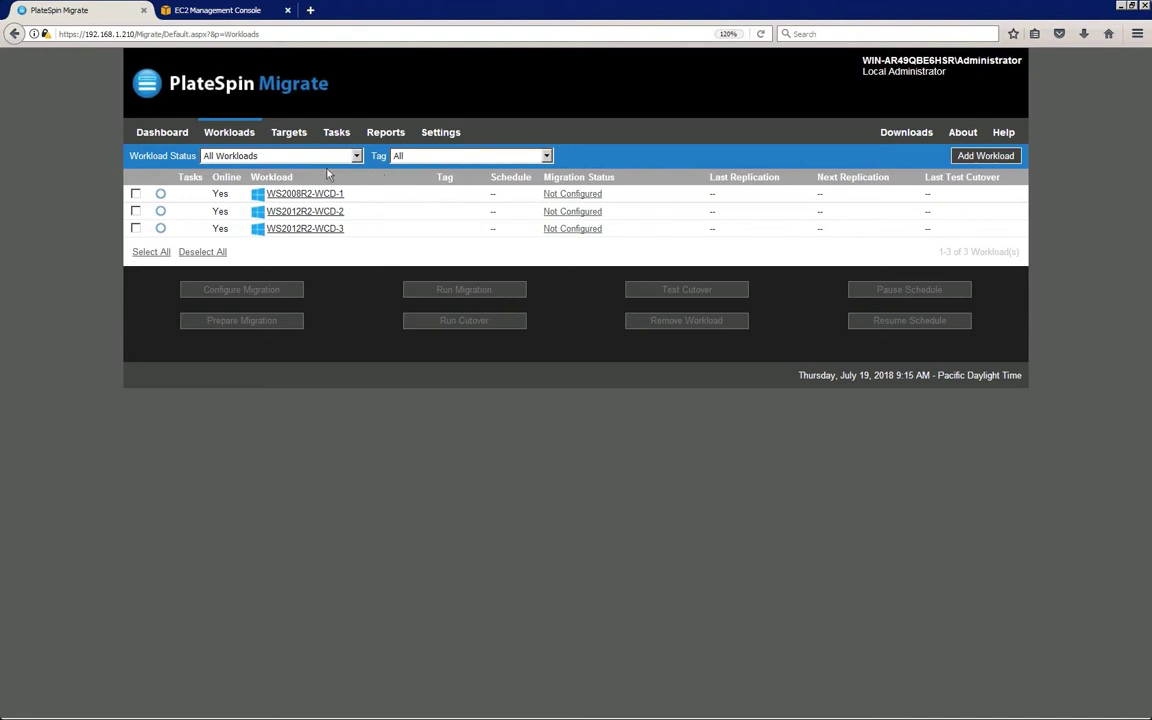
- Select WS2008R2-WCD-1 and assign it the US West (Oregon) target with Full Replication
left_click(136, 193)
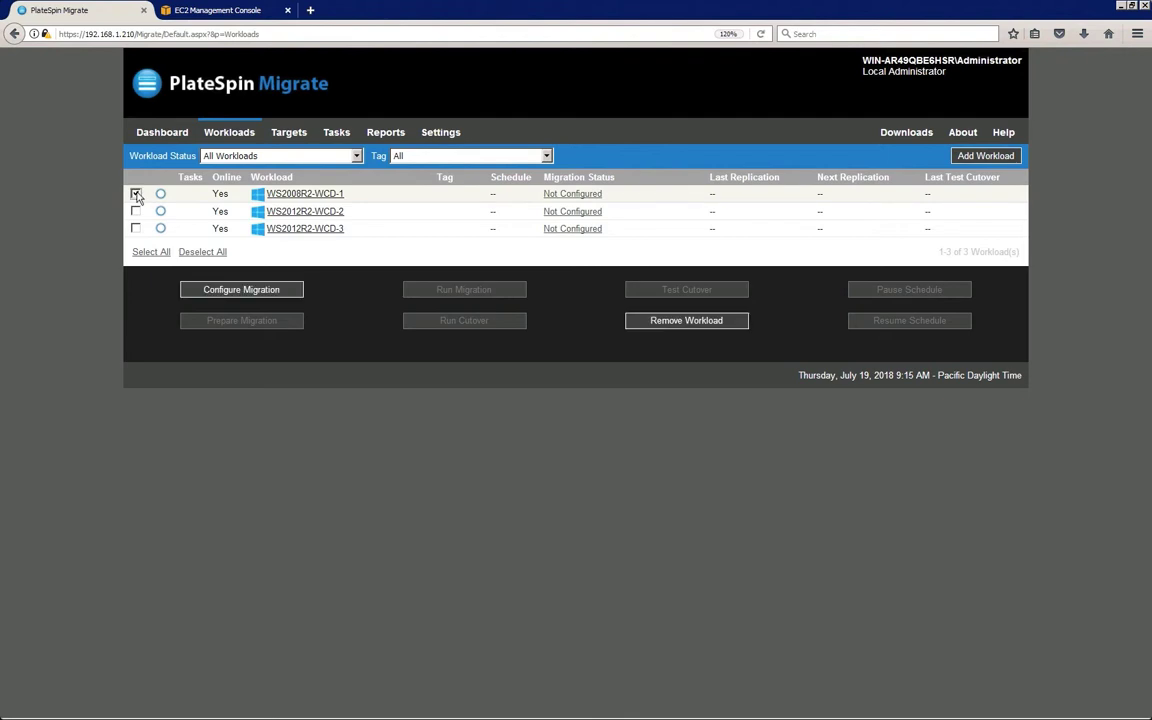
left_click(135, 193)
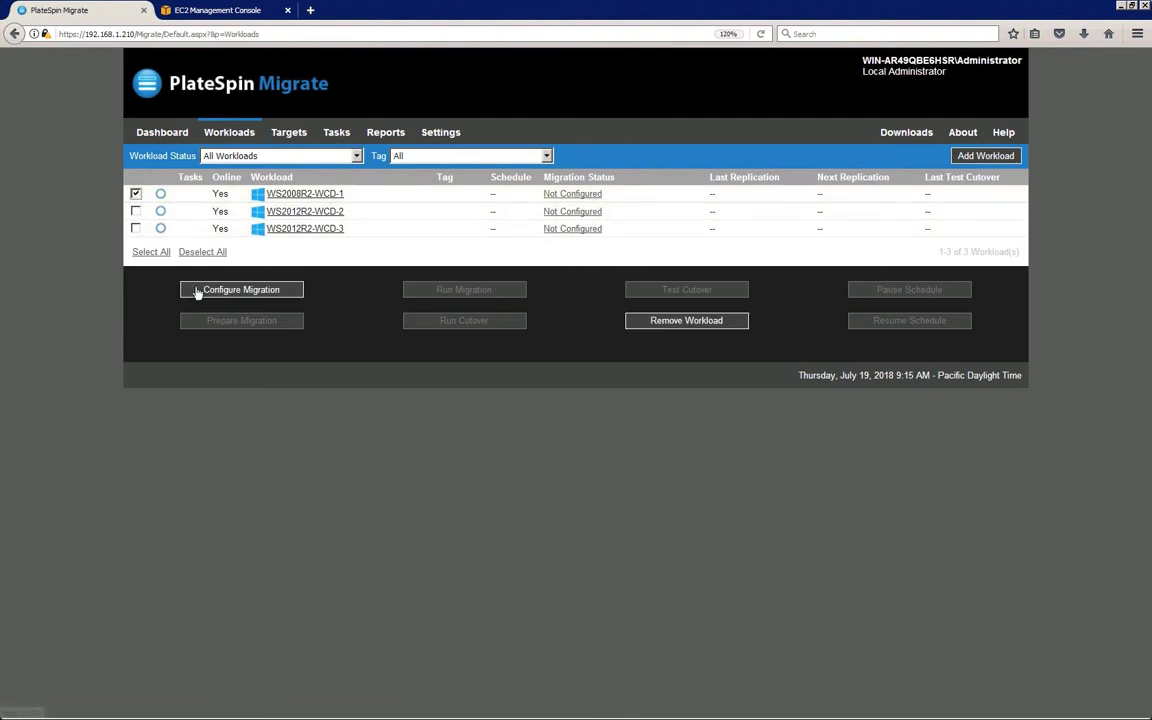
left_click(241, 289)
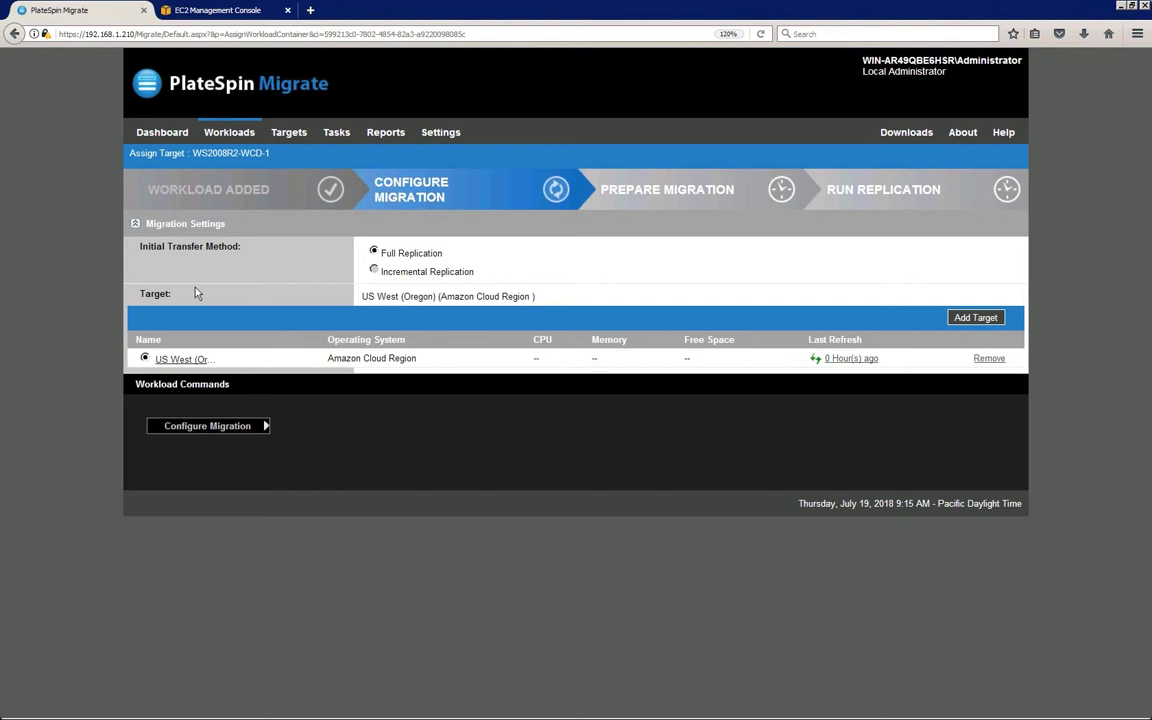
mouse_move(278, 384)
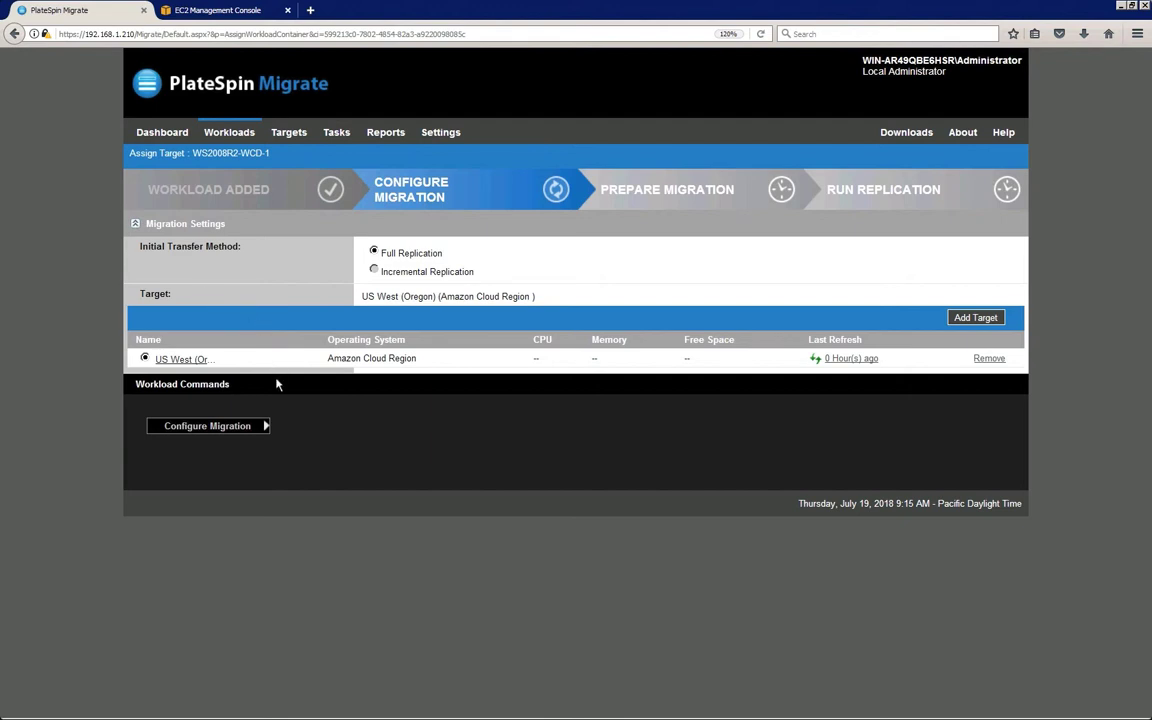
- In WS2008R2-WCD-1's migration settings, keep Auto license type and General Purpose SSD disk
left_click(207, 425)
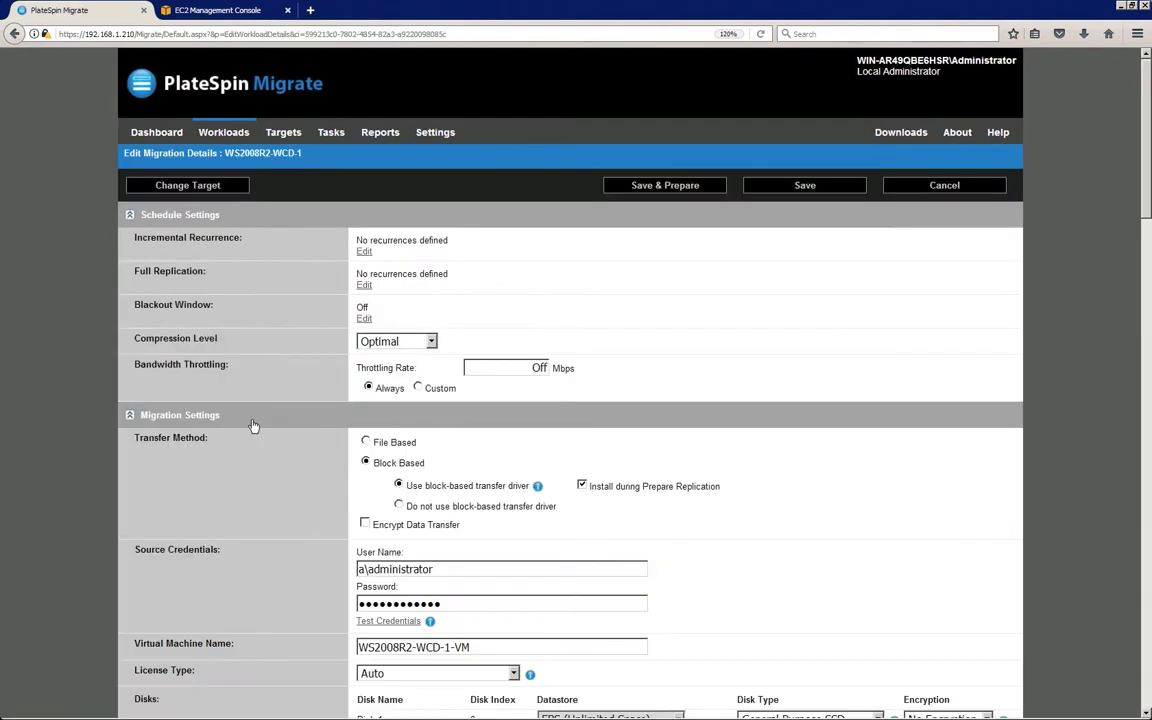
mouse_move(520, 94)
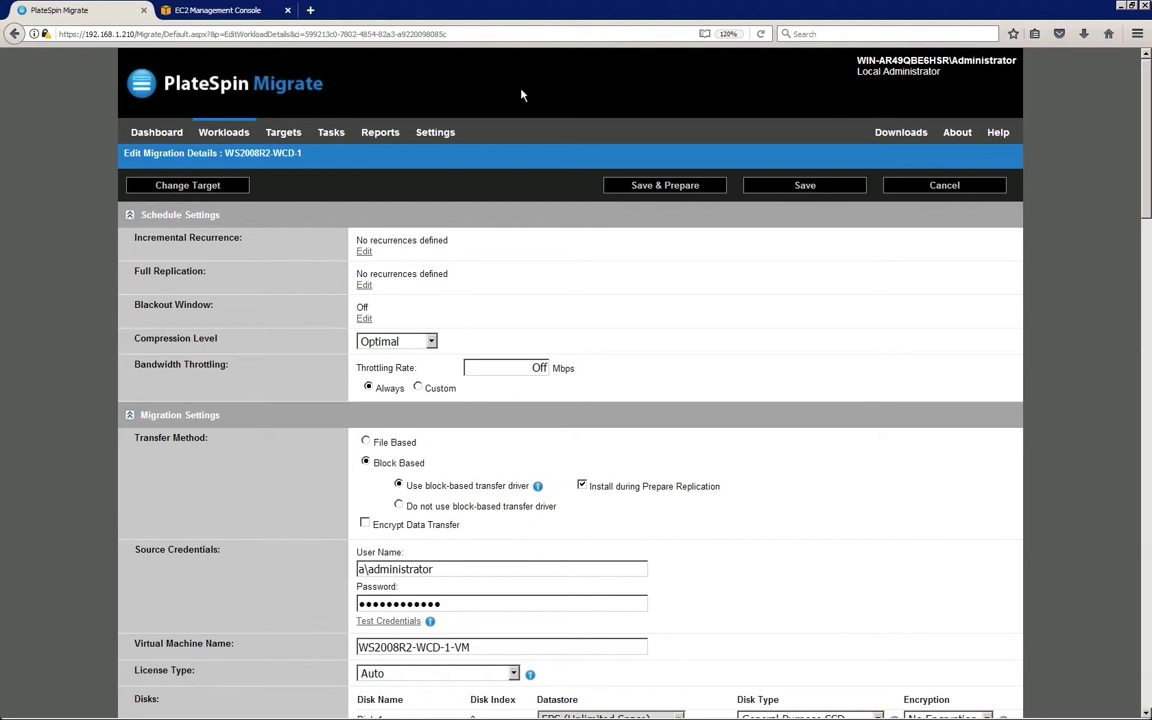
scroll("down", 3)
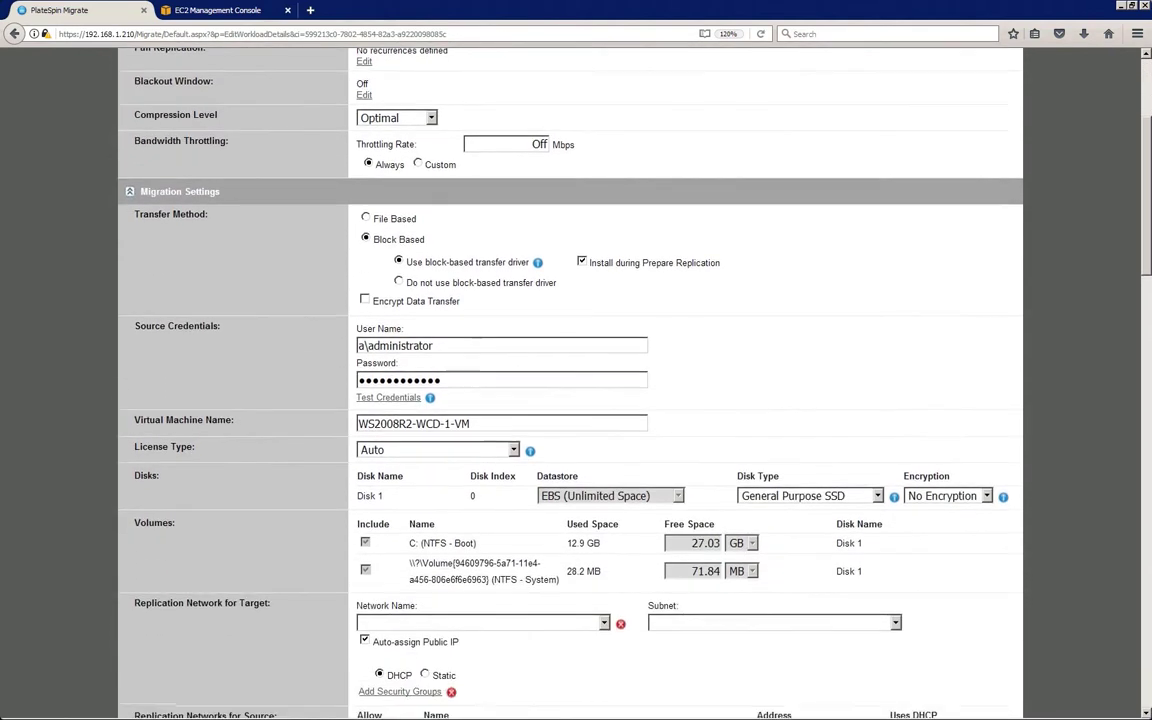
scroll("down", 3)
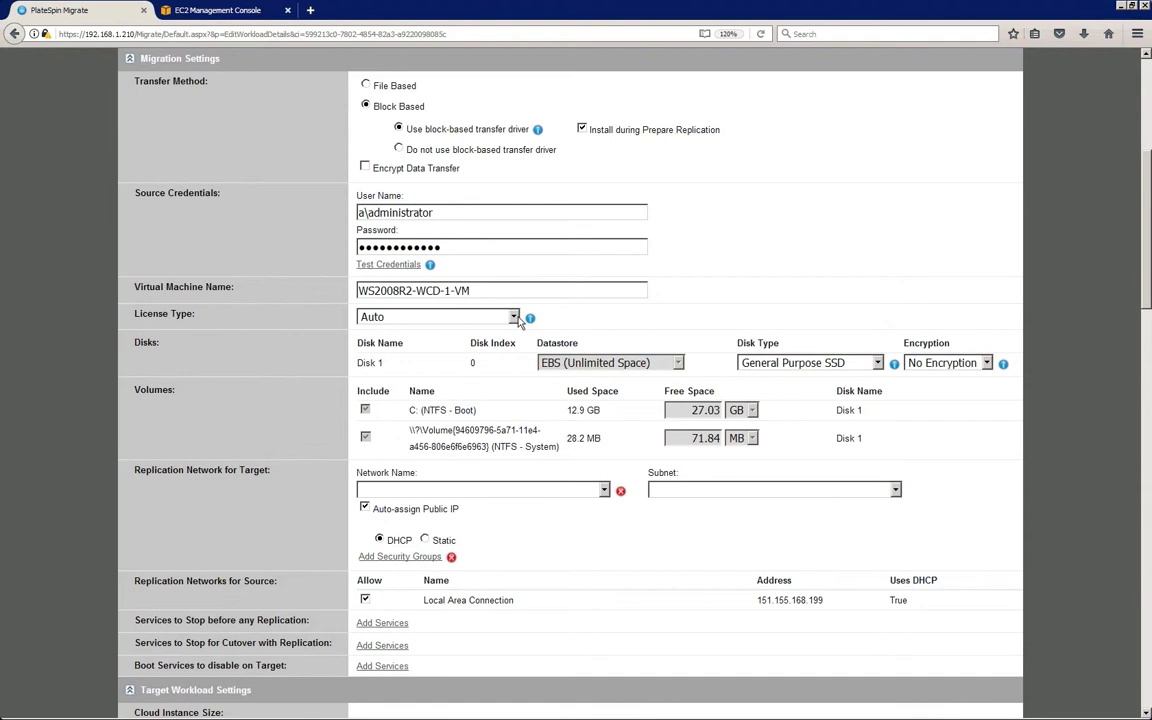
left_click(513, 317)
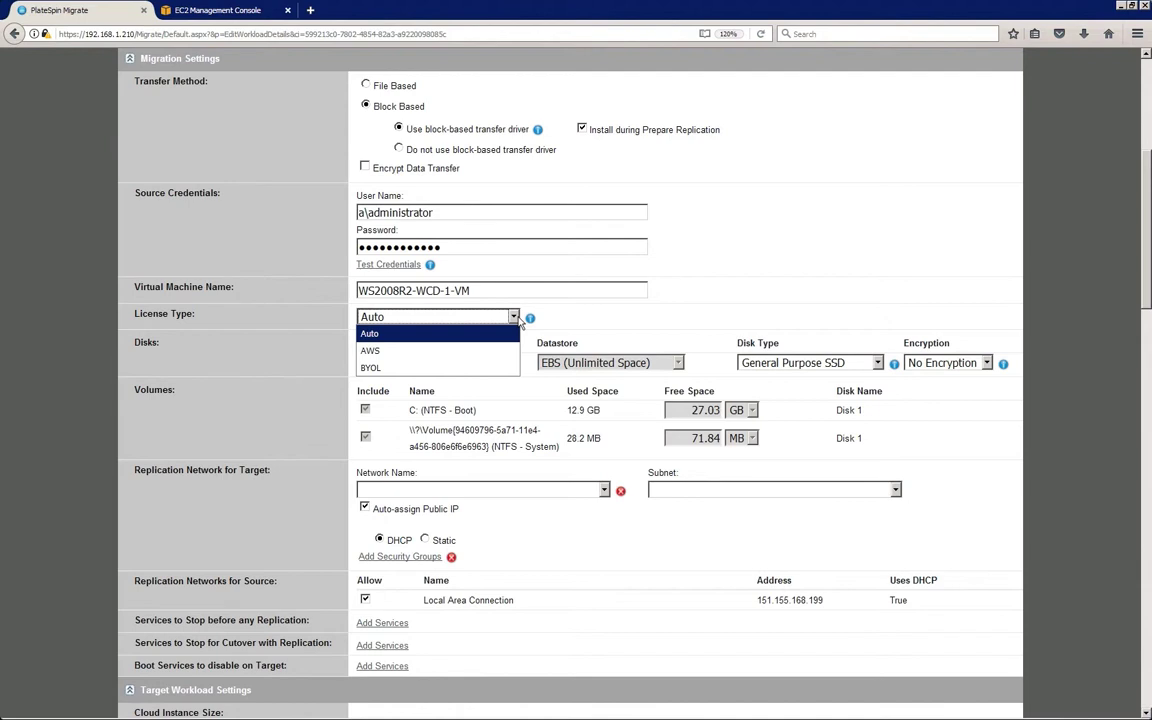
left_click(372, 317)
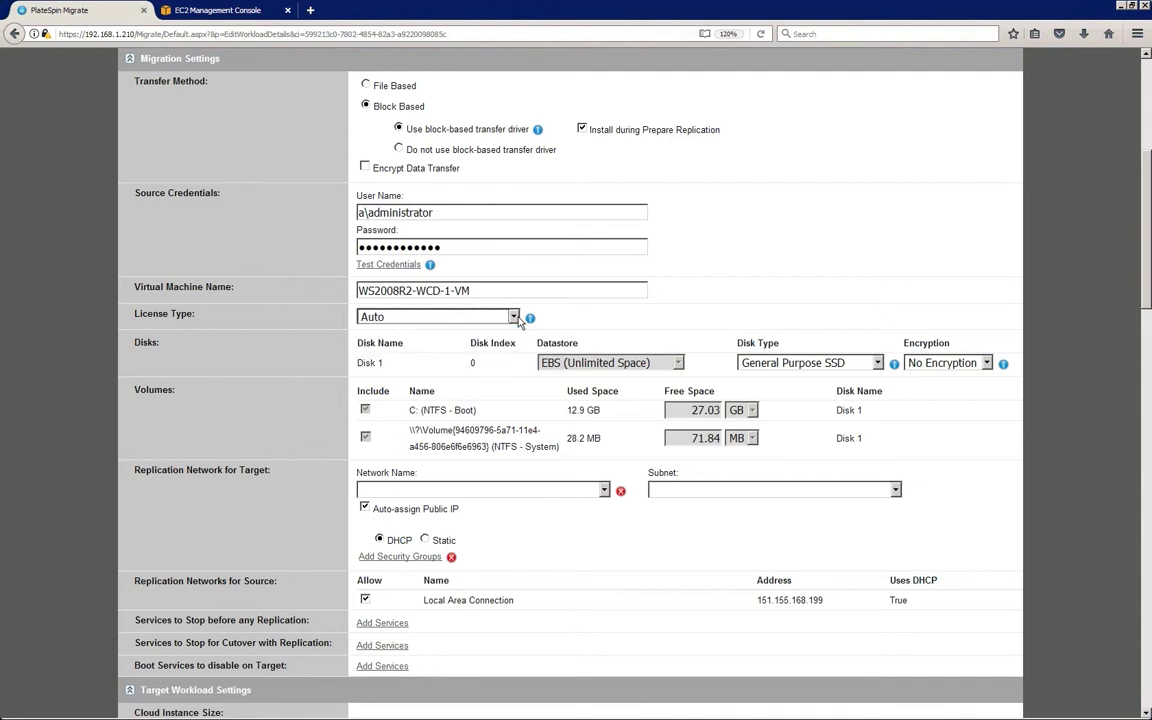
left_click(877, 362)
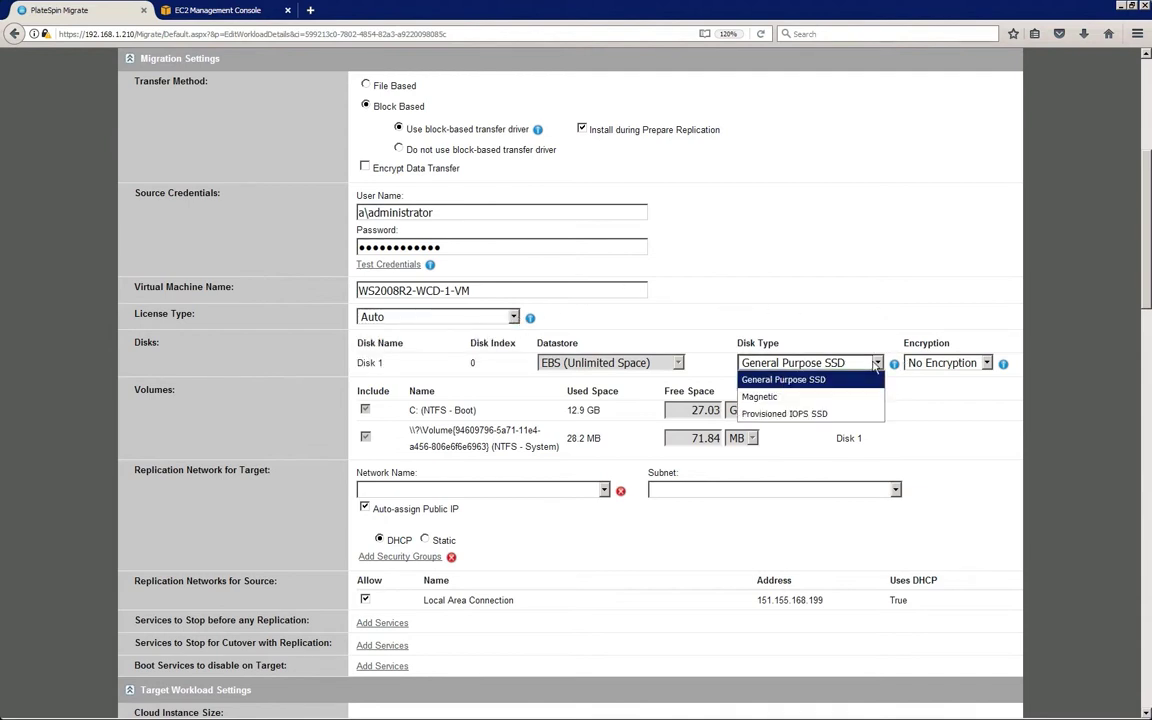
left_click(783, 379)
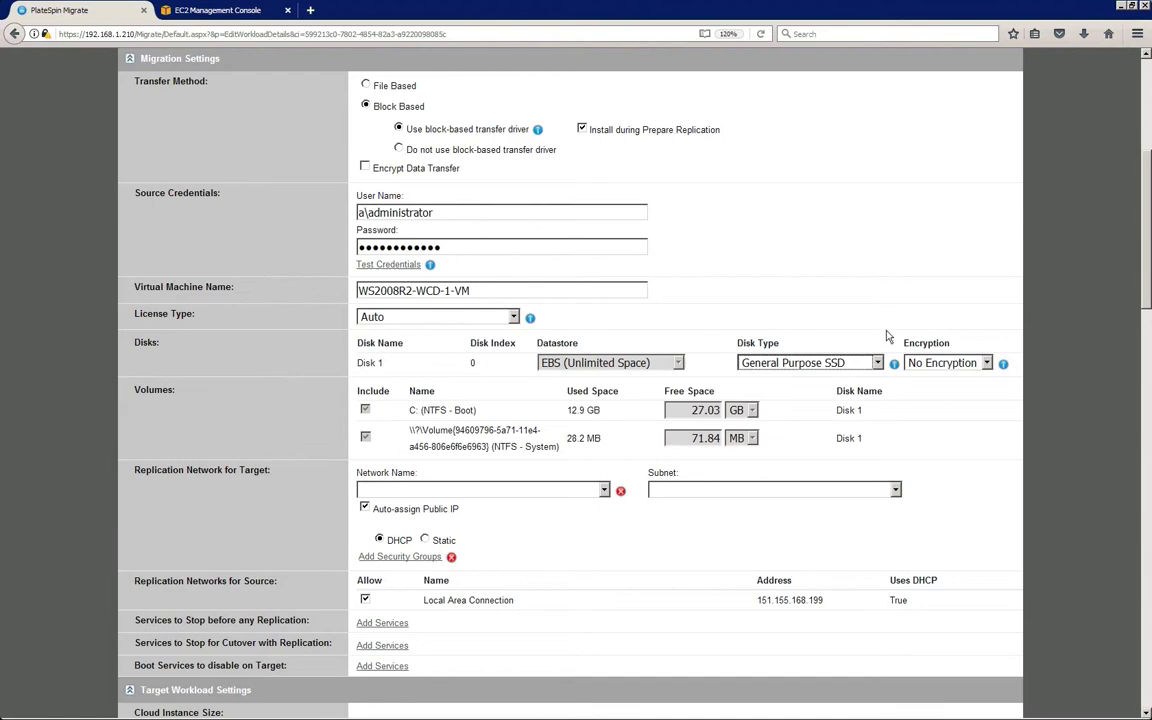
left_click(985, 362)
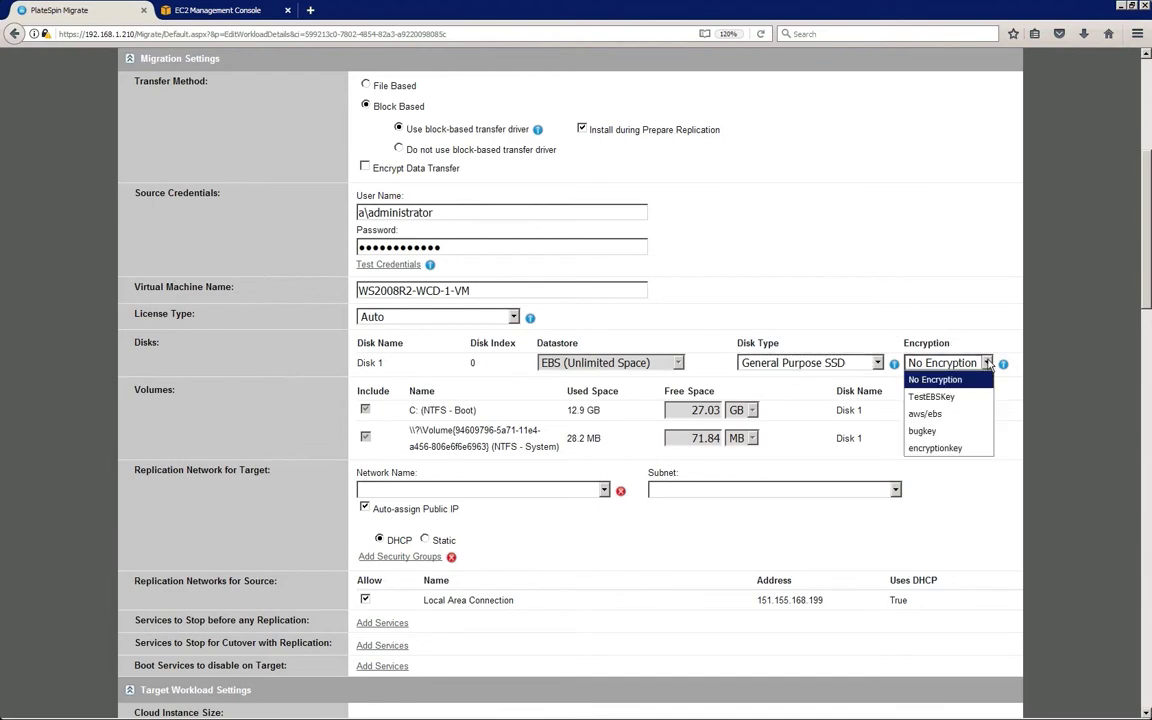
- Keep the disk unencrypted and use PlateSpin VPC as the replication network with auto-assigned public IP
left_click(934, 379)
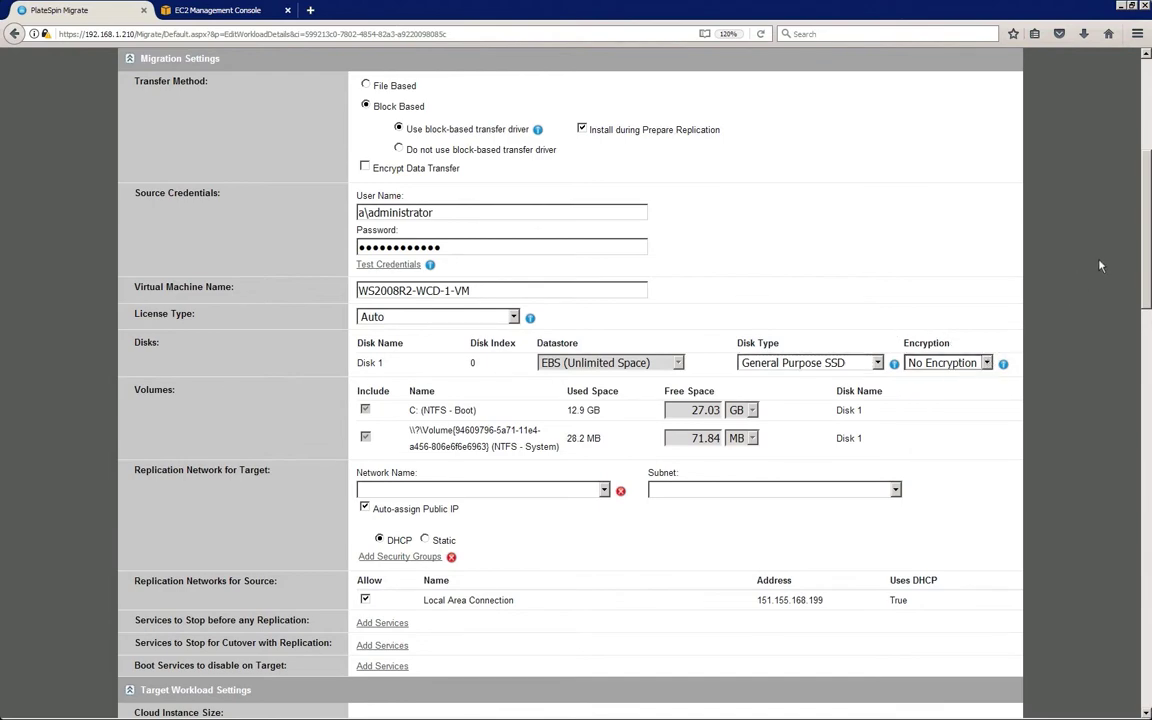
scroll("down", 3)
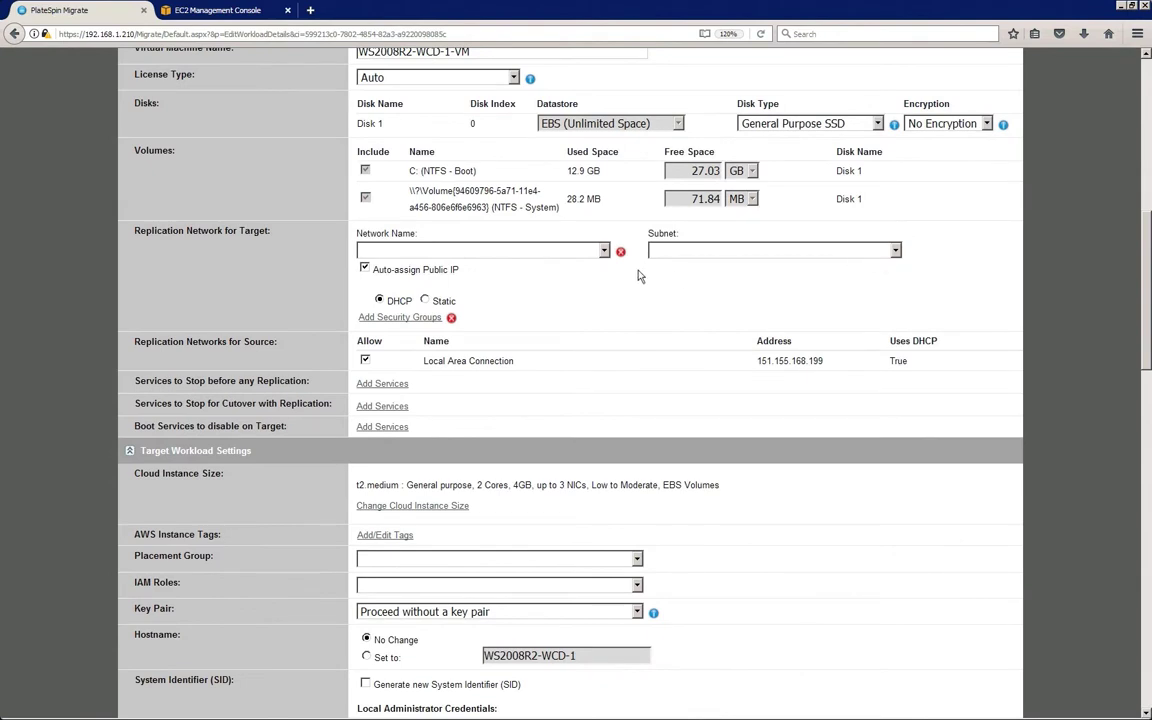
mouse_move(608, 253)
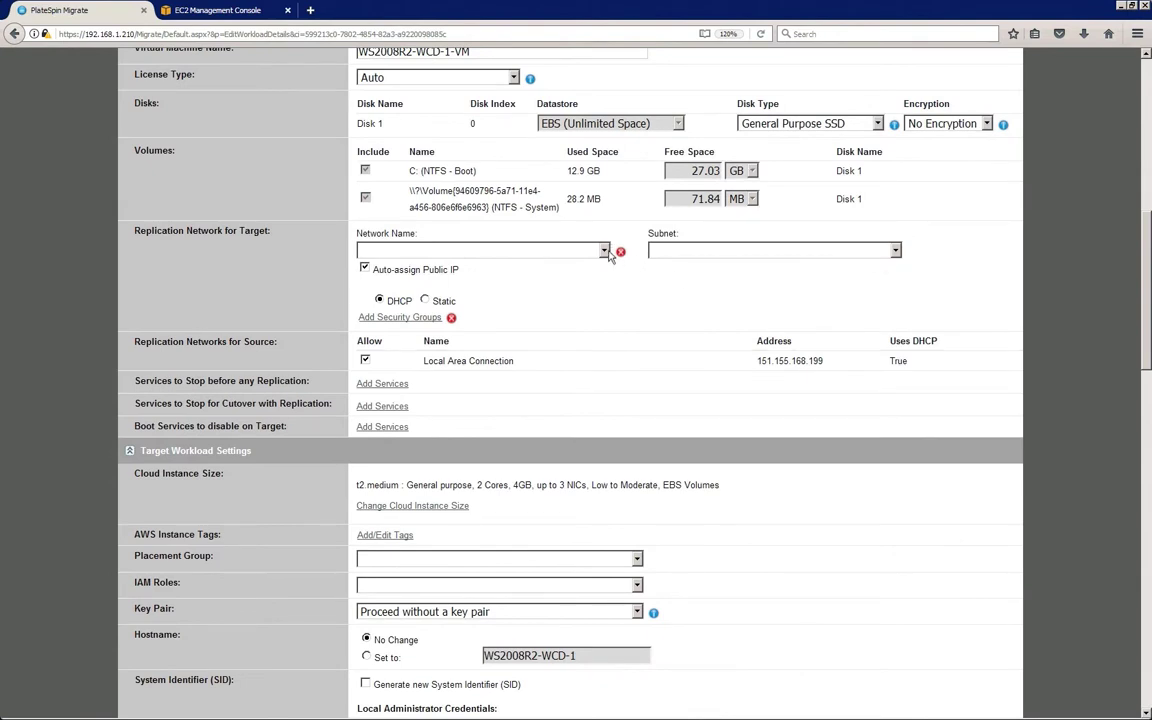
left_click(604, 250)
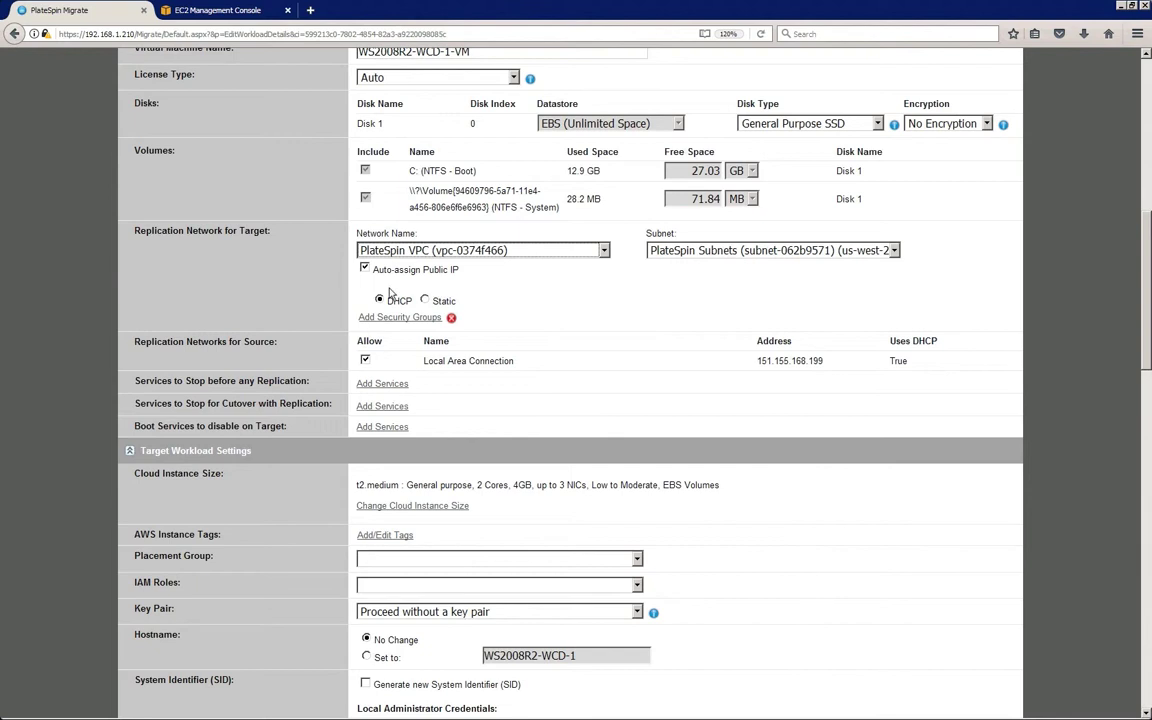
left_click(365, 269)
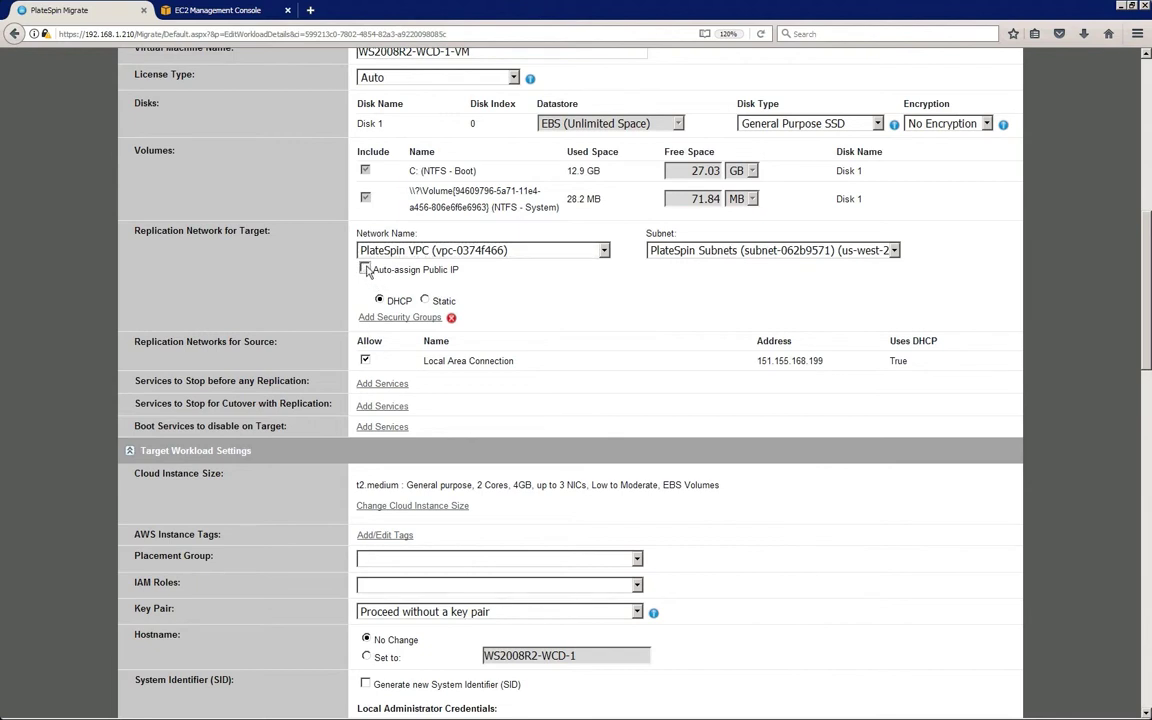
left_click(365, 270)
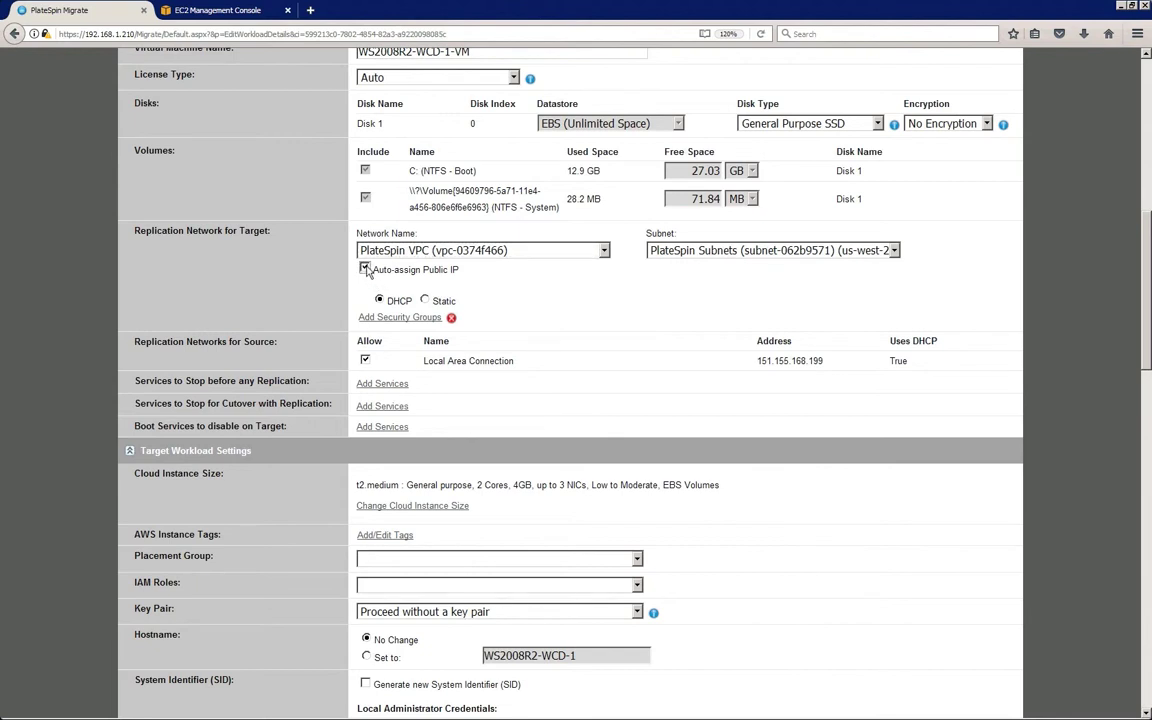
left_click(365, 269)
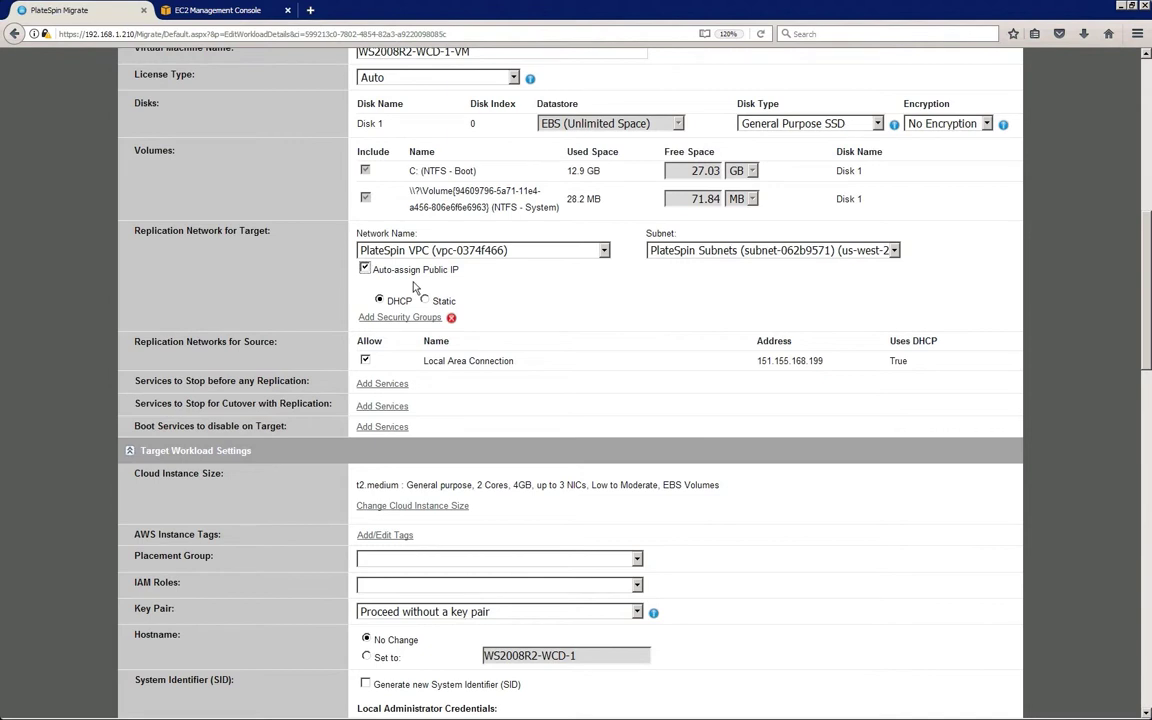
- Attach the default security group to the replication network
left_click(399, 317)
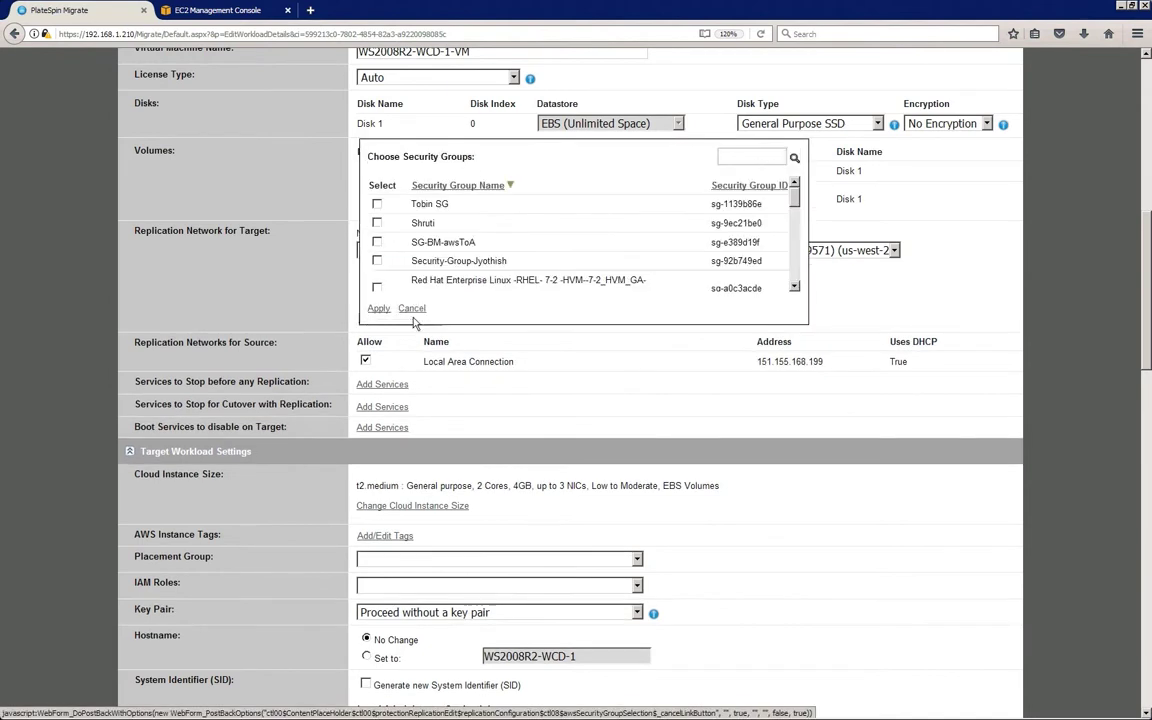
scroll("down", 3)
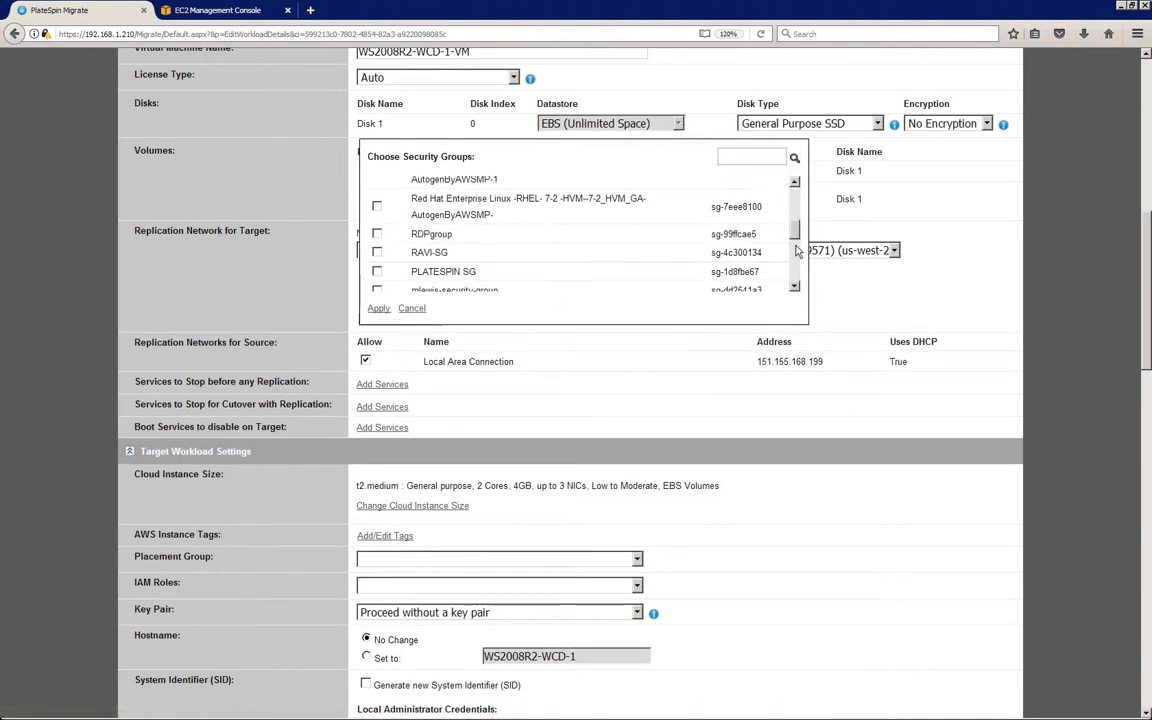
scroll("down", 3)
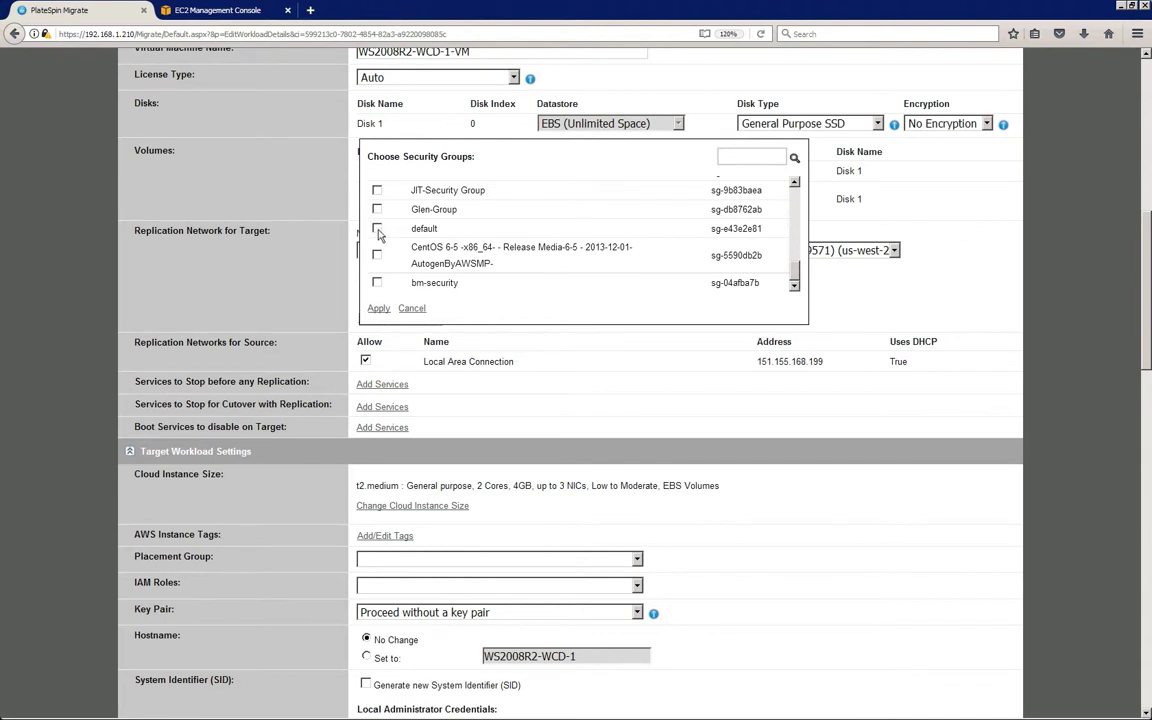
left_click(377, 228)
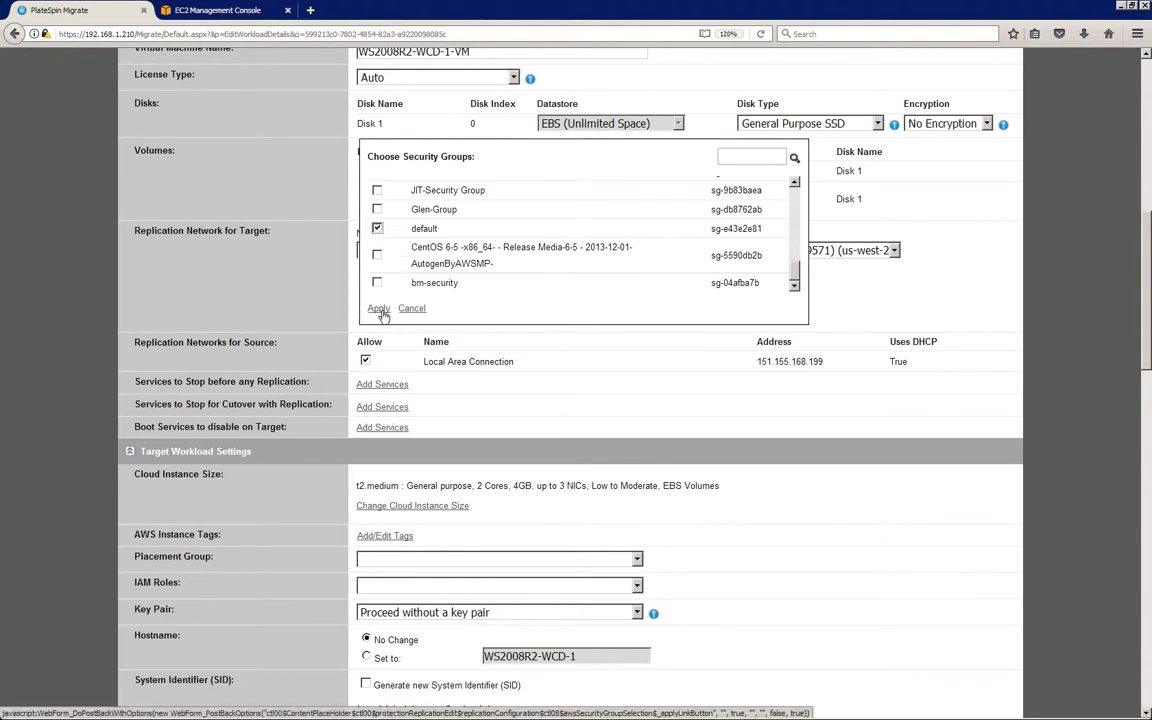
left_click(377, 308)
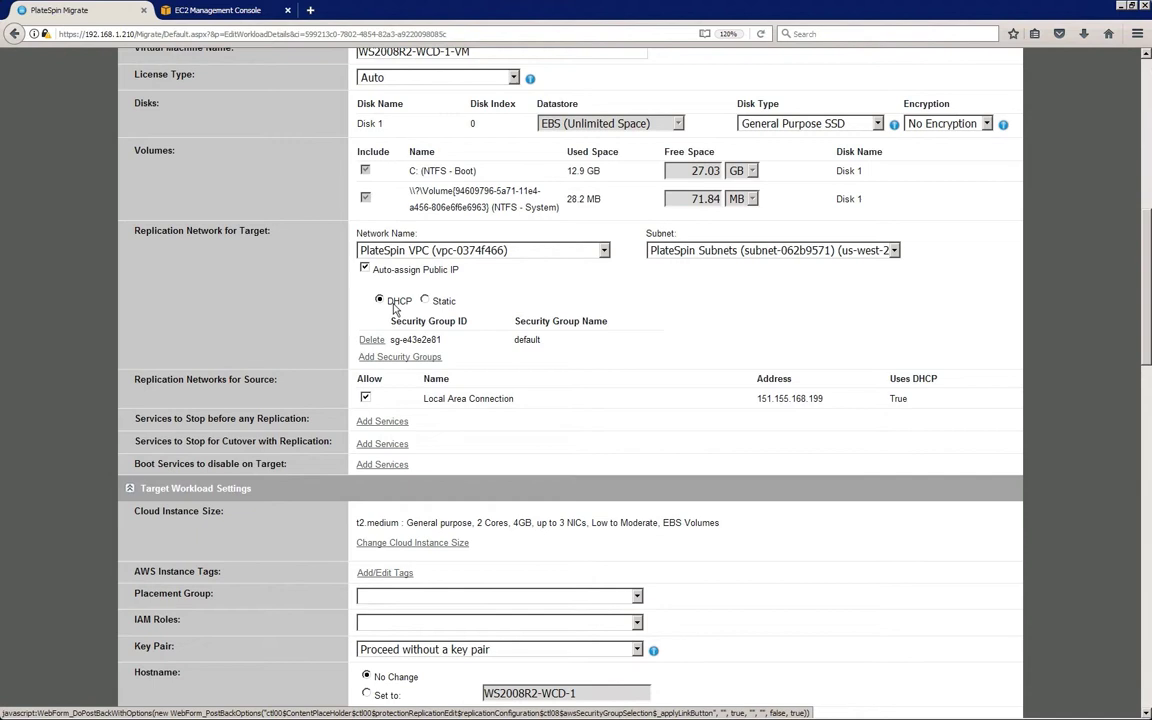
- Keep the t2.medium instance size and add no instance tags
scroll("down", 3)
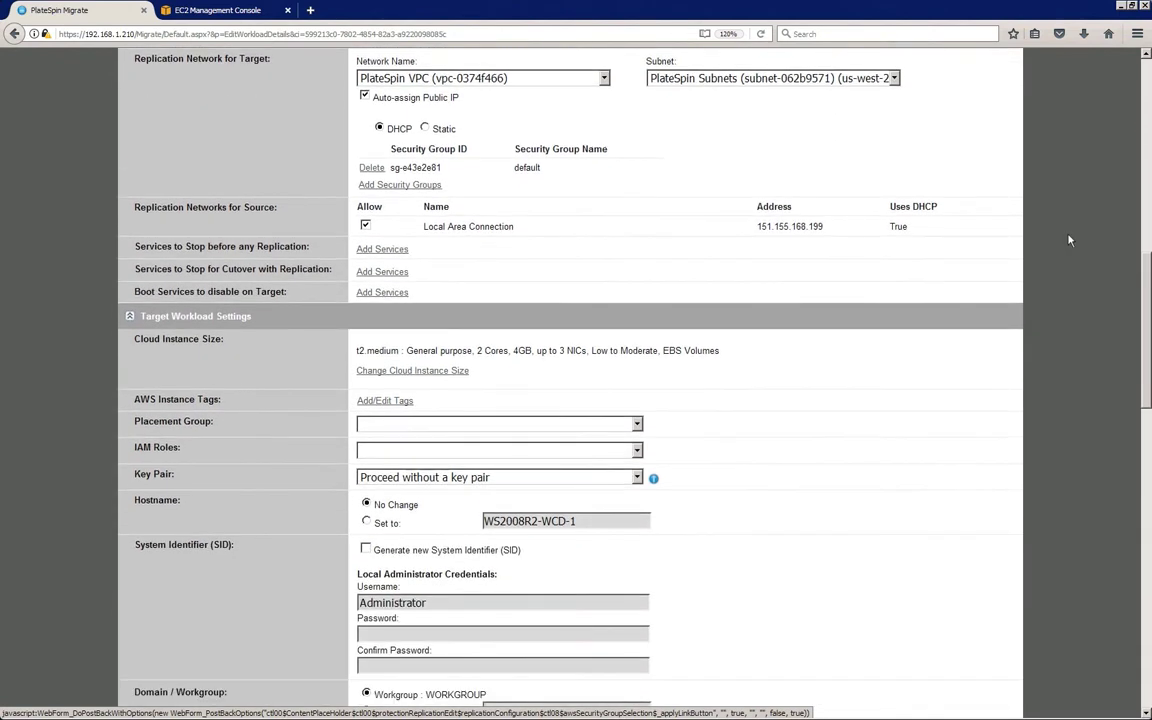
mouse_move(467, 406)
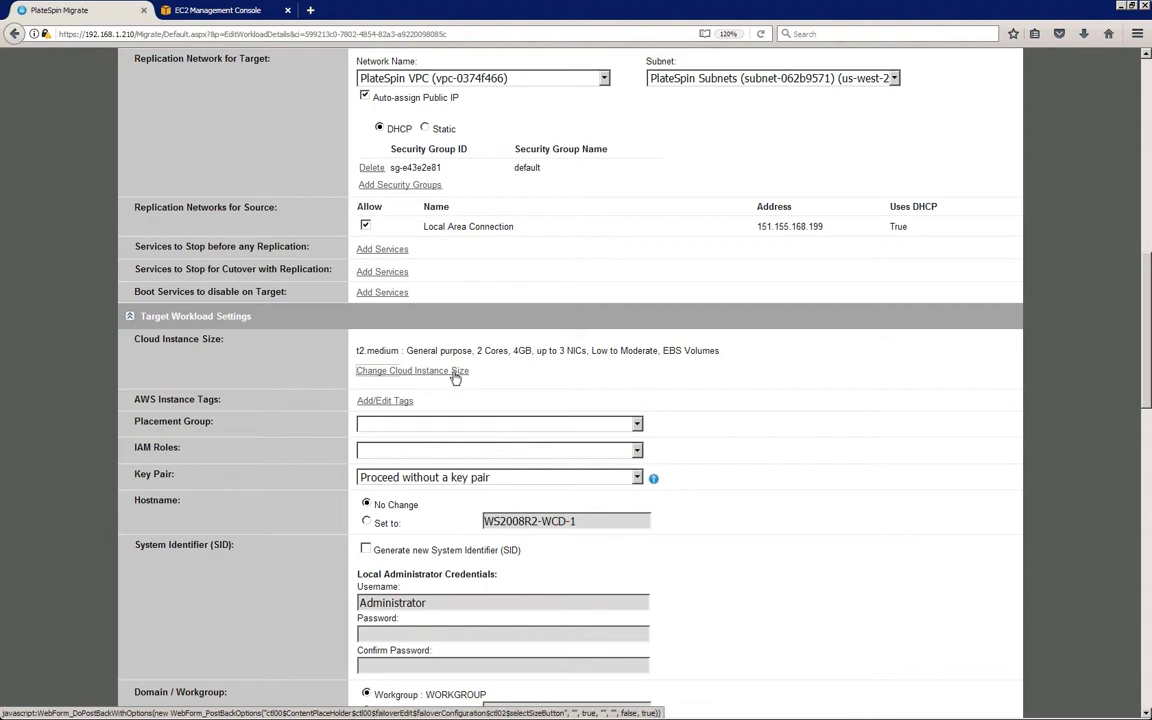
left_click(412, 370)
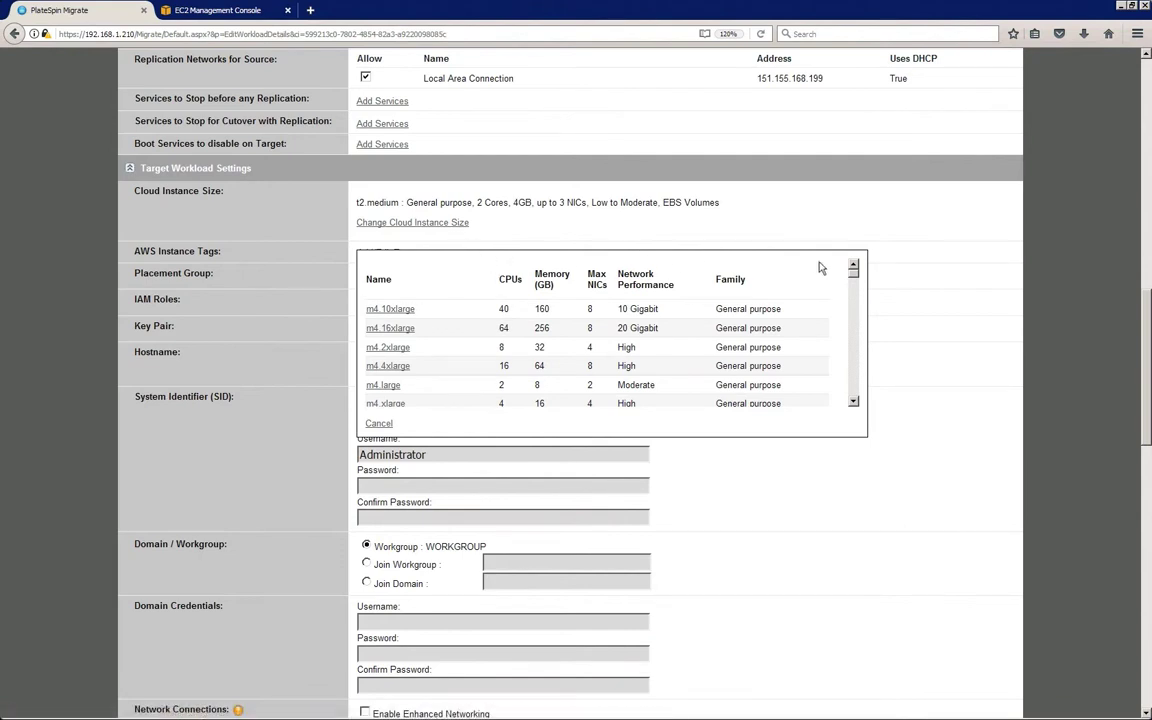
scroll("down", 3)
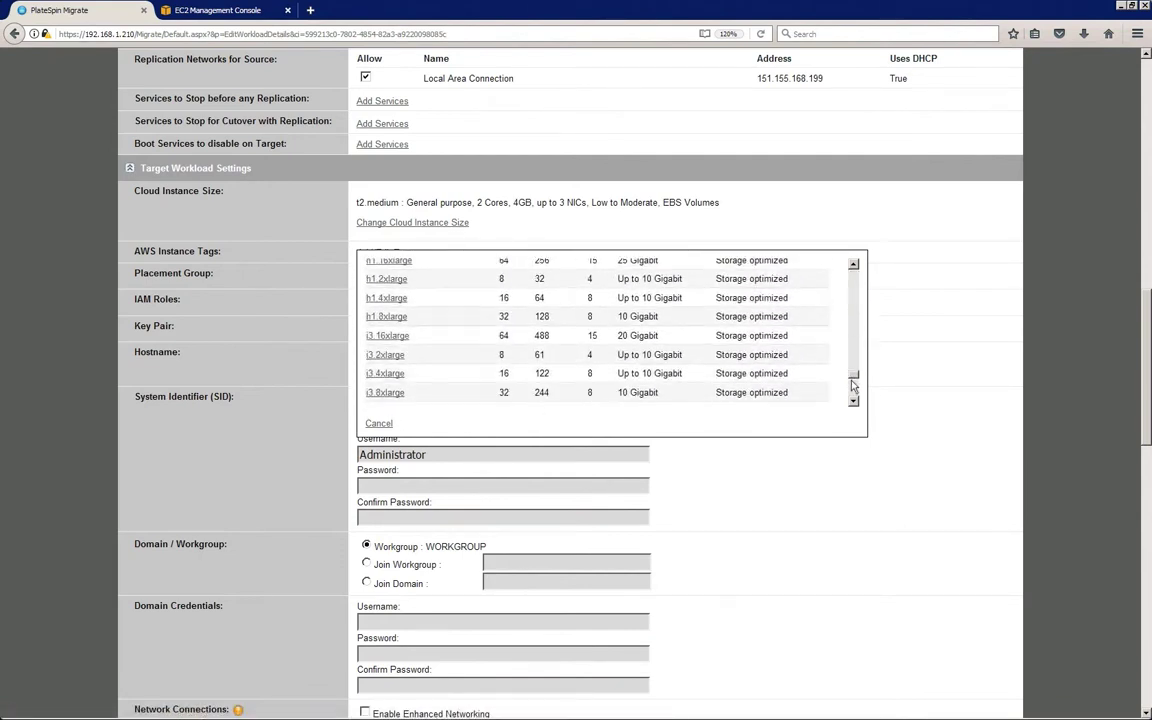
scroll("down", 3)
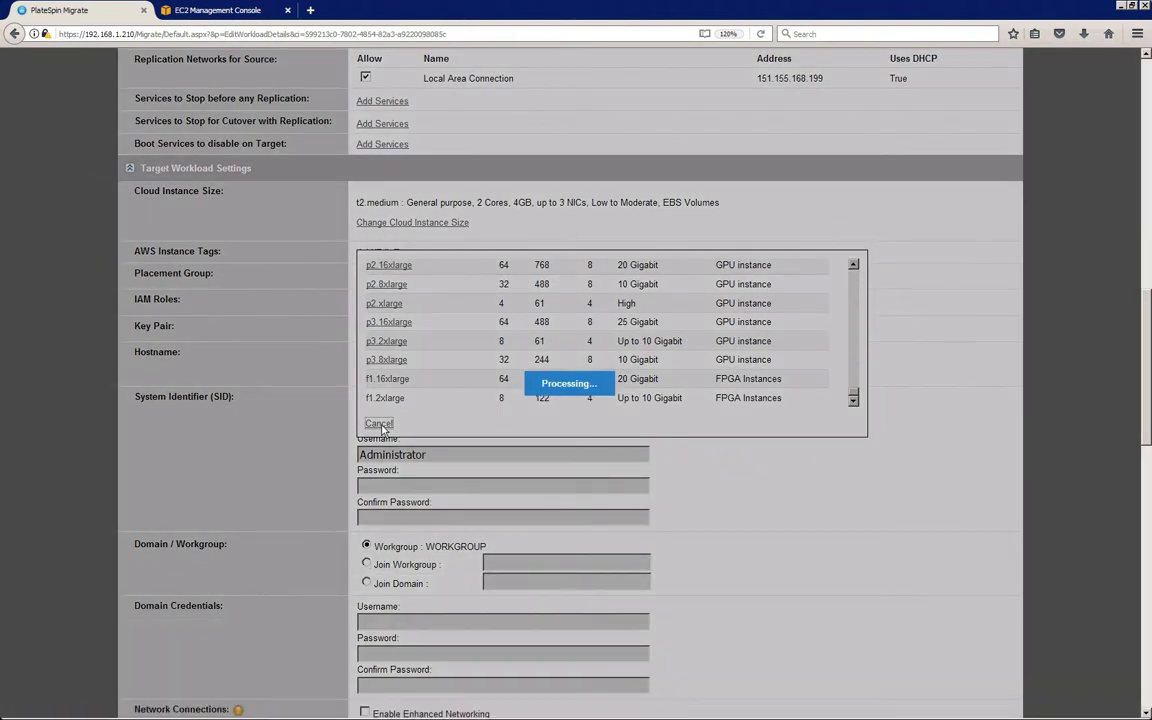
left_click(379, 423)
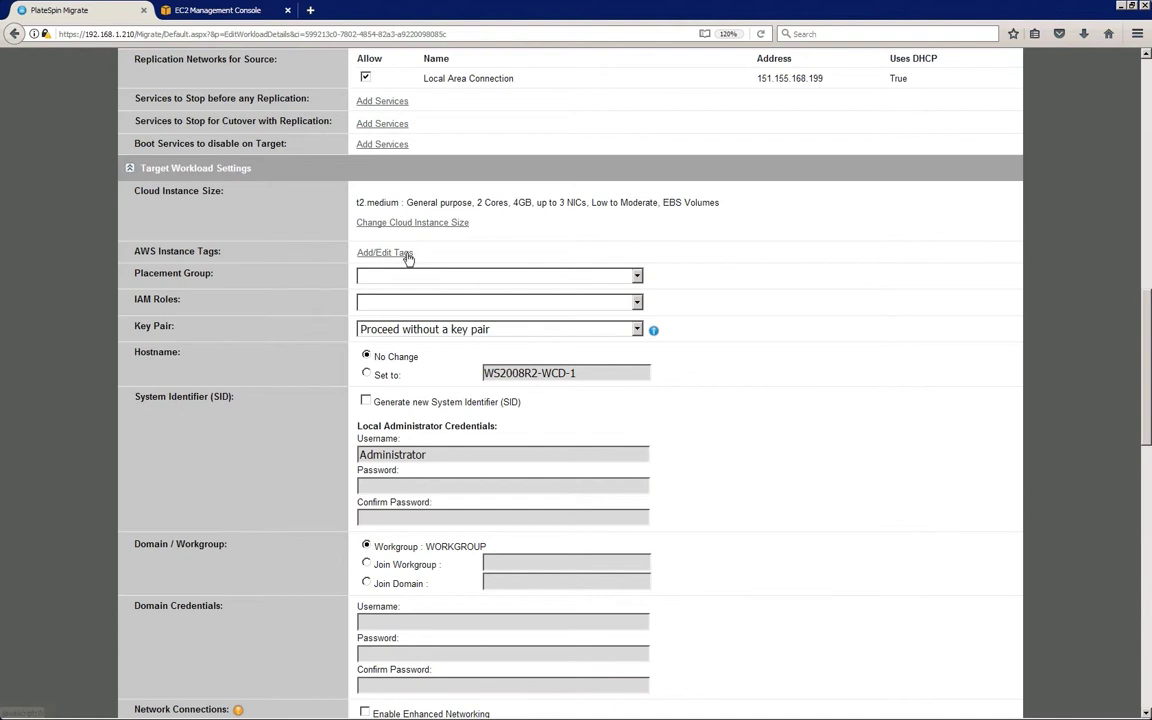
left_click(385, 252)
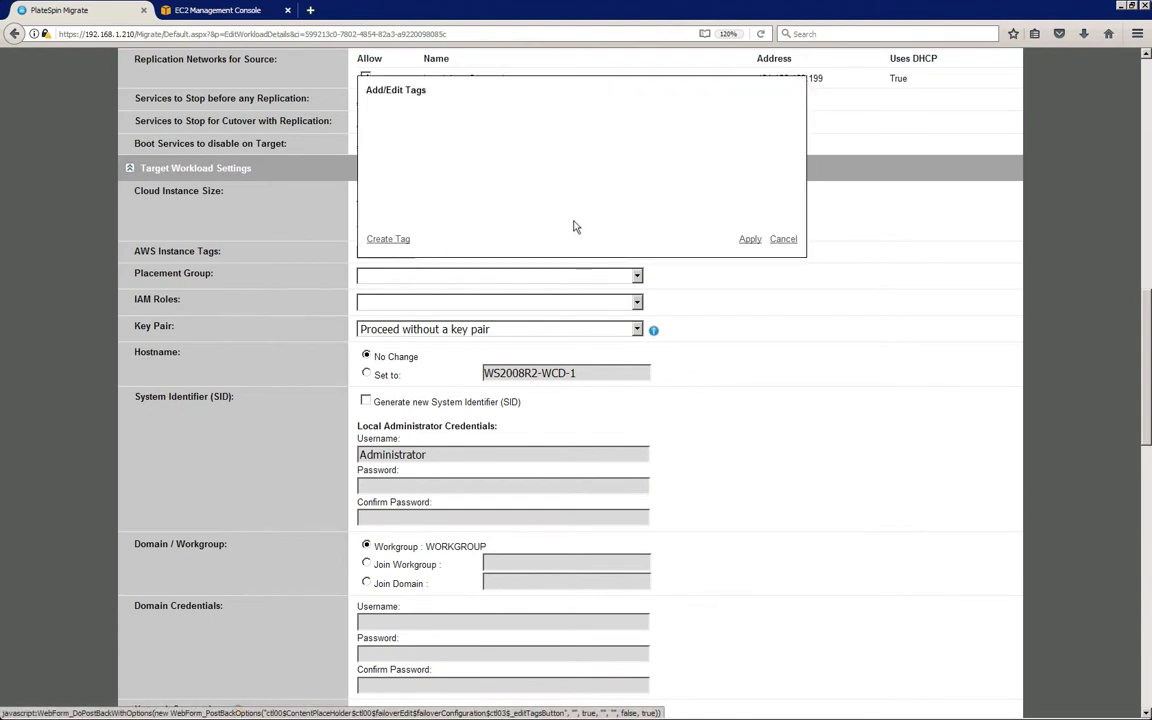
left_click(783, 238)
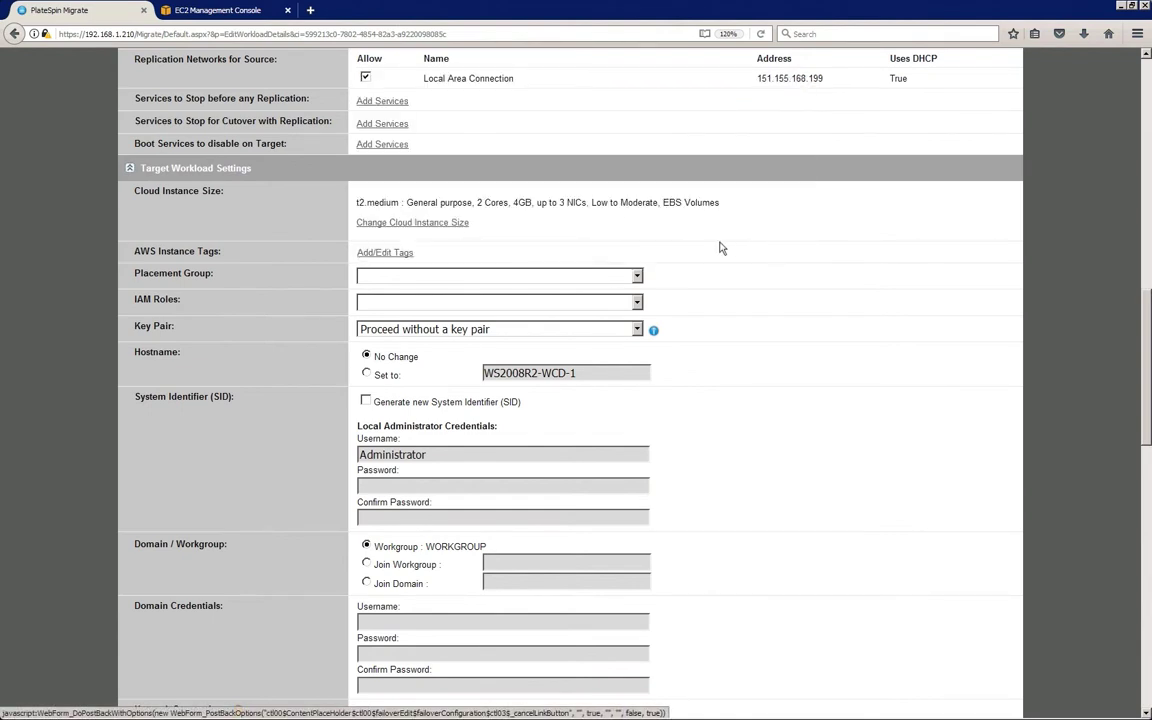
- Leave placement group and IAM role blank and proceed without a key pair
left_click(636, 276)
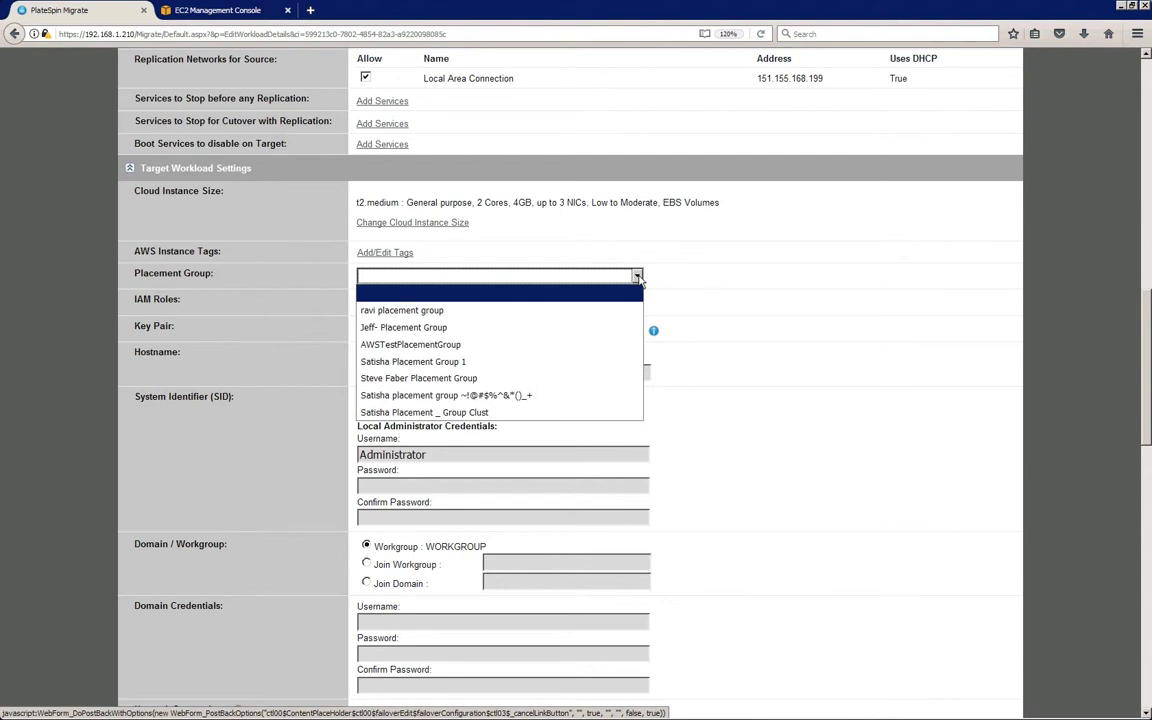
left_click(637, 302)
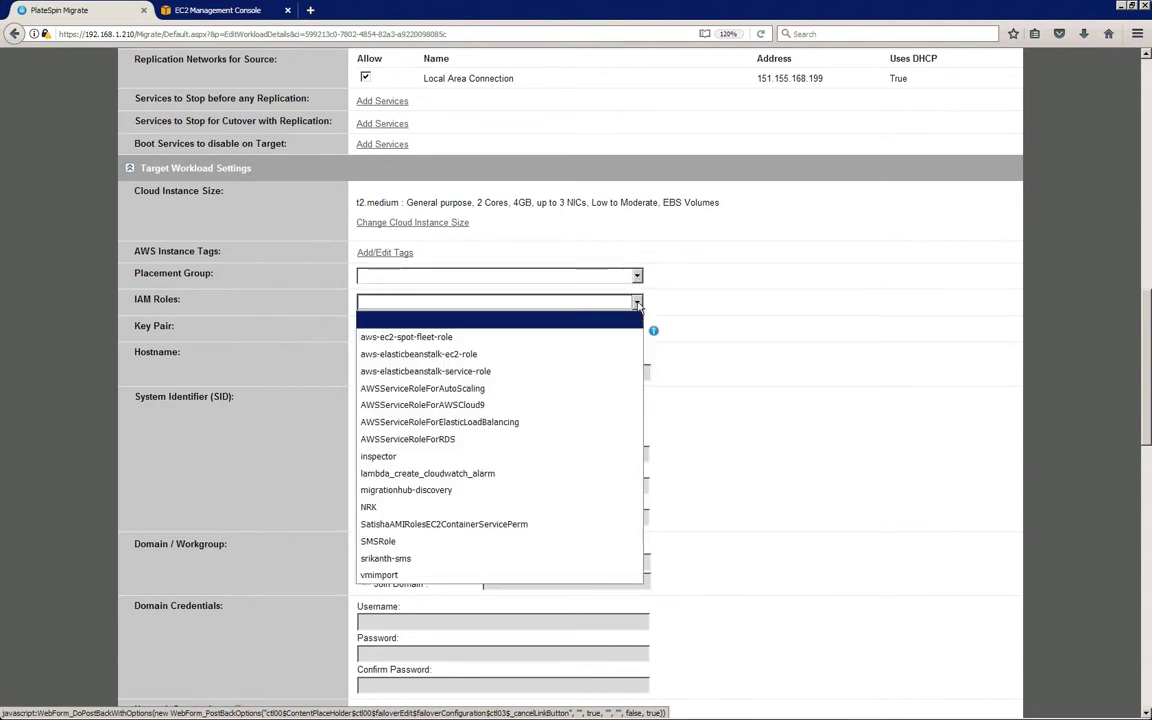
left_click(637, 329)
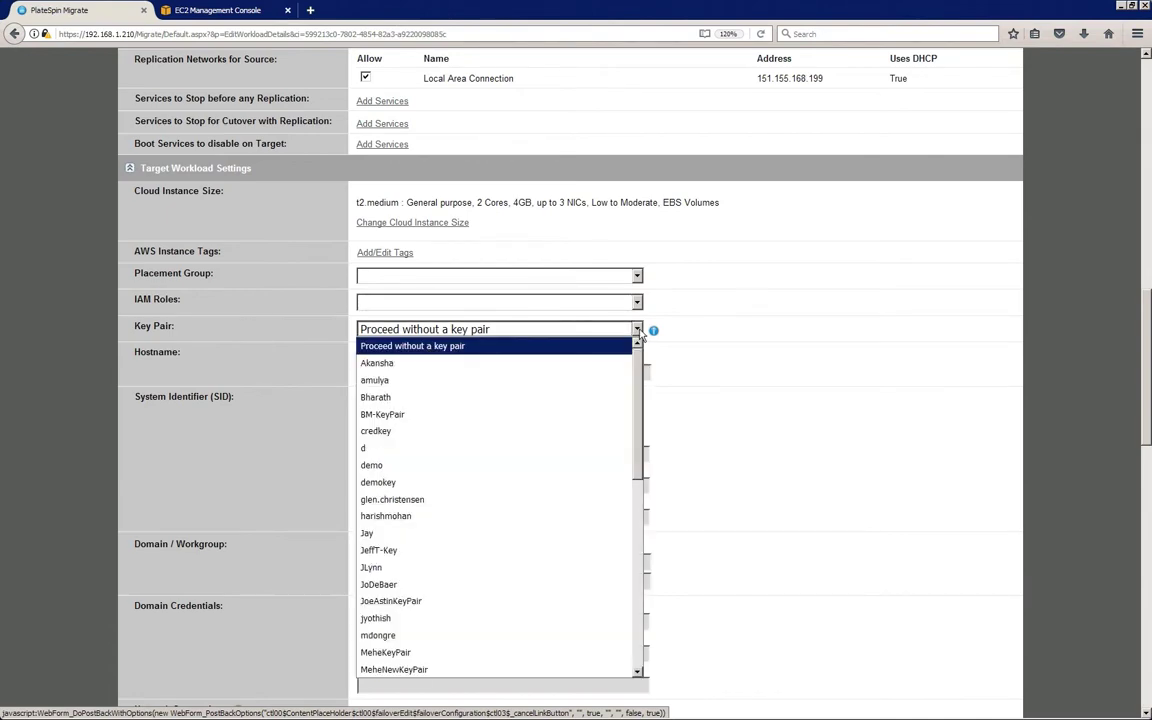
left_click(412, 345)
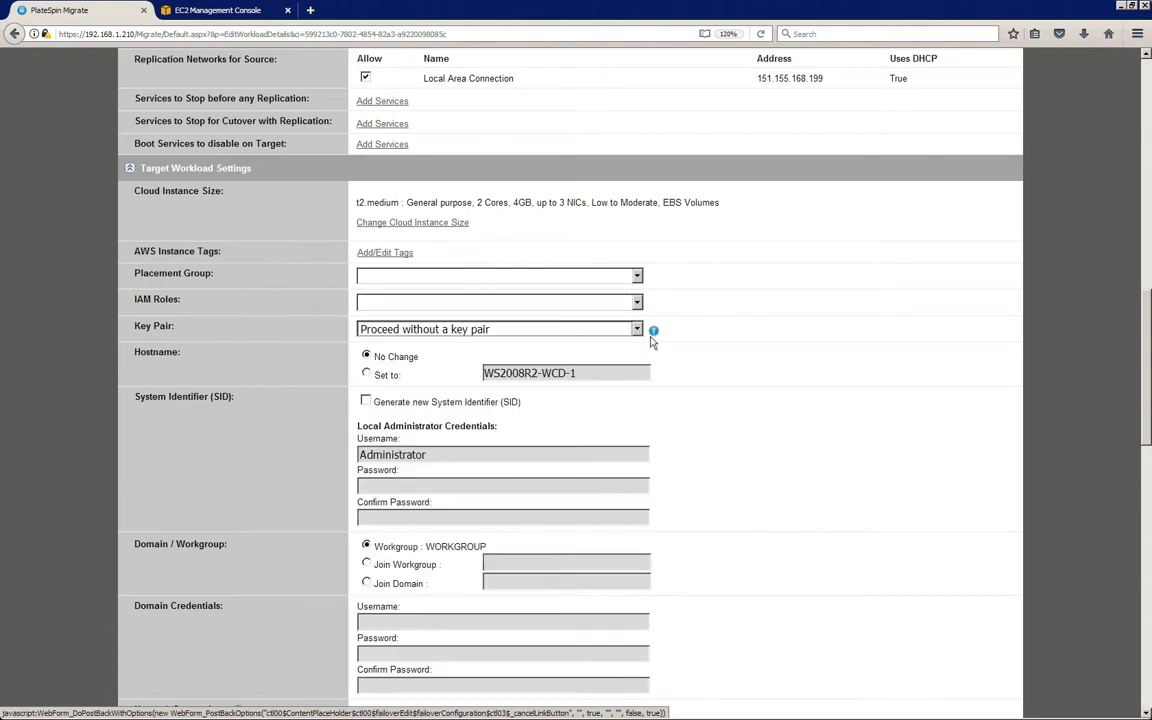
- Put the target workload's network on PlateSpin VPC and apply the default security group
scroll("down", 3)
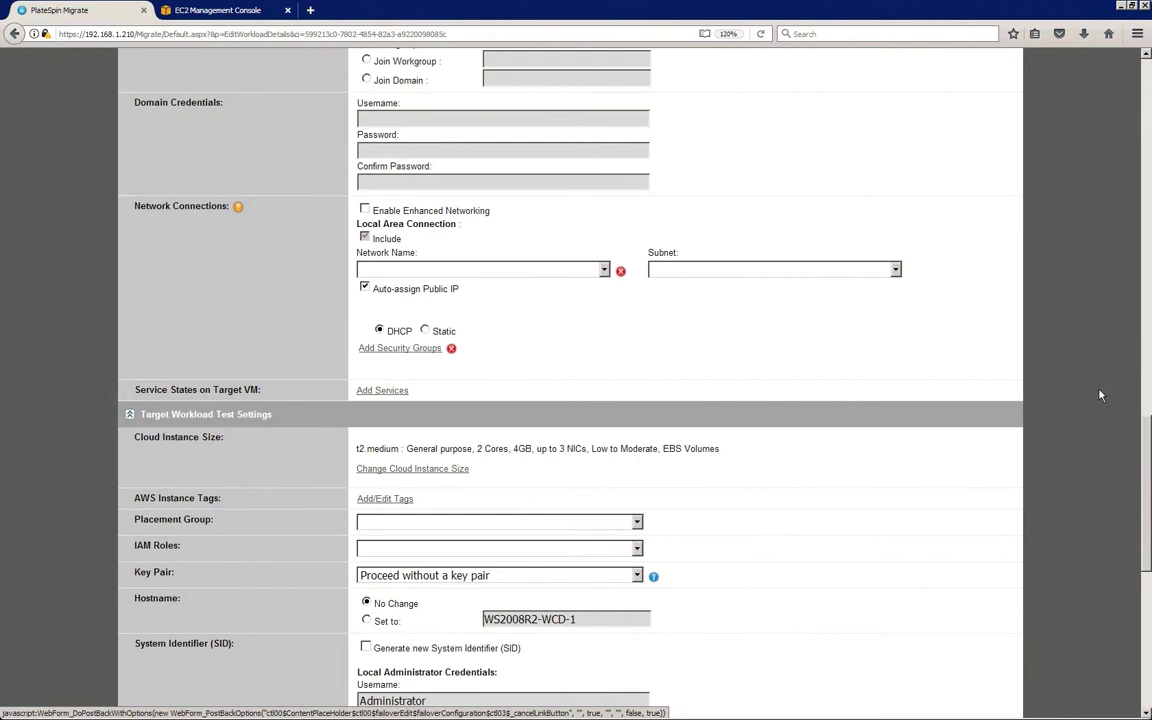
left_click(604, 269)
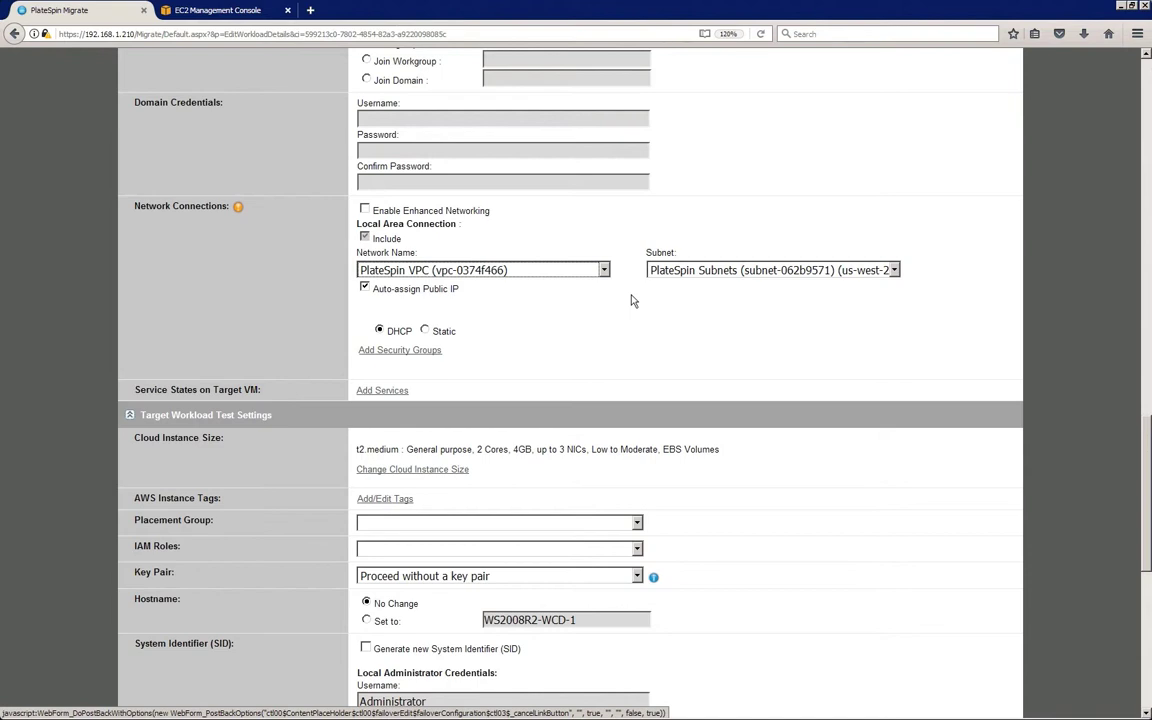
mouse_move(545, 295)
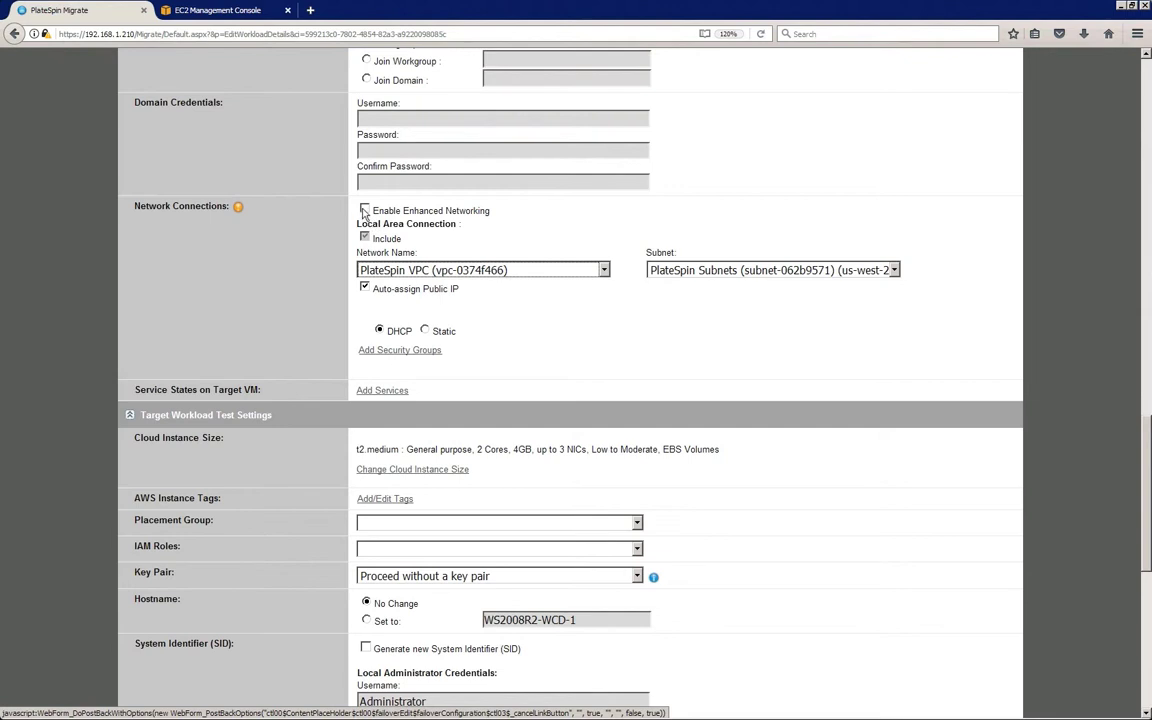
left_click(365, 210)
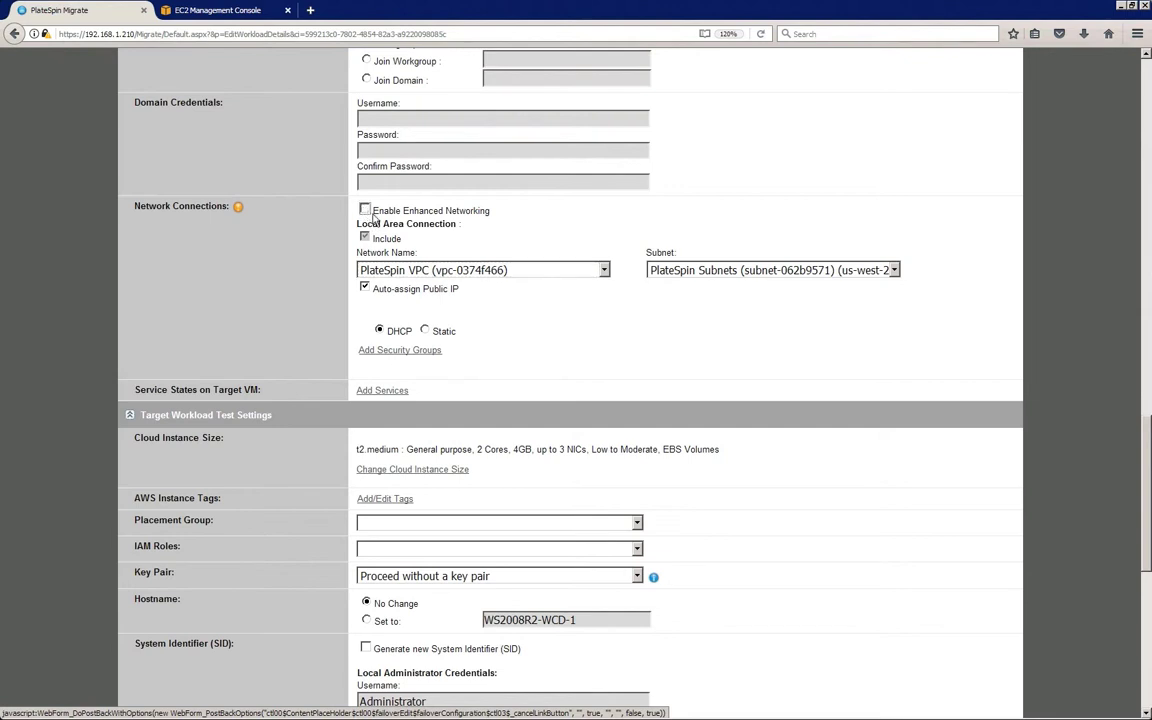
mouse_move(432, 361)
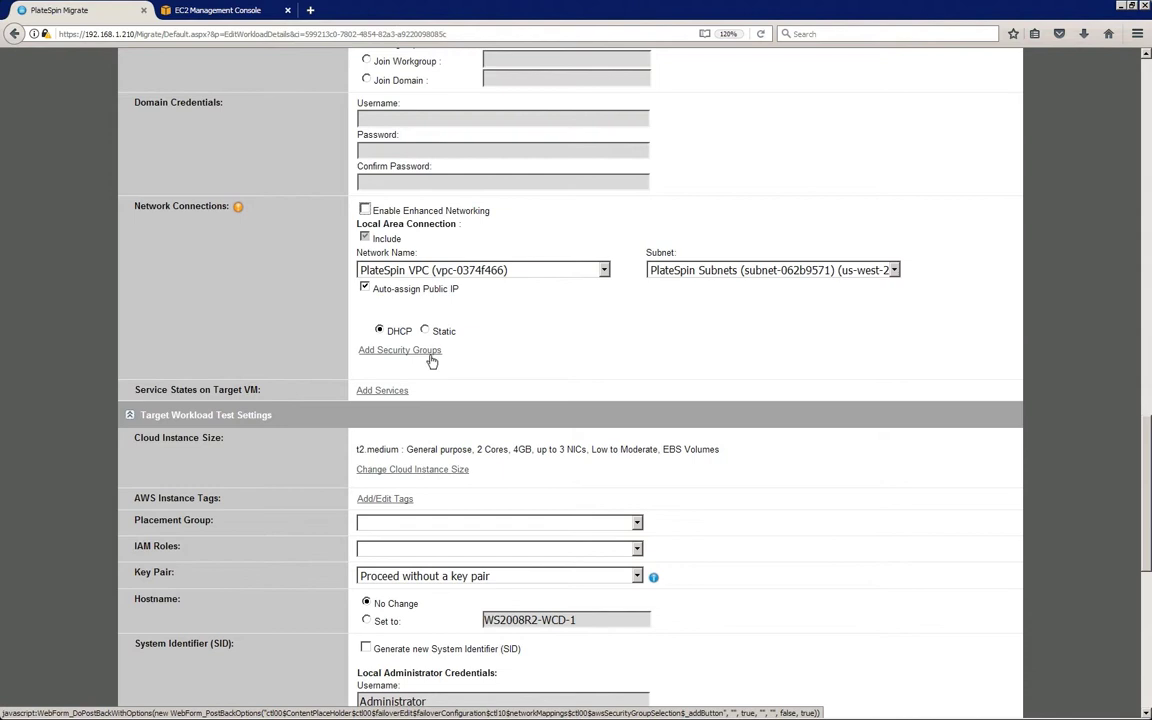
left_click(399, 349)
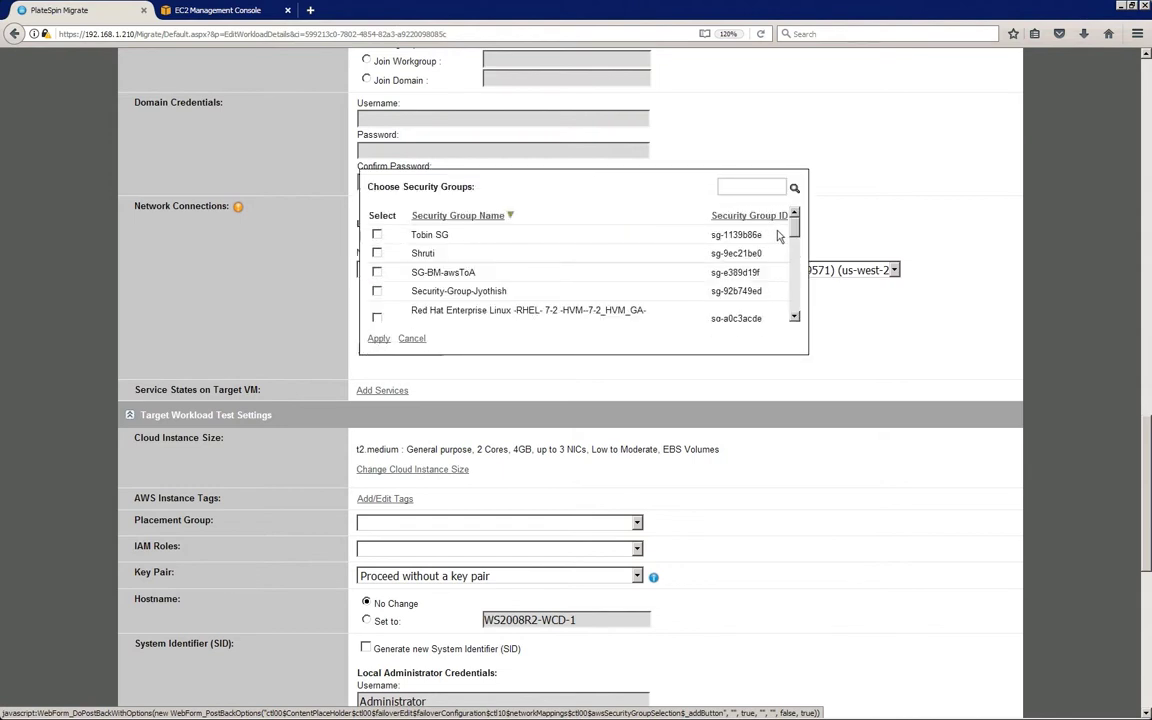
scroll("down", 3)
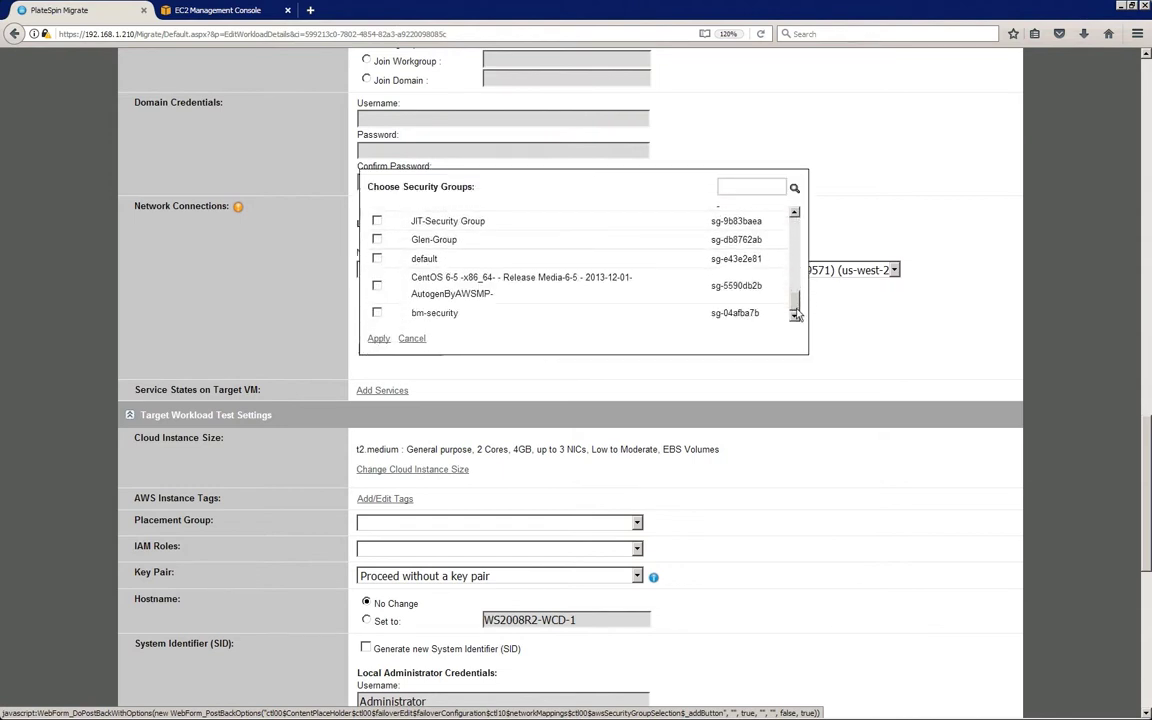
left_click(377, 258)
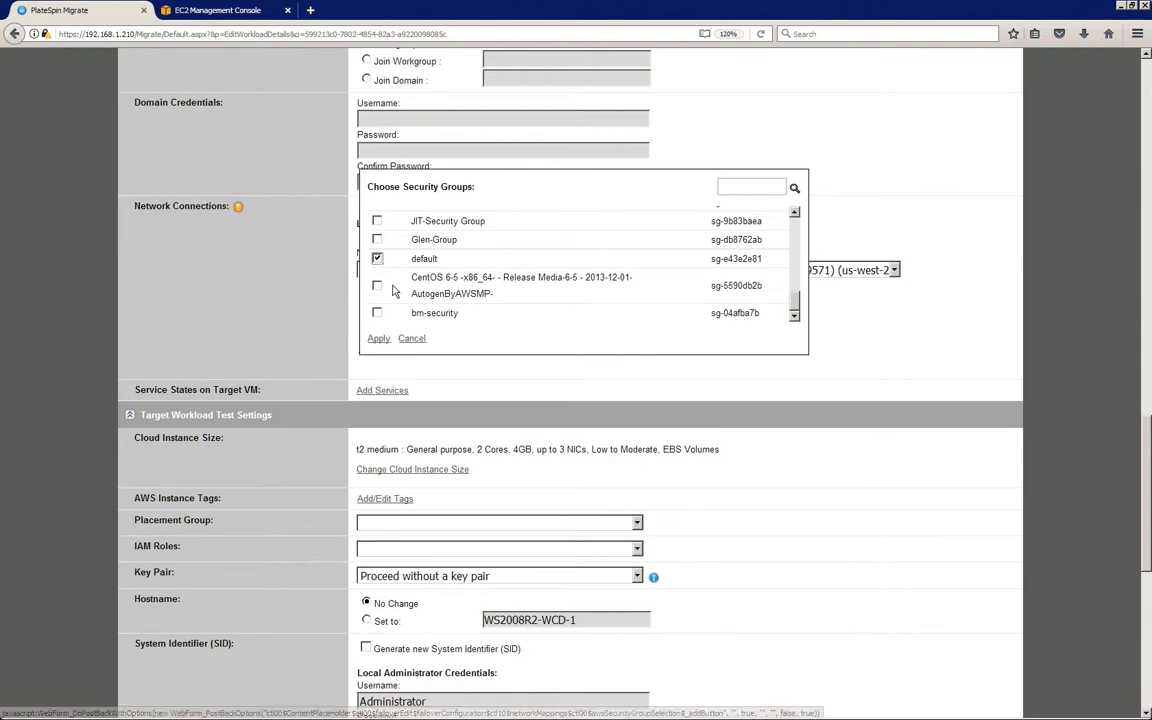
left_click(378, 338)
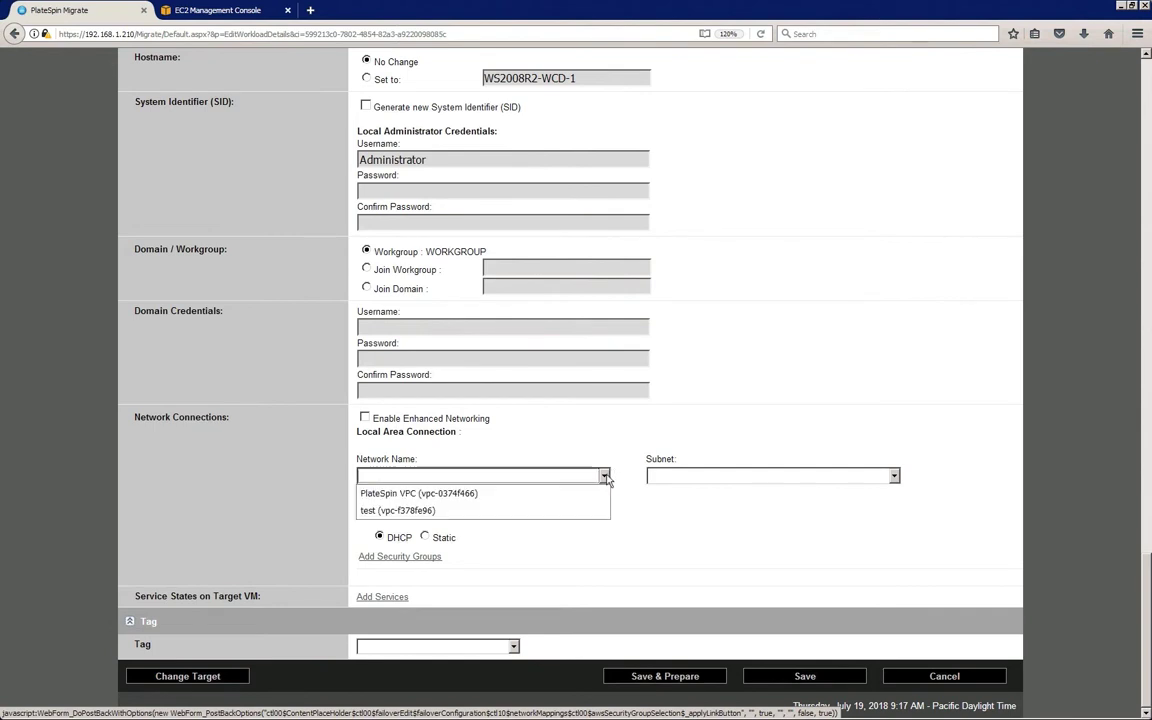
- Set the test network to PlateSpin VPC and apply the default security group
left_click(418, 493)
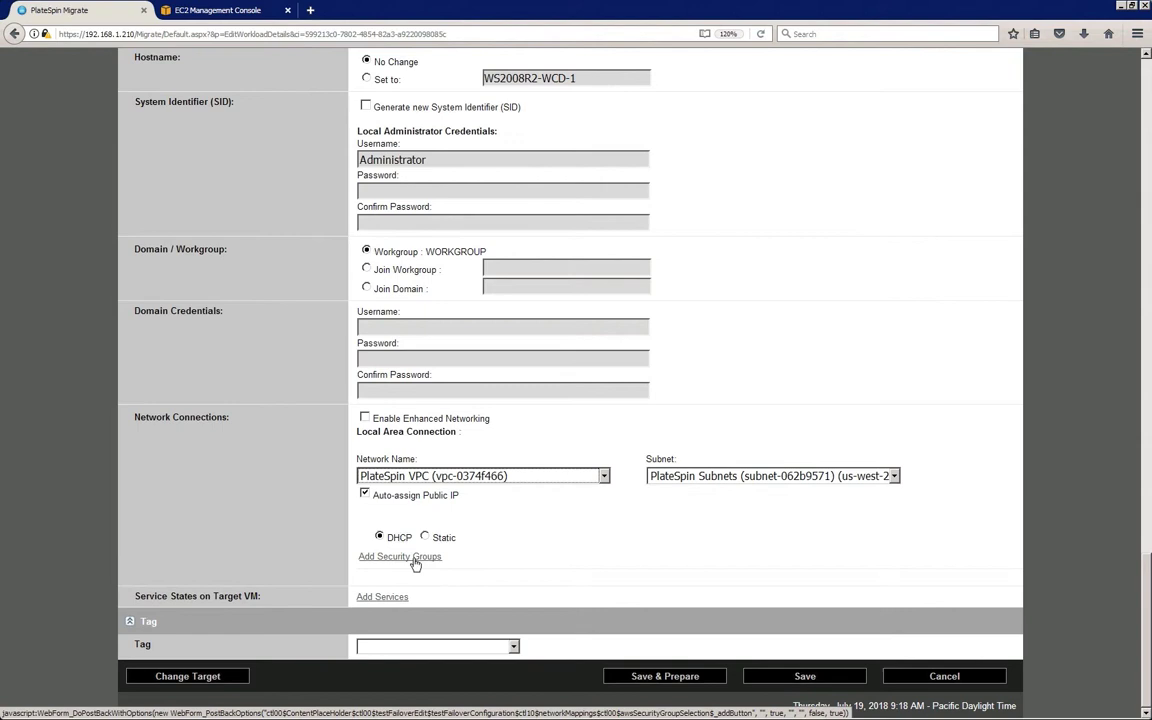
left_click(399, 556)
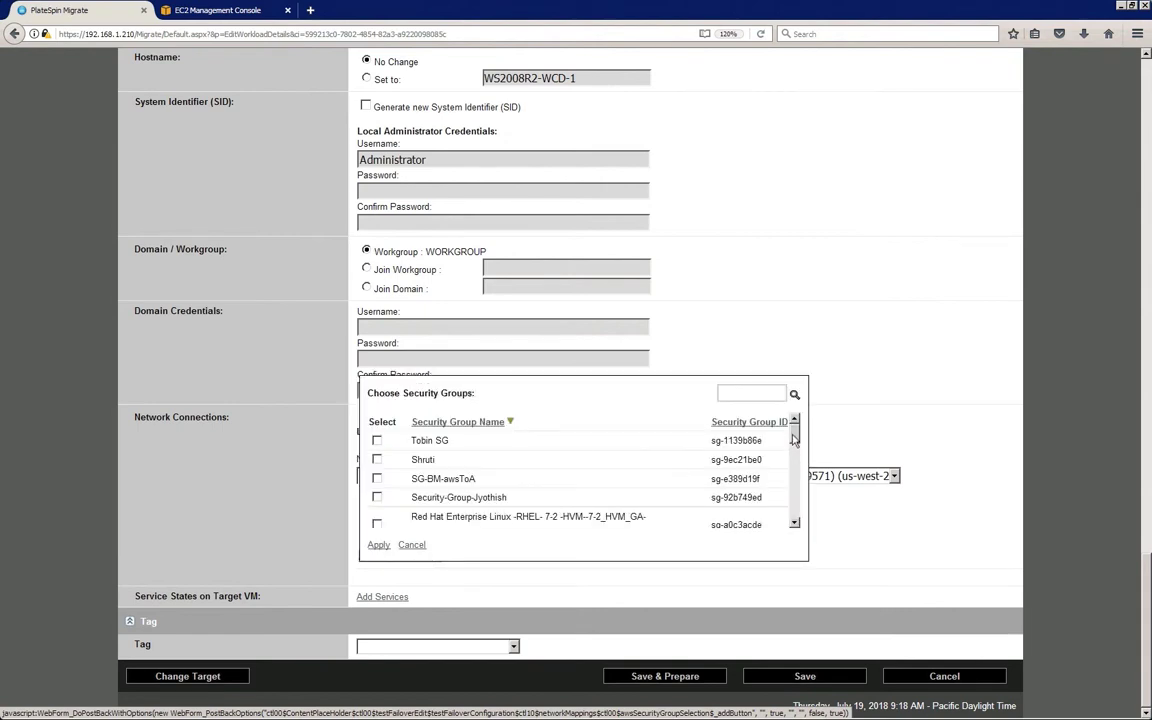
scroll("down", 3)
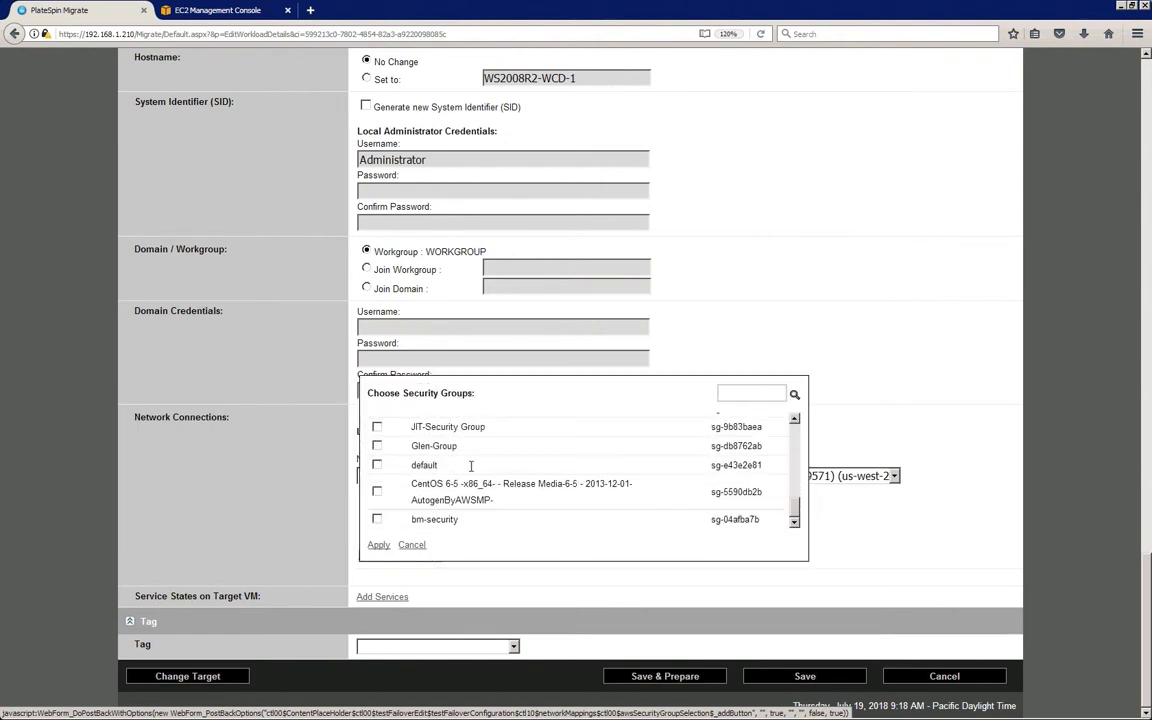
left_click(377, 464)
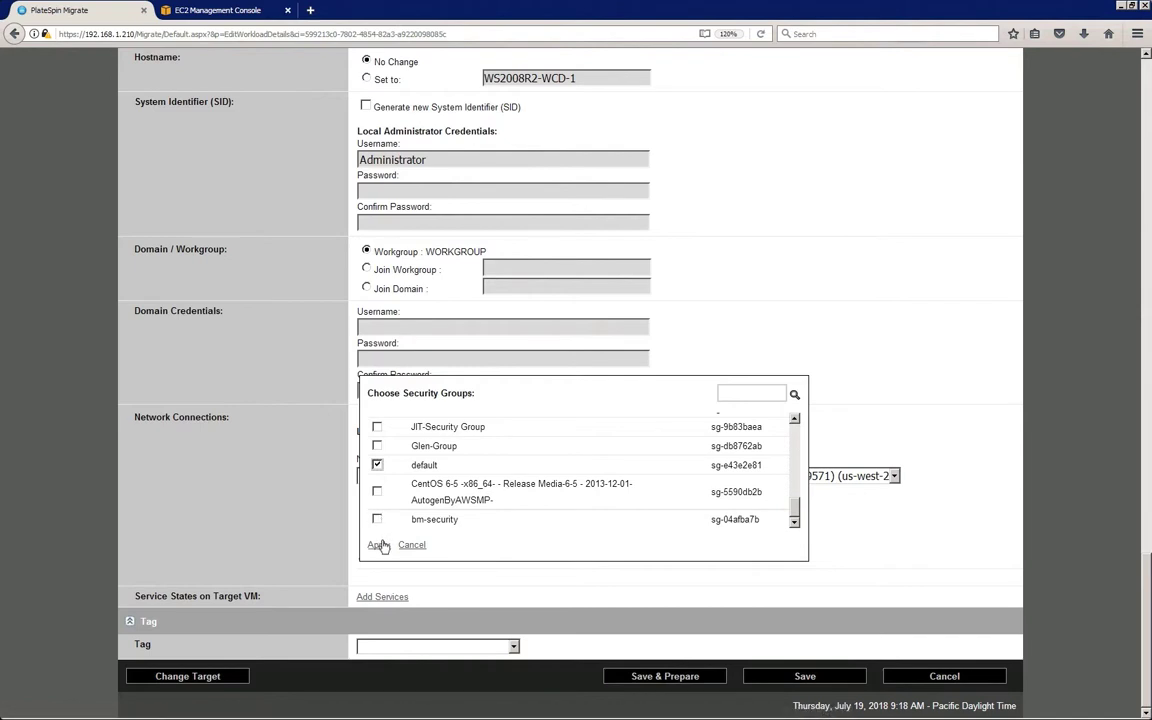
left_click(374, 544)
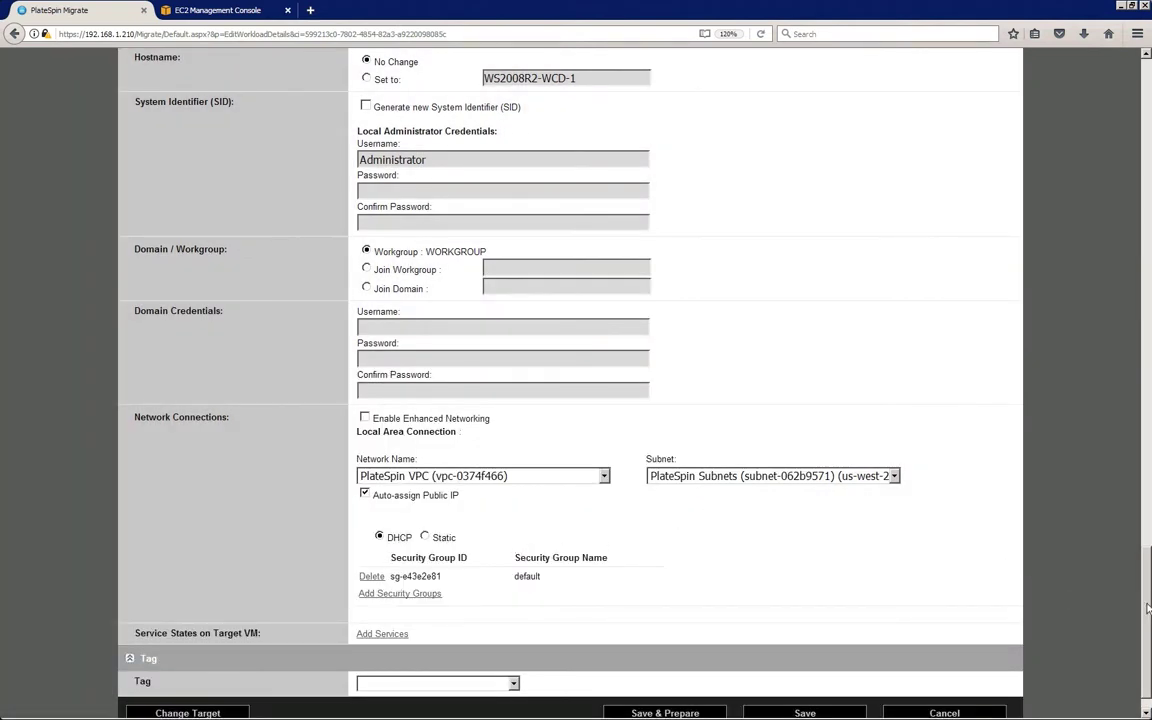
scroll("down", 3)
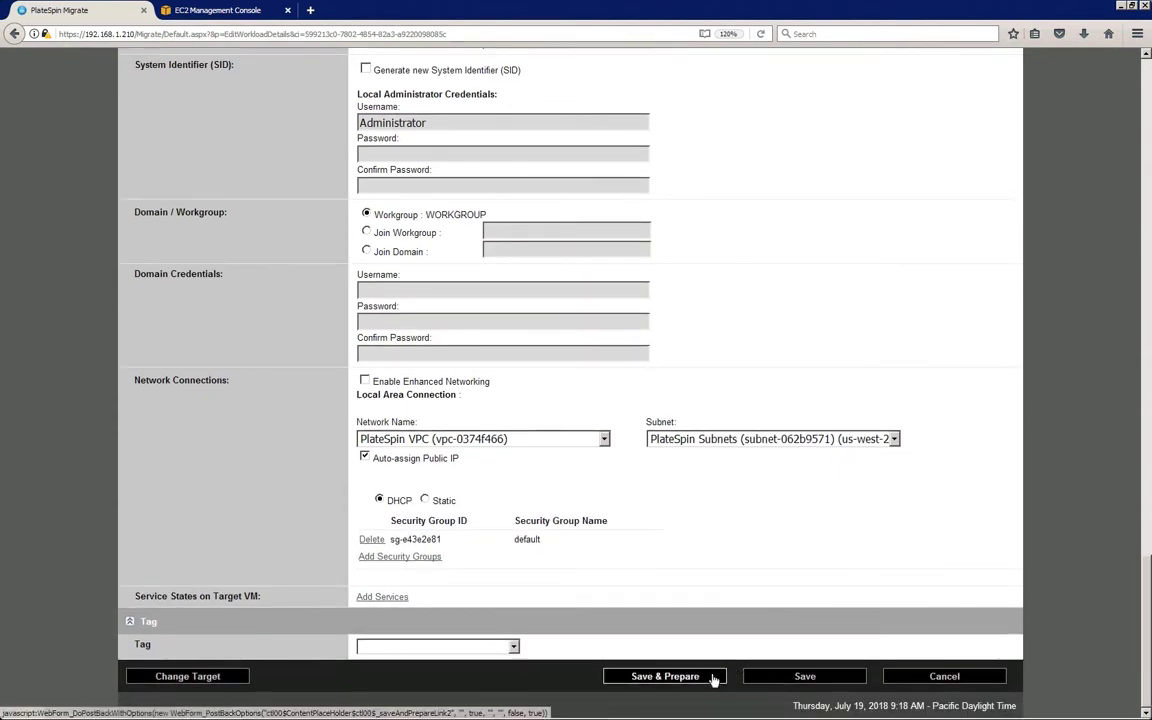
- Save and execute Prepare Migration, then bring up the Run Migration confirmation
left_click(664, 676)
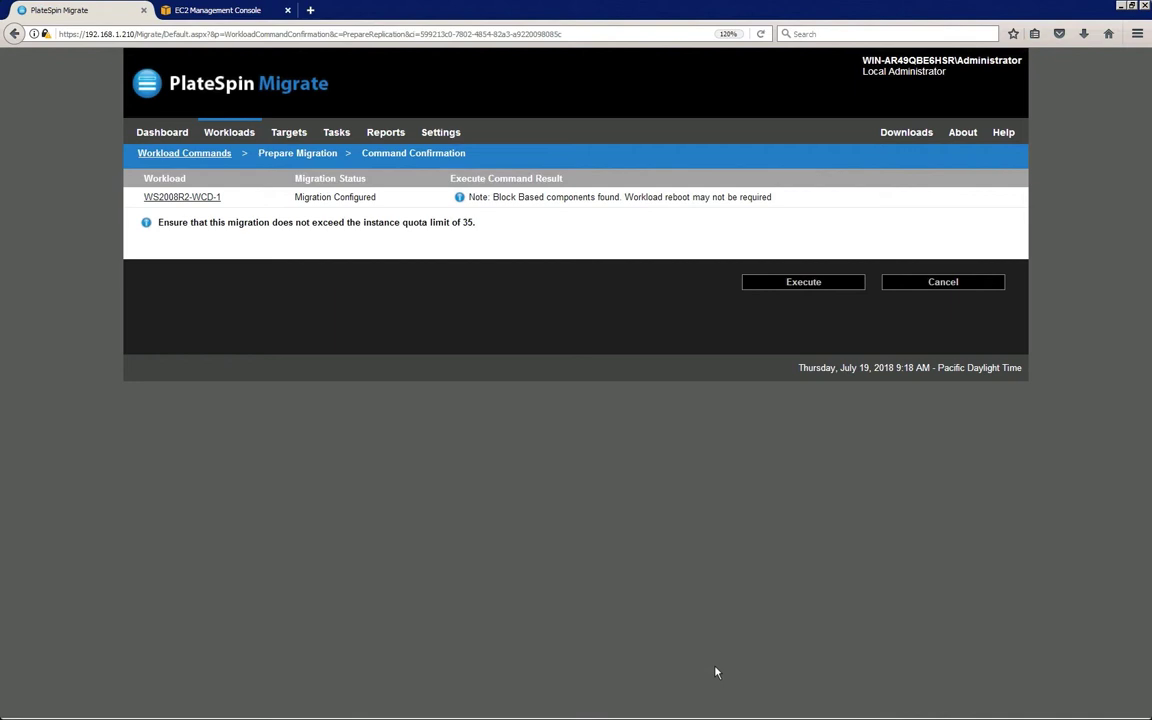
mouse_move(743, 591)
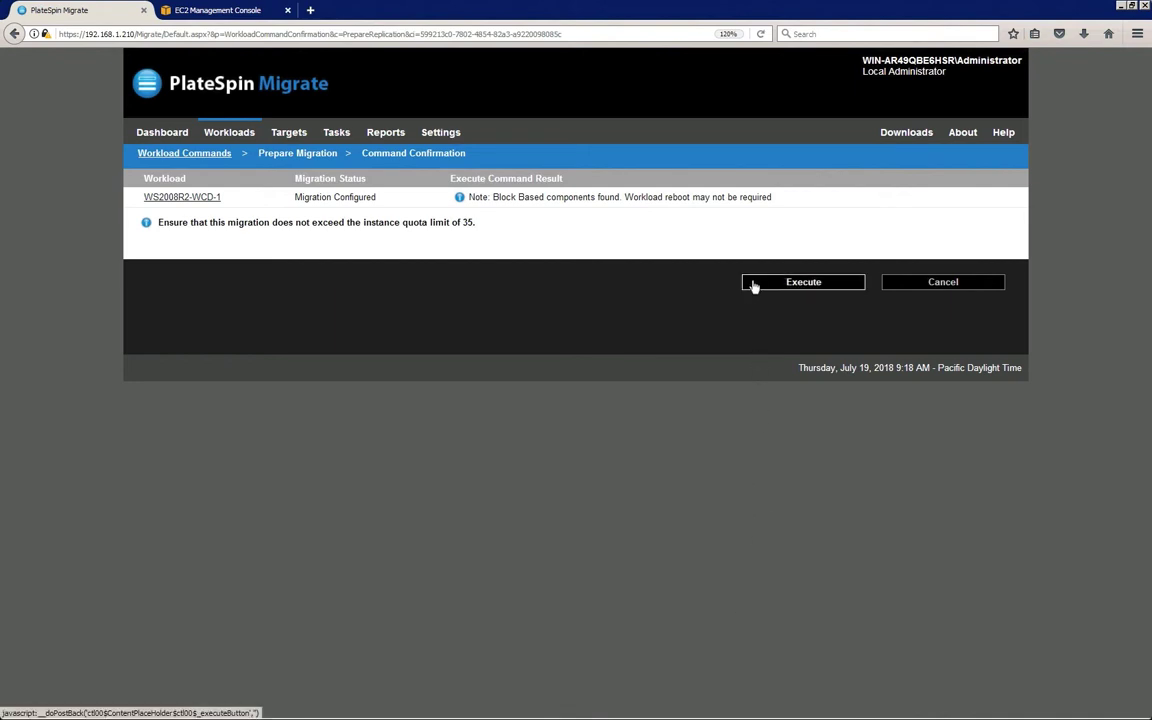
left_click(803, 281)
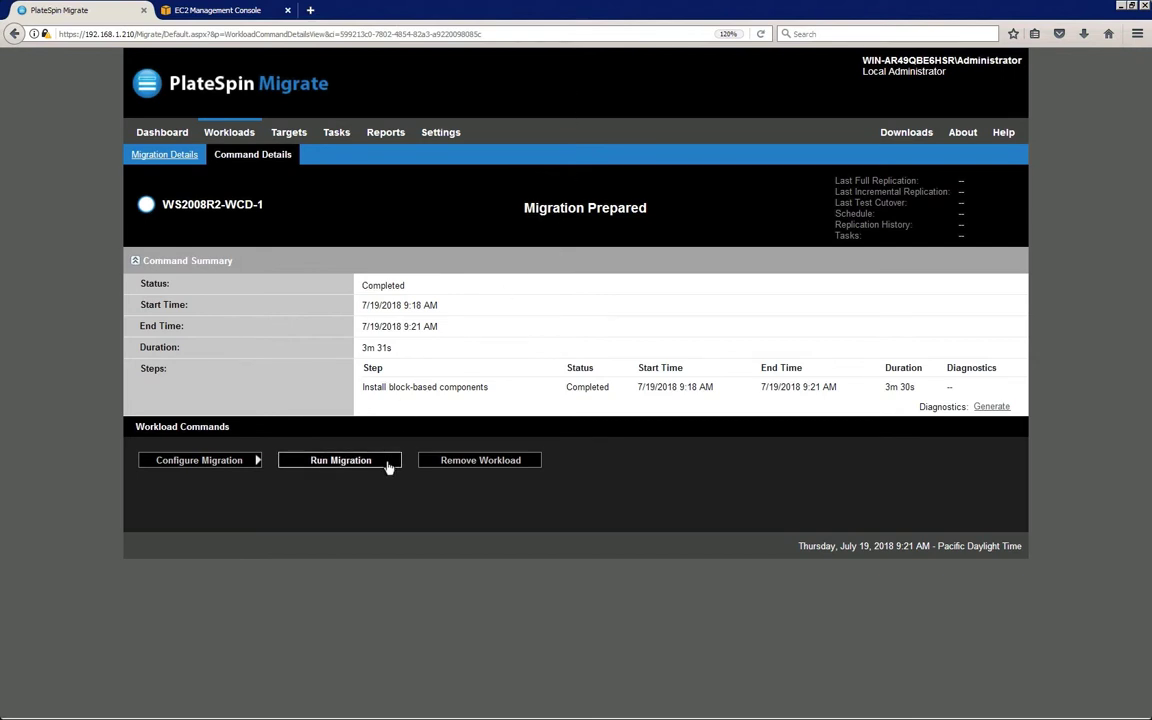
left_click(340, 460)
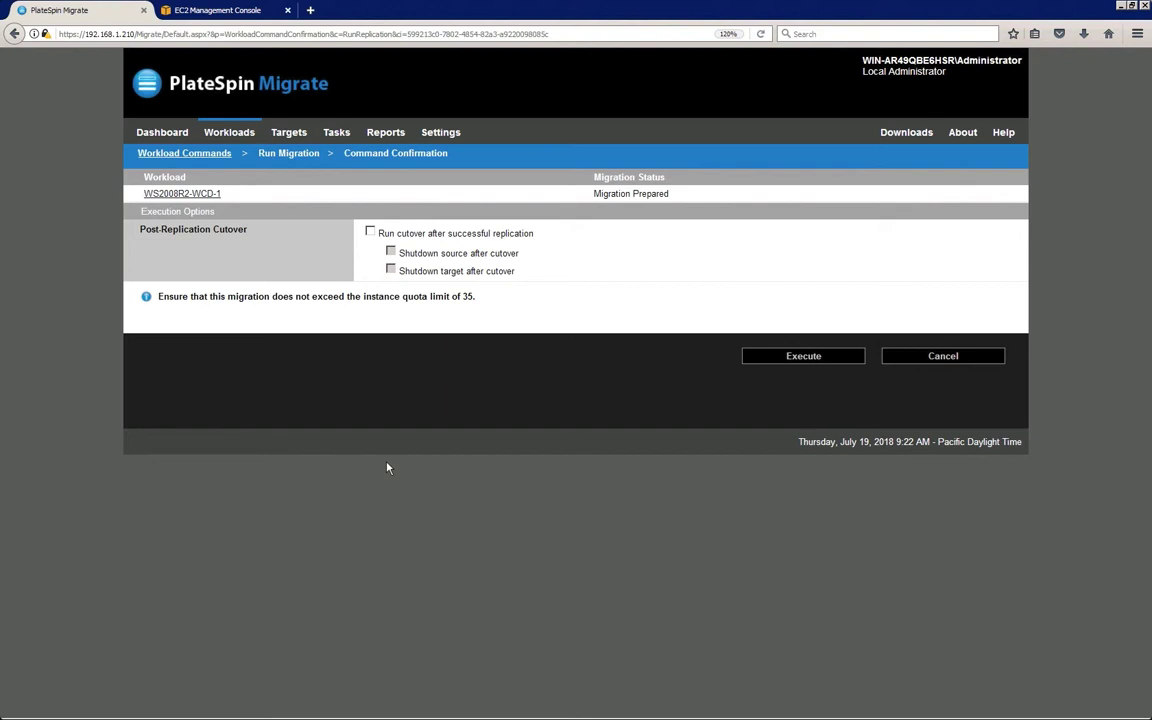
- Start the first replication of WS2008R2-WCD-1 without automatic cutover
left_click(803, 355)
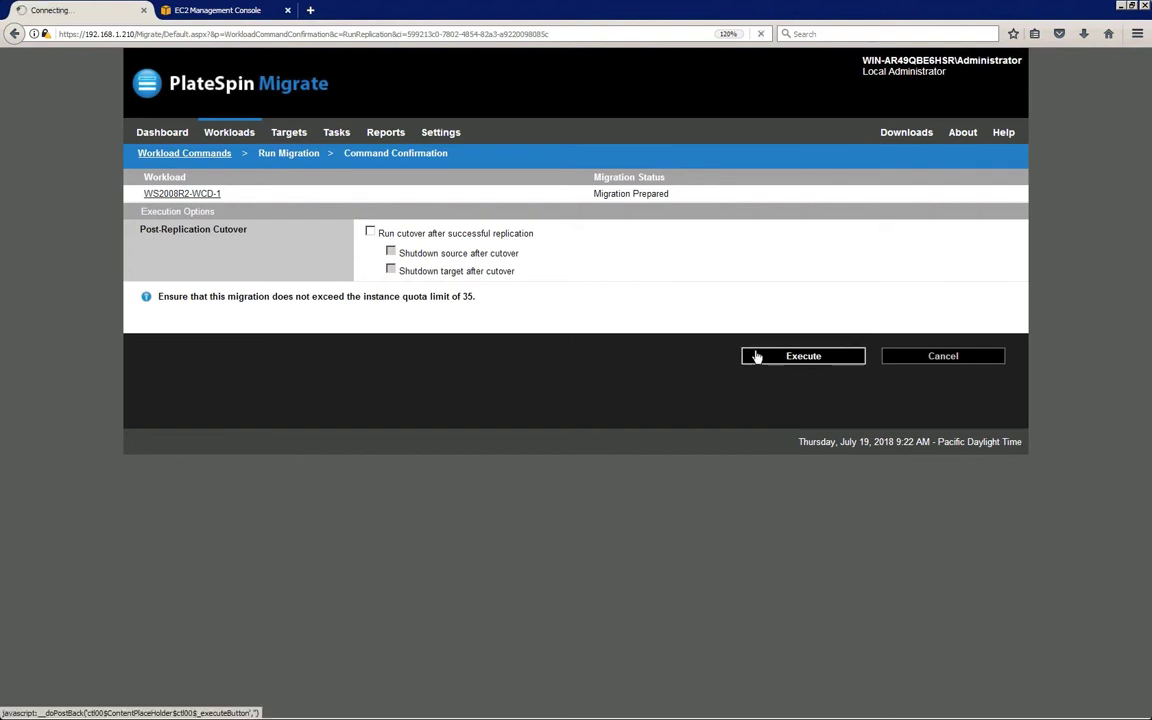
left_click(803, 356)
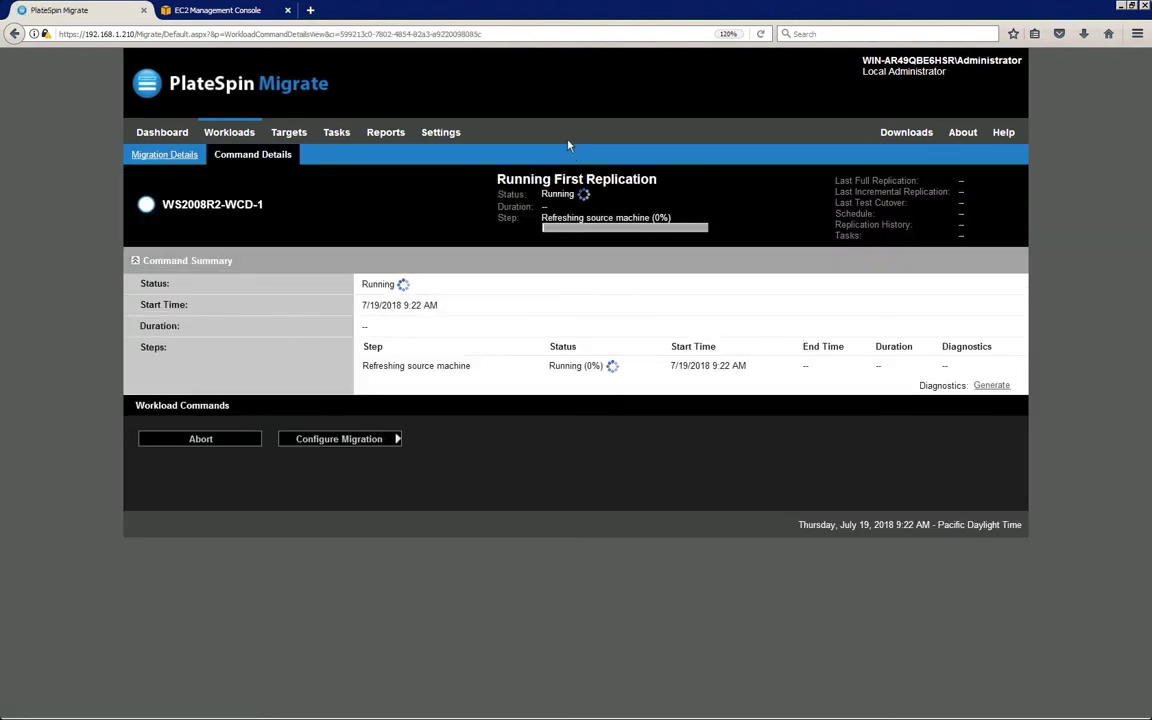
mouse_move(555, 85)
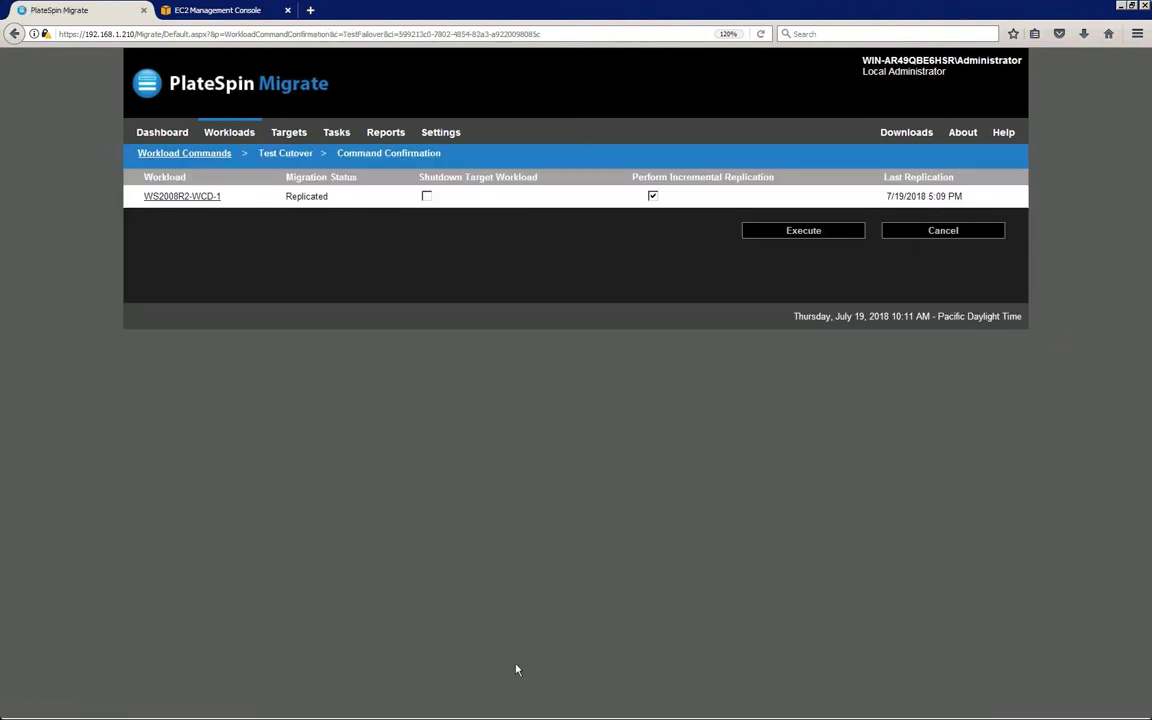
mouse_move(650, 215)
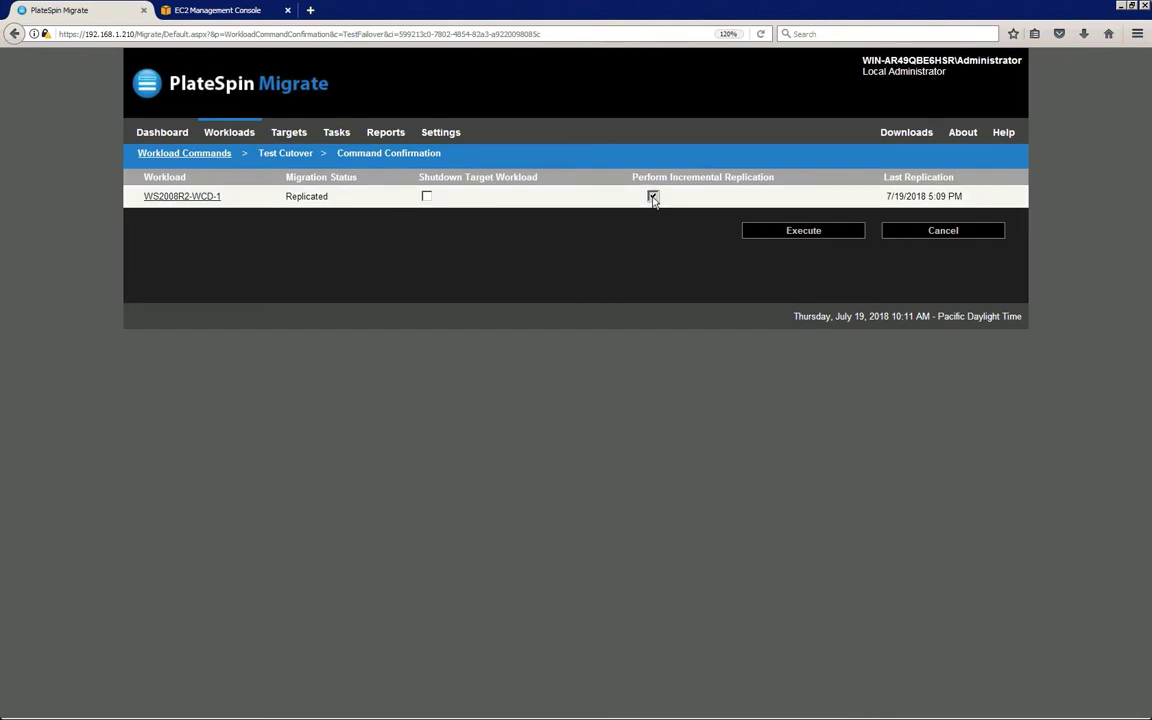
- Execute a test cutover of WS2008R2-WCD-1 with Perform Incremental Replication unchecked
left_click(653, 196)
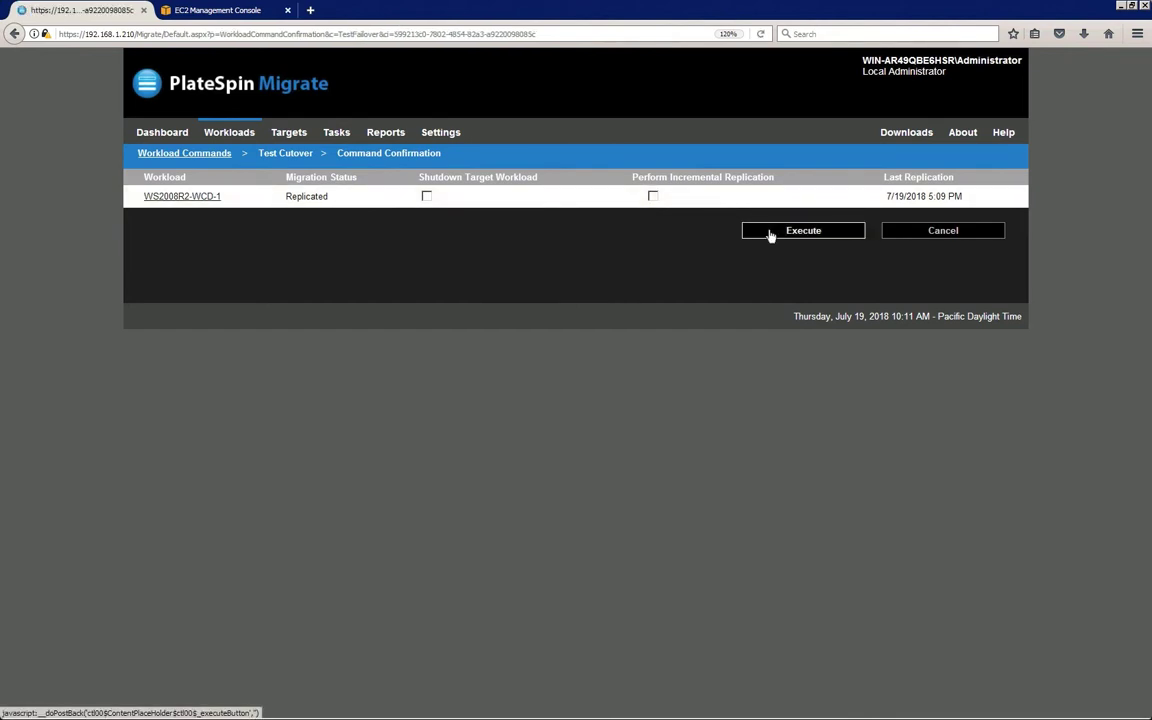
left_click(803, 230)
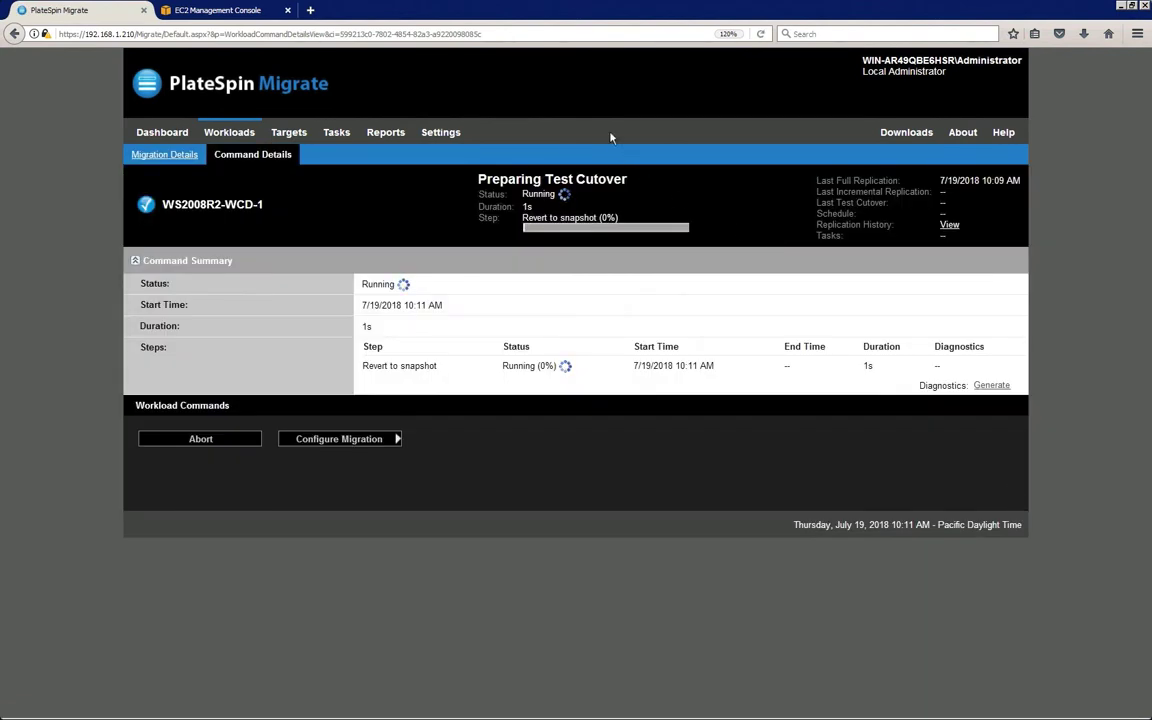
mouse_move(552, 87)
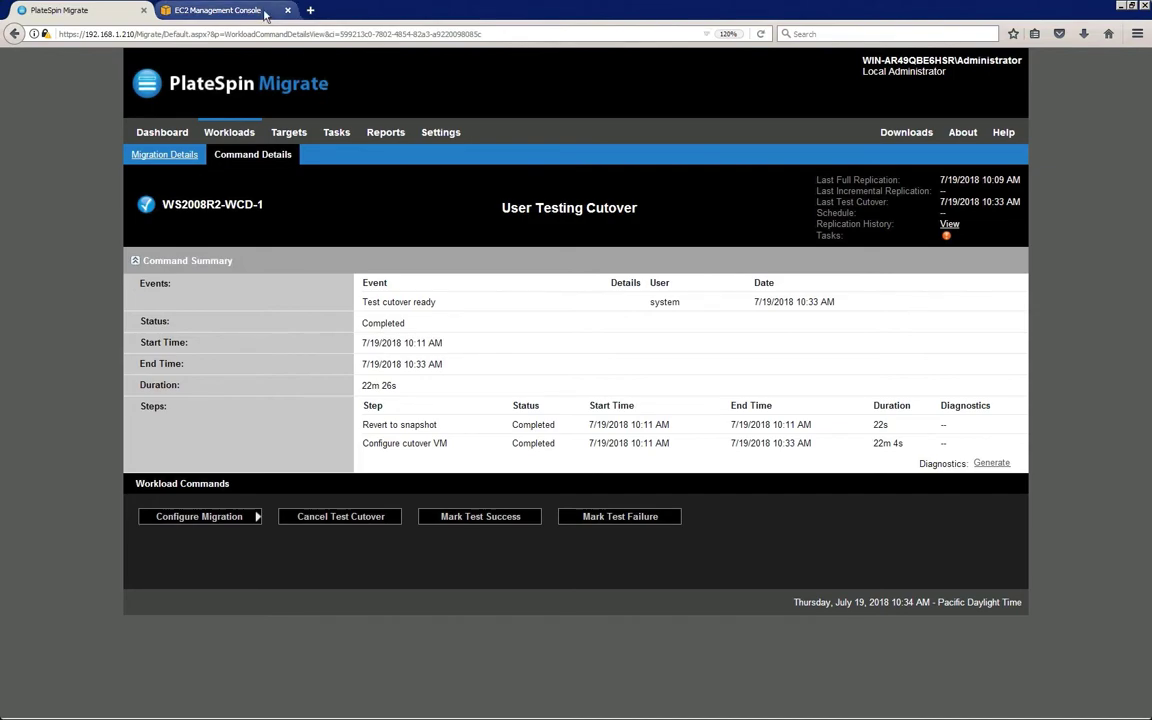
- In the EC2 console, filter instances by 'wcd' and select WS2008R2-WCD-1-VM
left_click(216, 10)
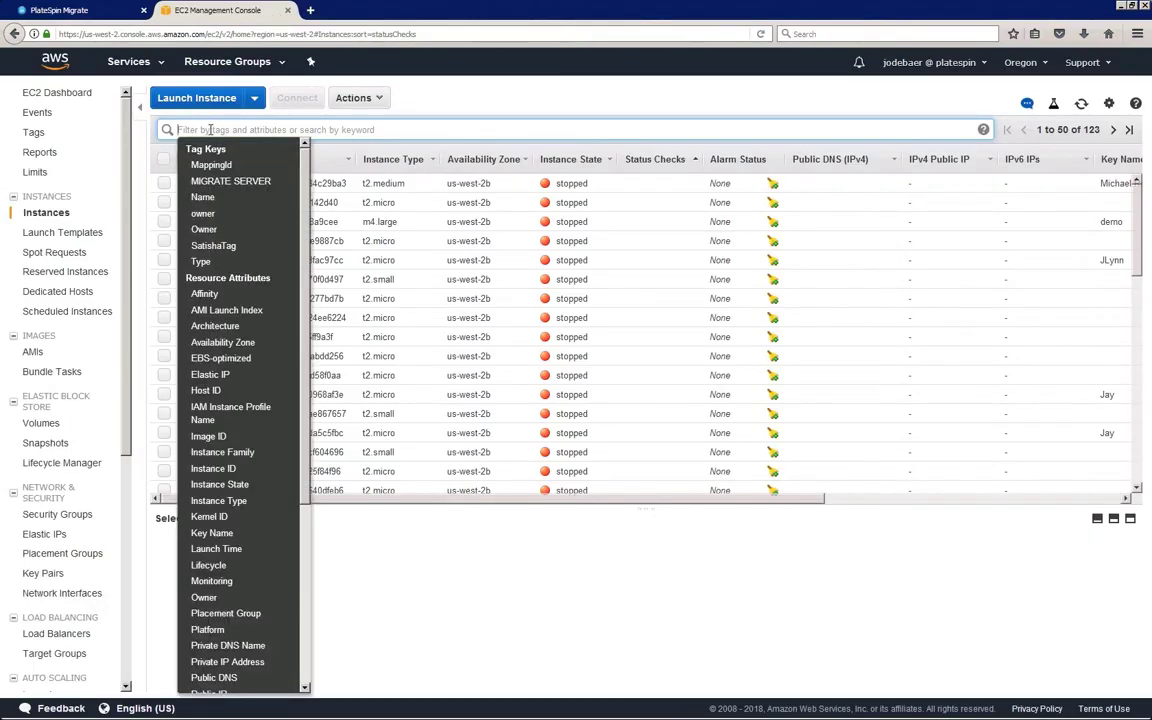
type("wcd")
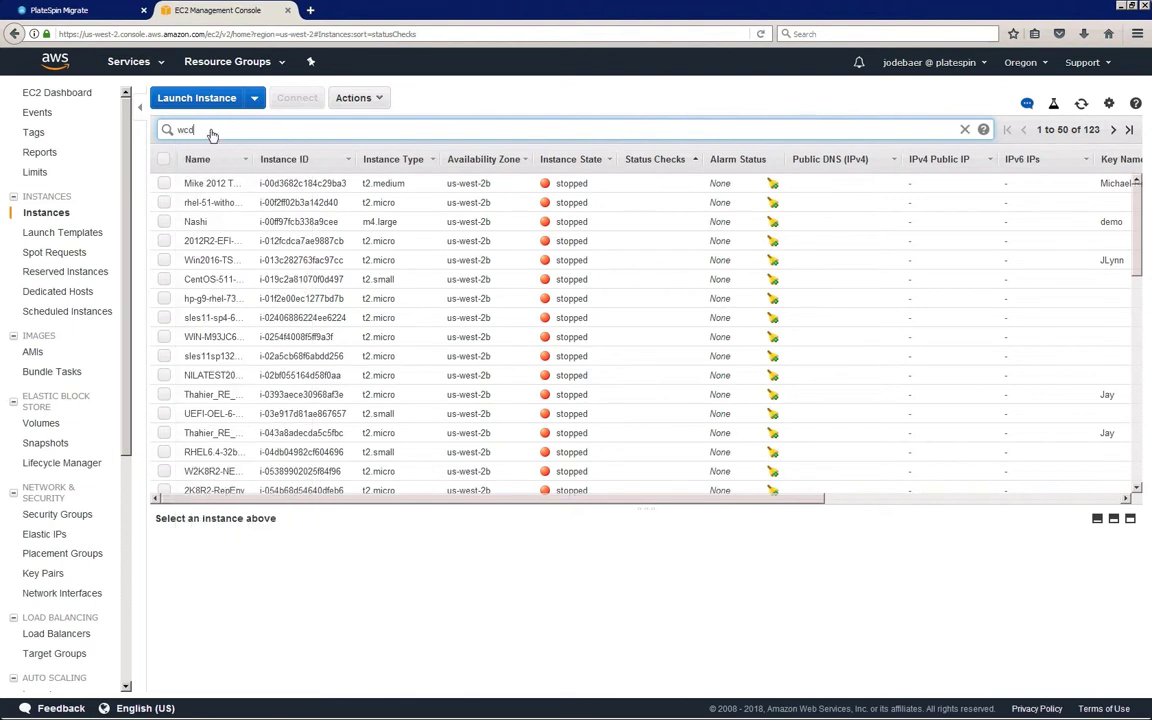
key("Return")
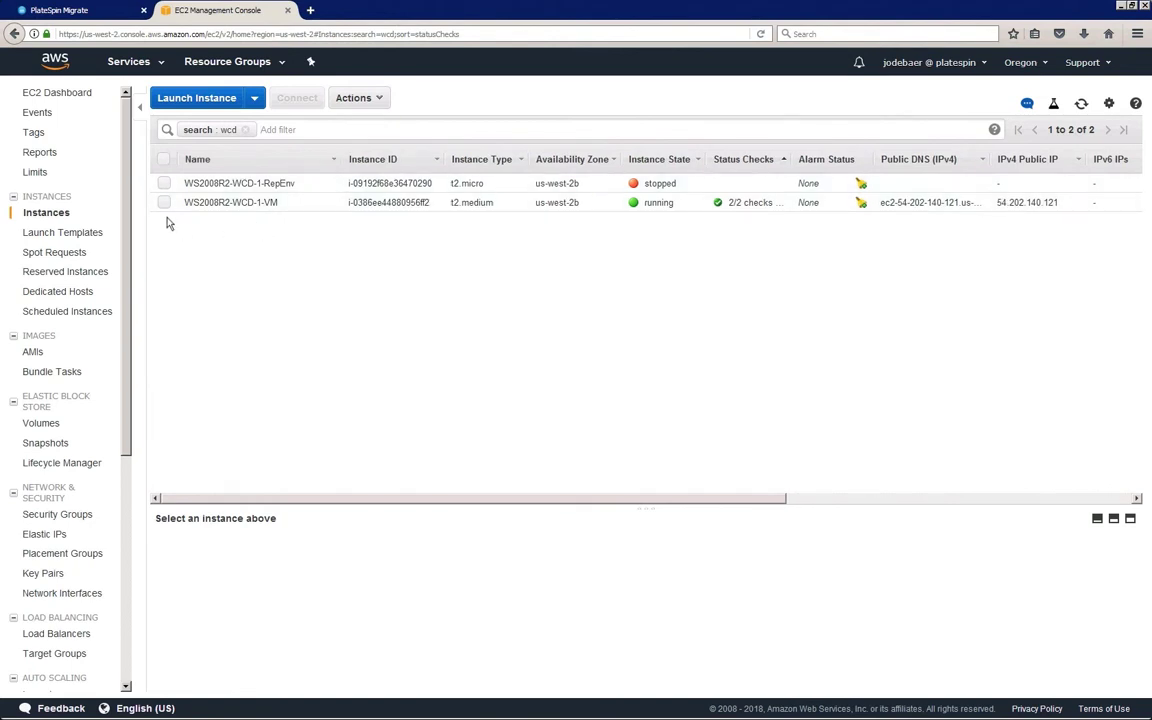
left_click(164, 202)
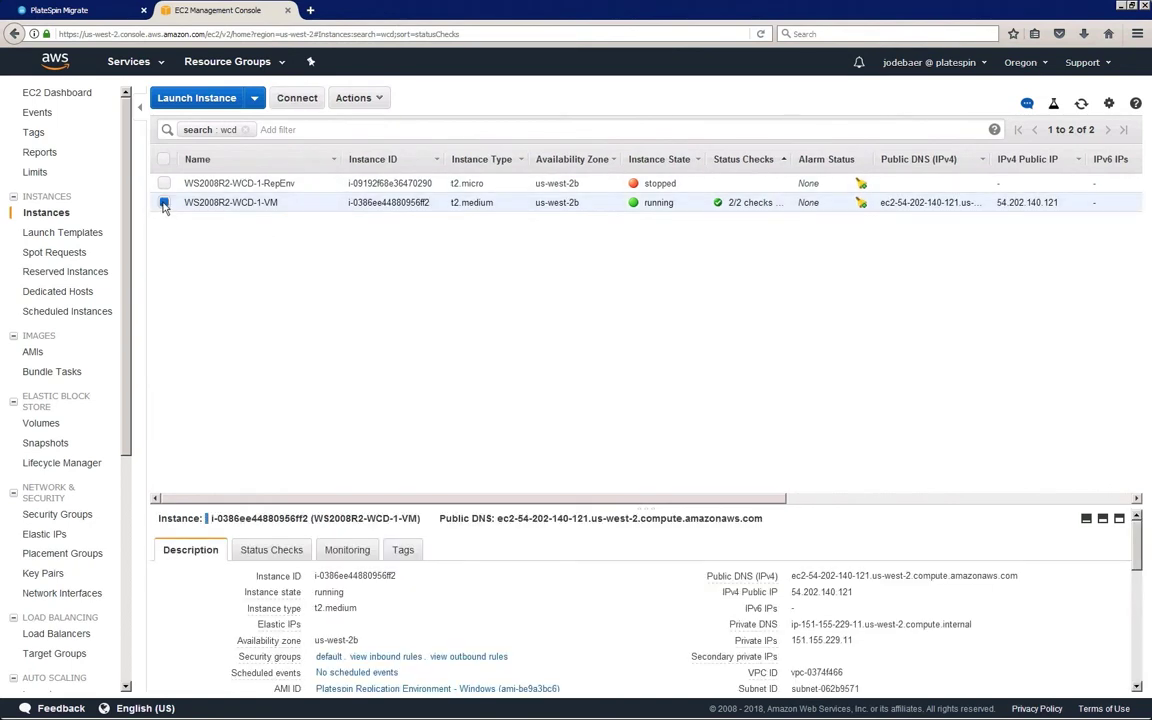
left_click(164, 202)
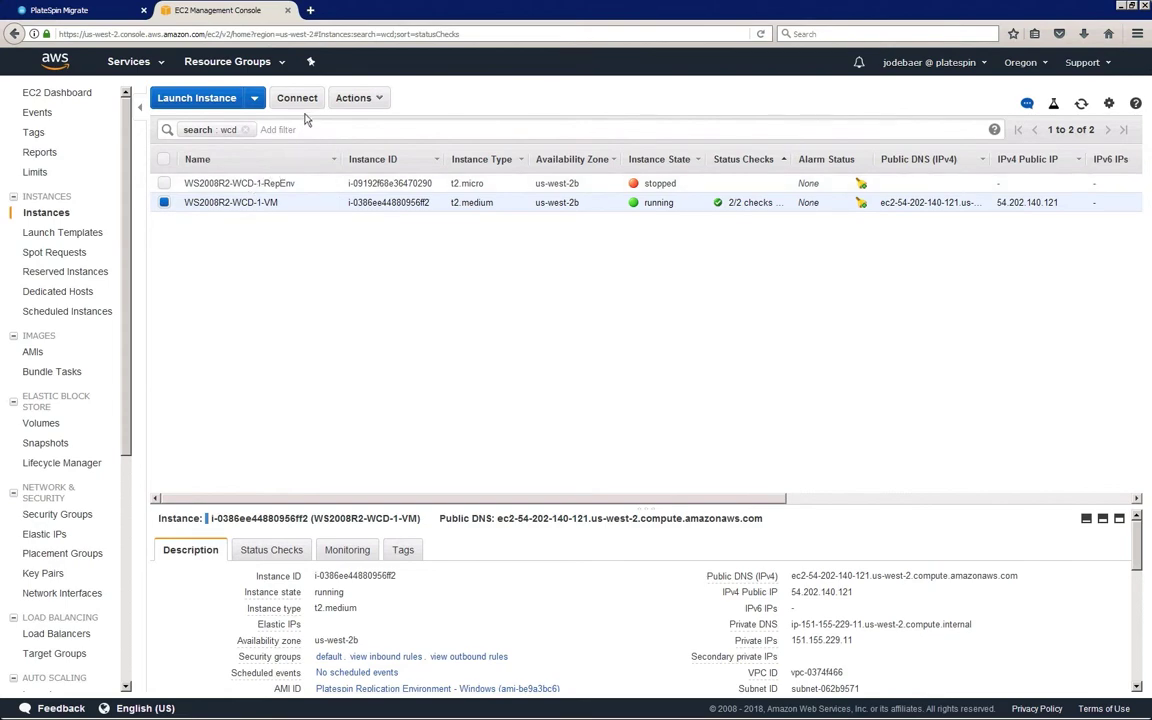
- Download the Remote Desktop file, sign in as administrator, then return to PlateSpin Migrate
left_click(296, 97)
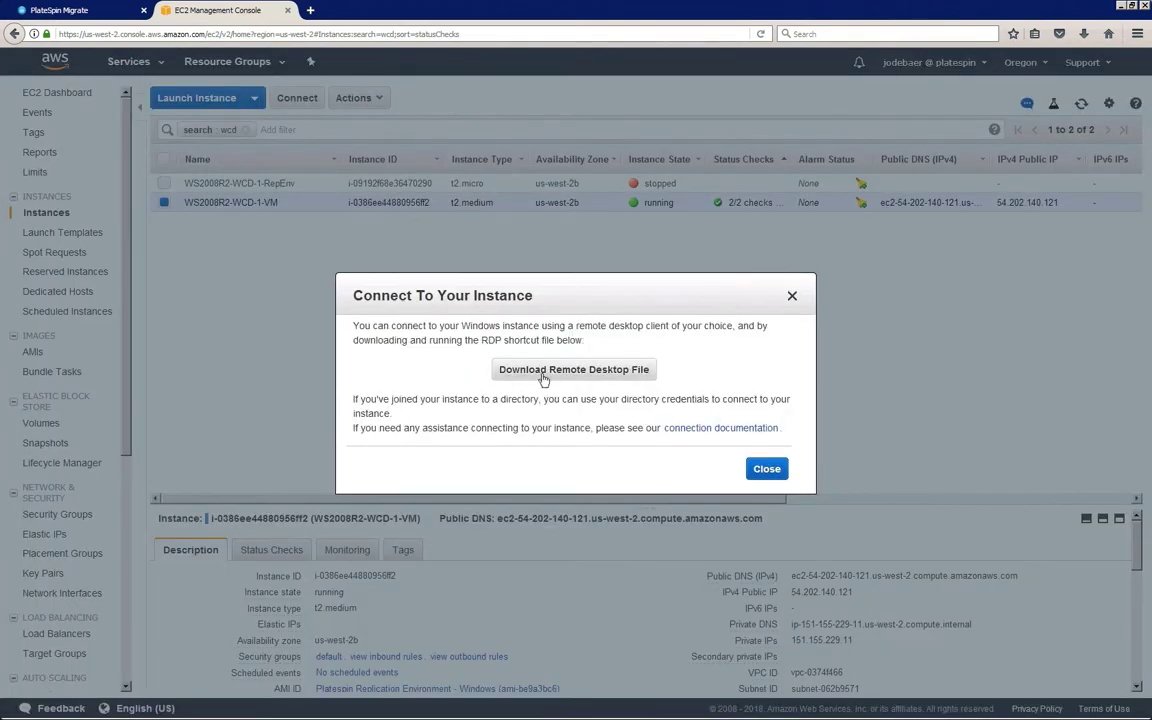
left_click(574, 369)
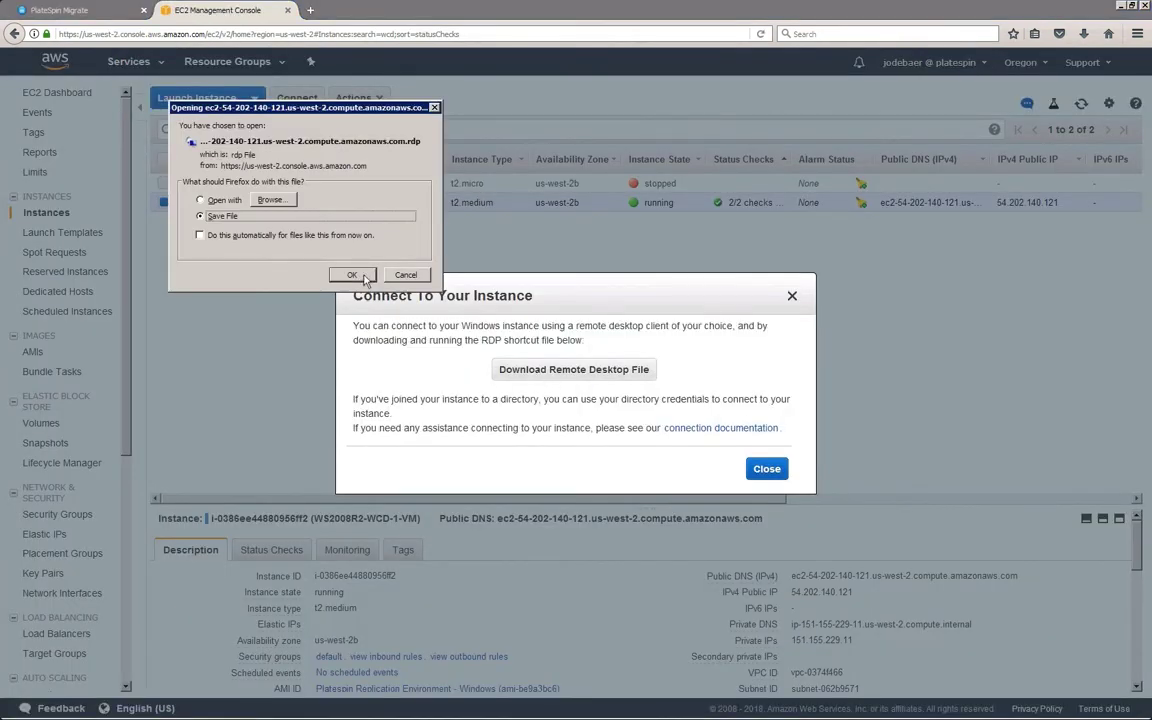
left_click(351, 275)
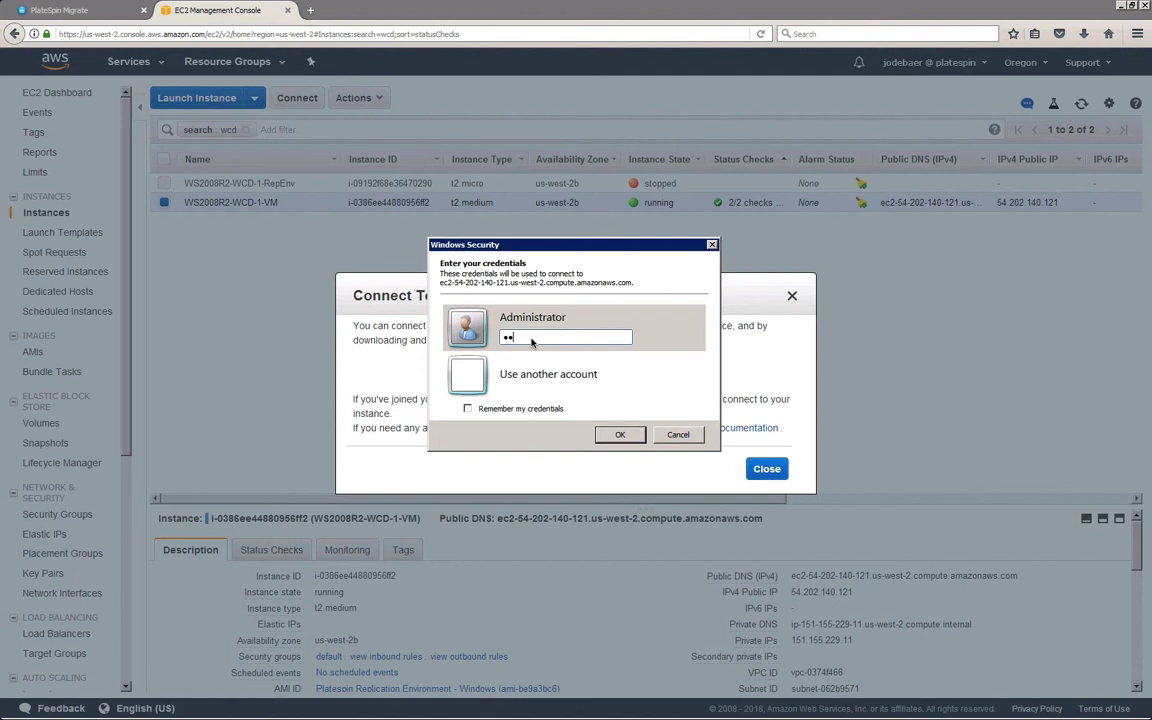
left_click(620, 434)
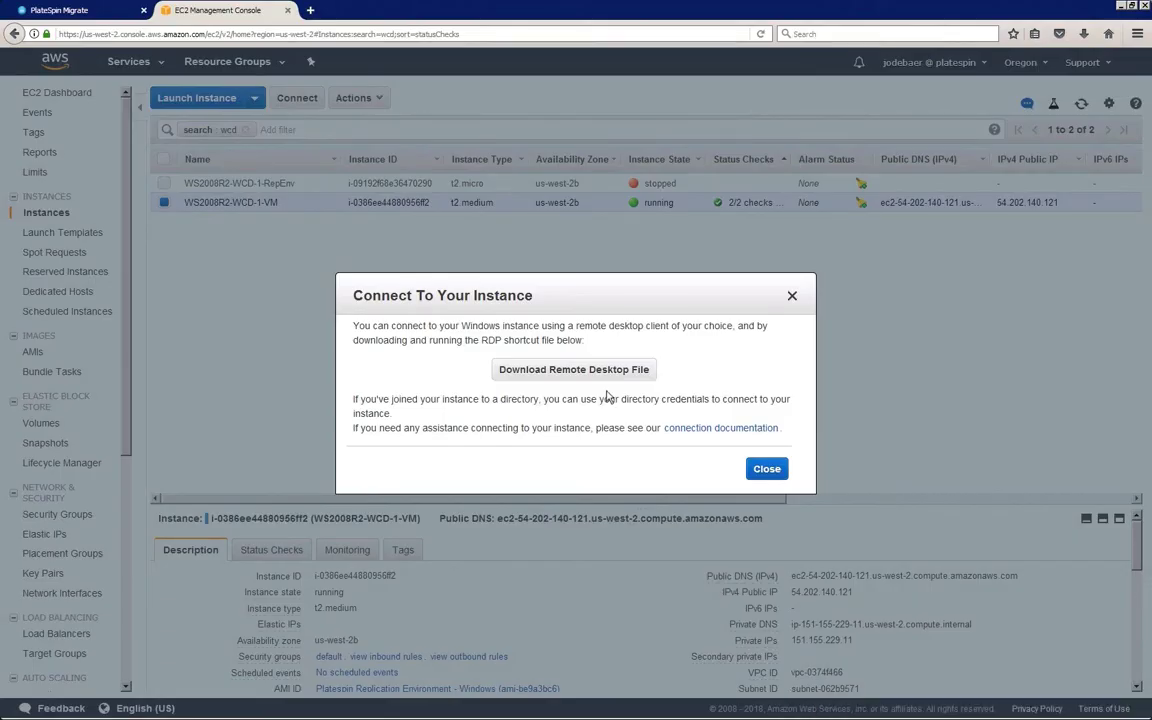
left_click(766, 468)
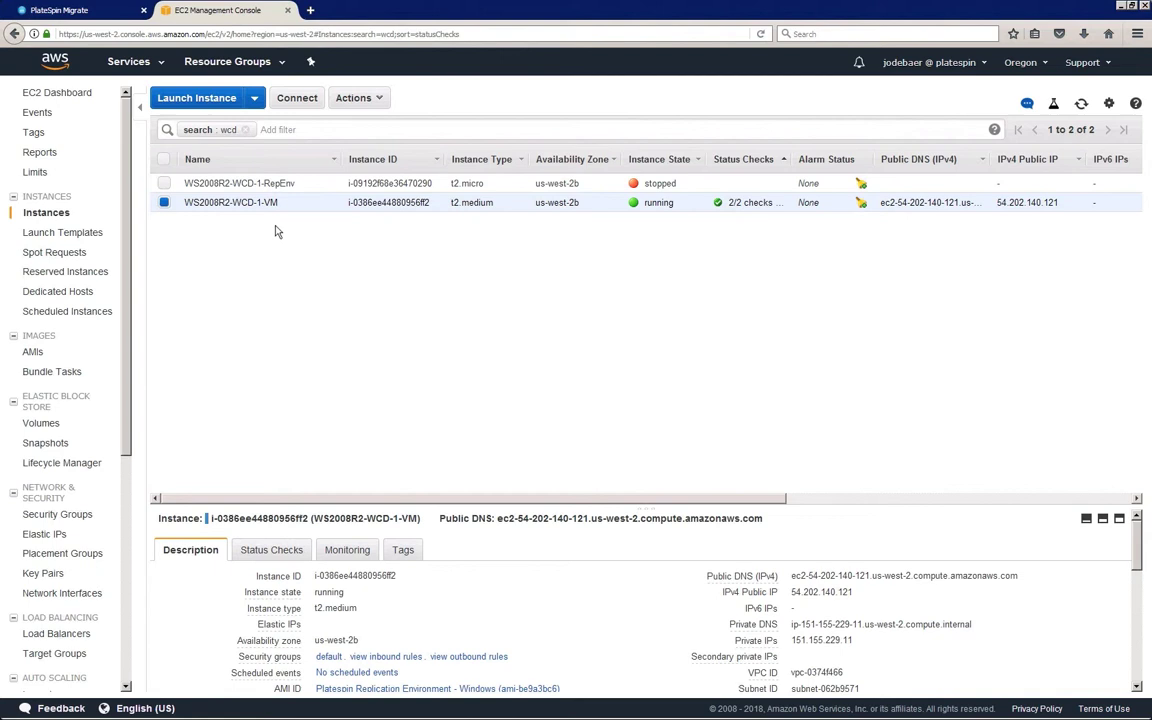
left_click(75, 10)
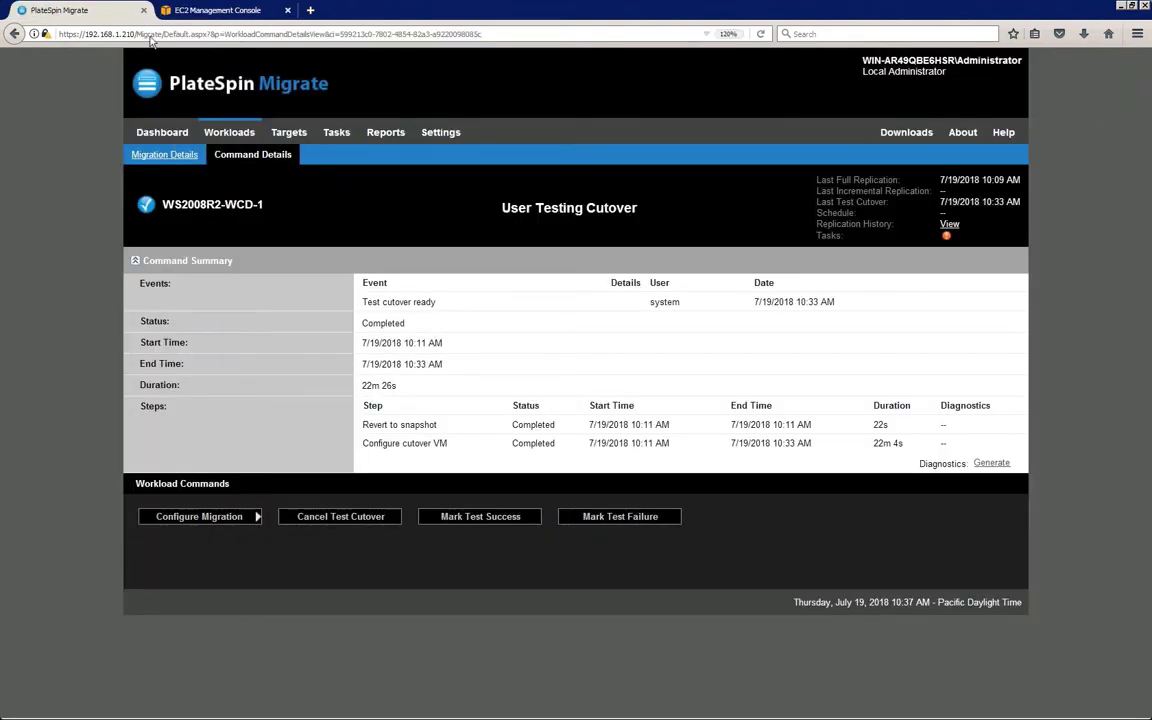
mouse_move(533, 92)
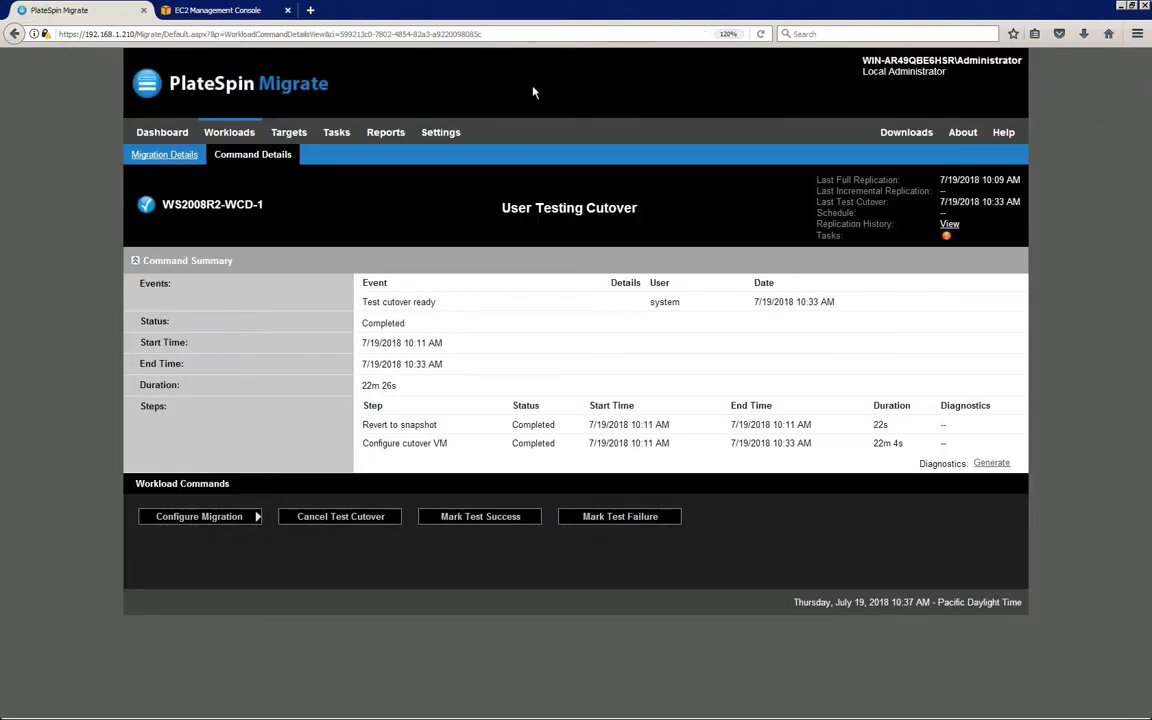
mouse_move(555, 515)
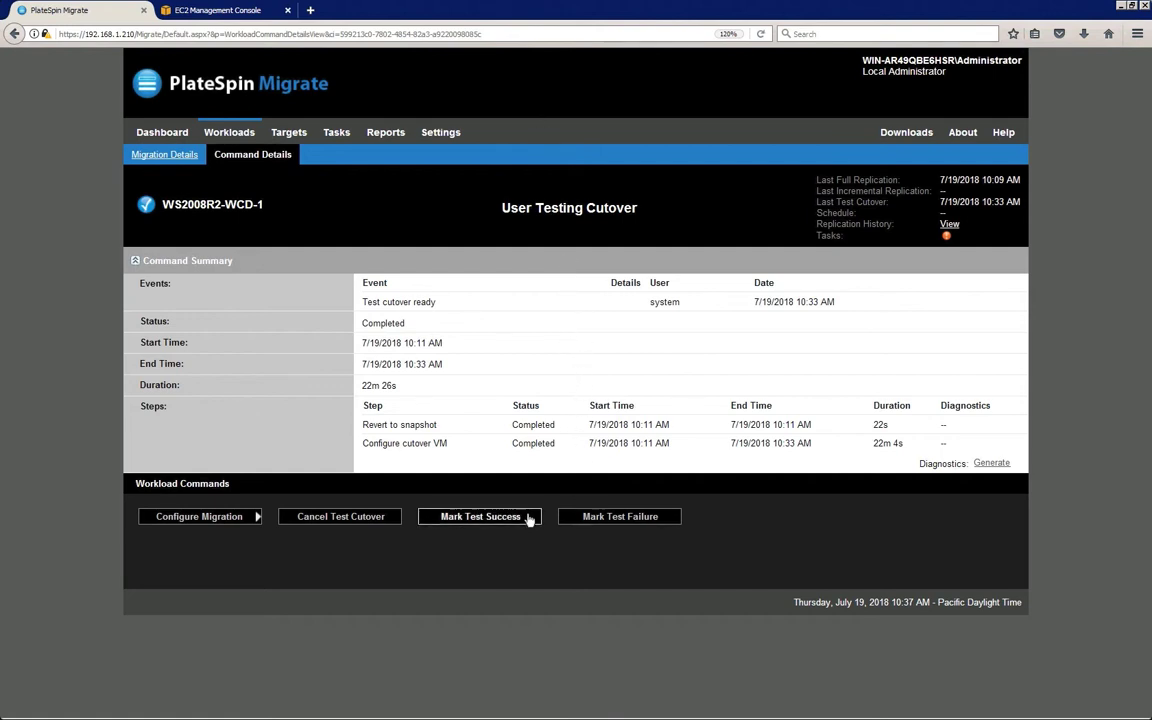
- Mark the WS2008R2-WCD-1 test cutover as a success and confirm with Execute
left_click(480, 516)
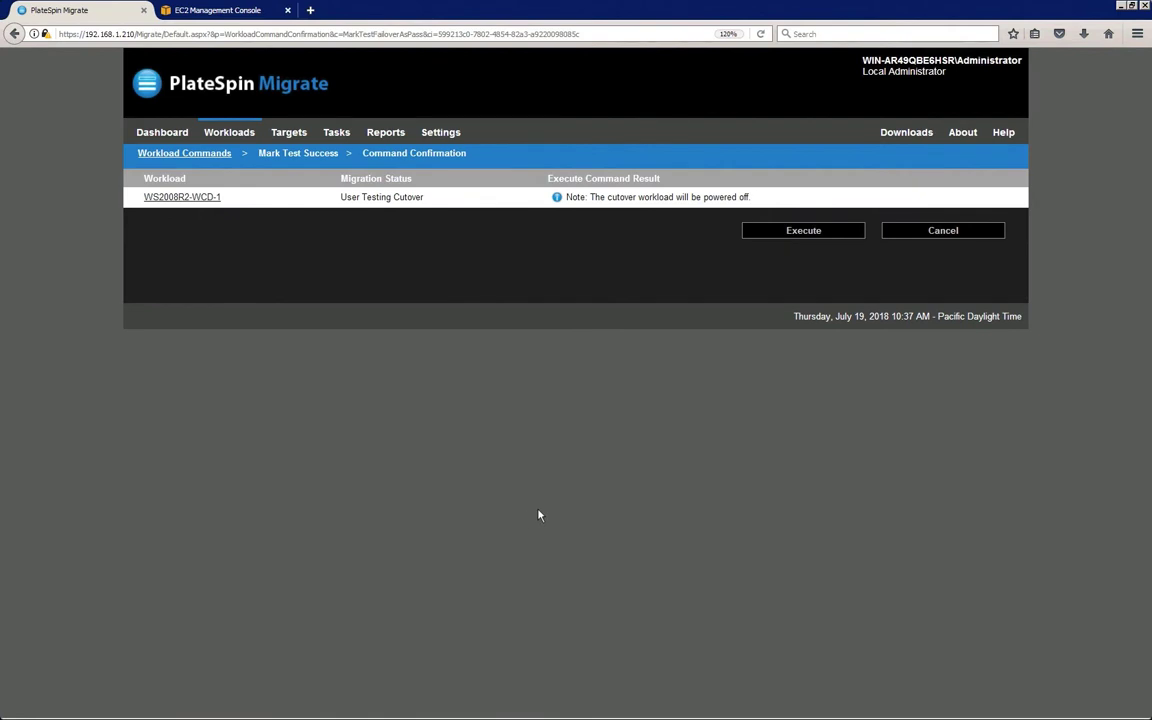
mouse_move(803, 230)
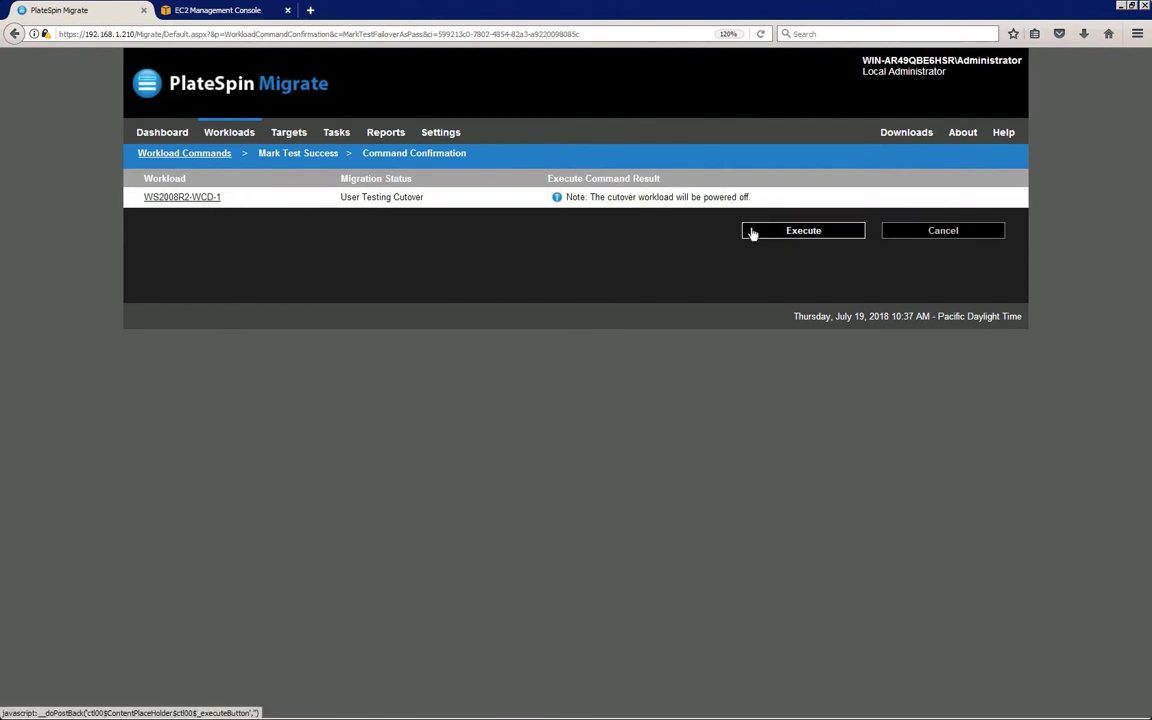
left_click(803, 230)
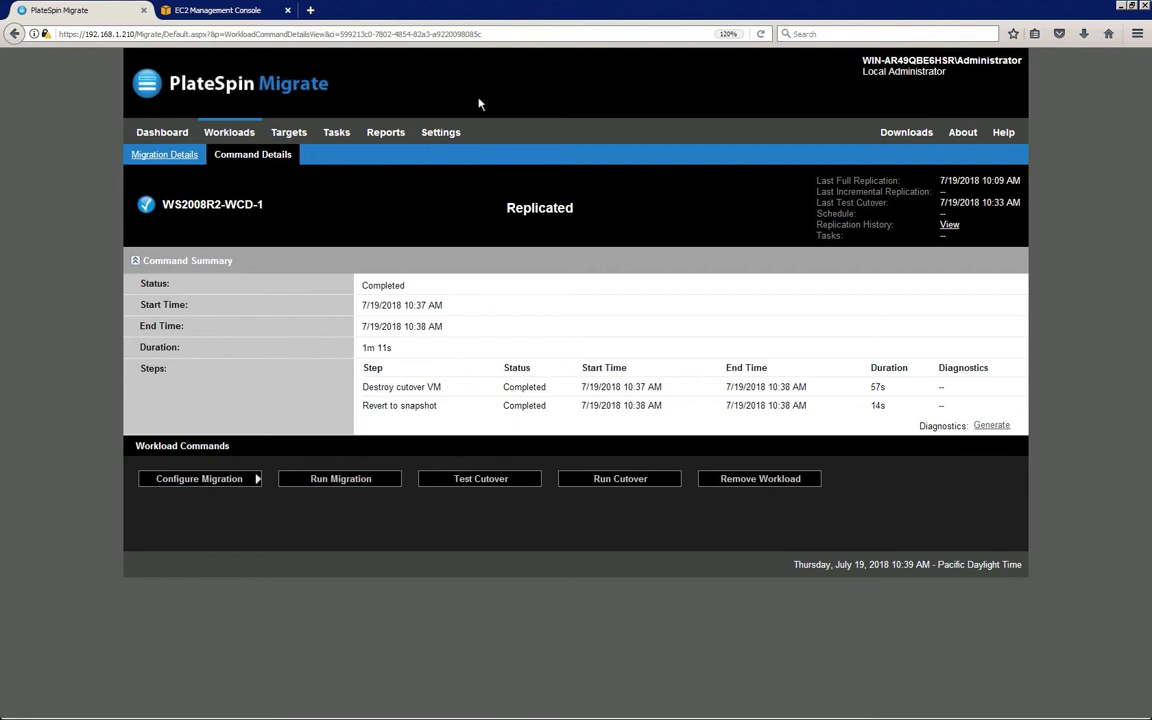
- Execute Run Cutover with Shutdown Source and Perform Incremental Replication kept checked
left_click(620, 478)
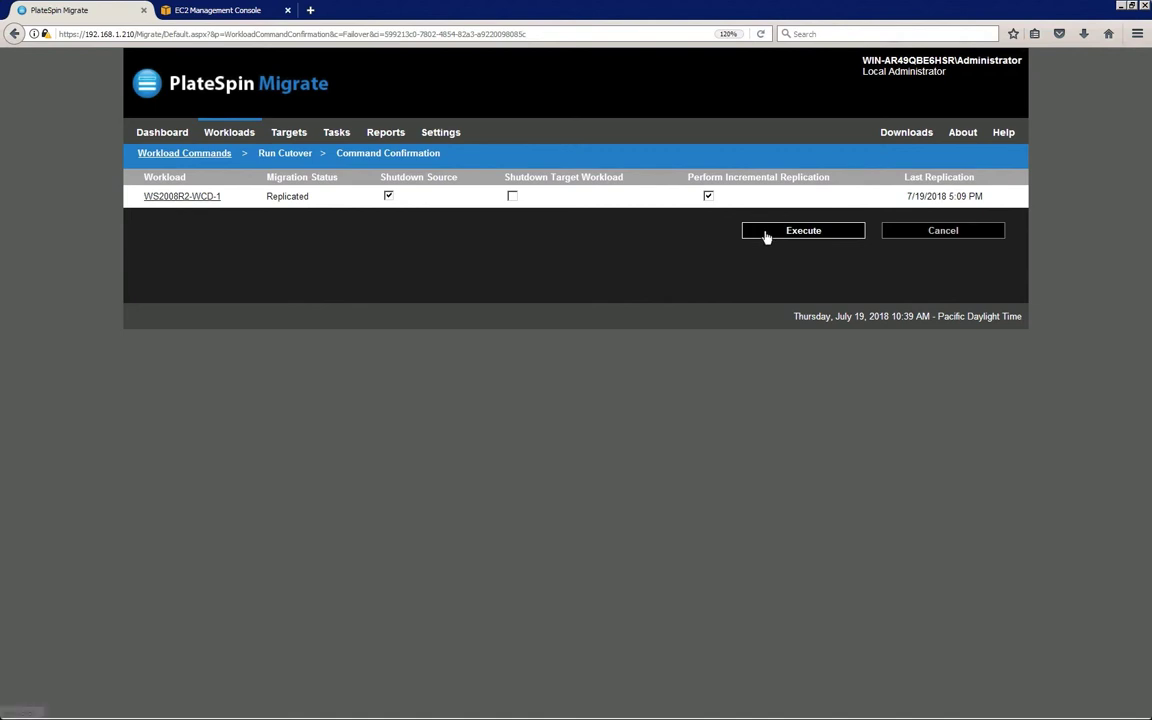
left_click(803, 230)
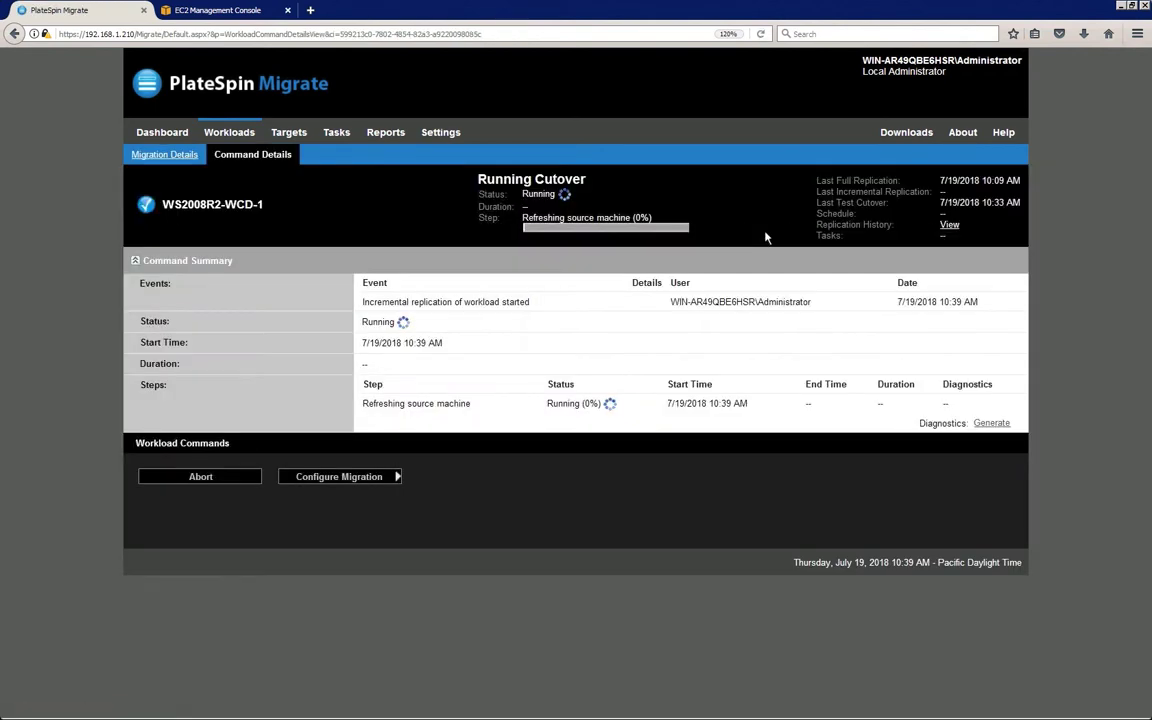
mouse_move(533, 88)
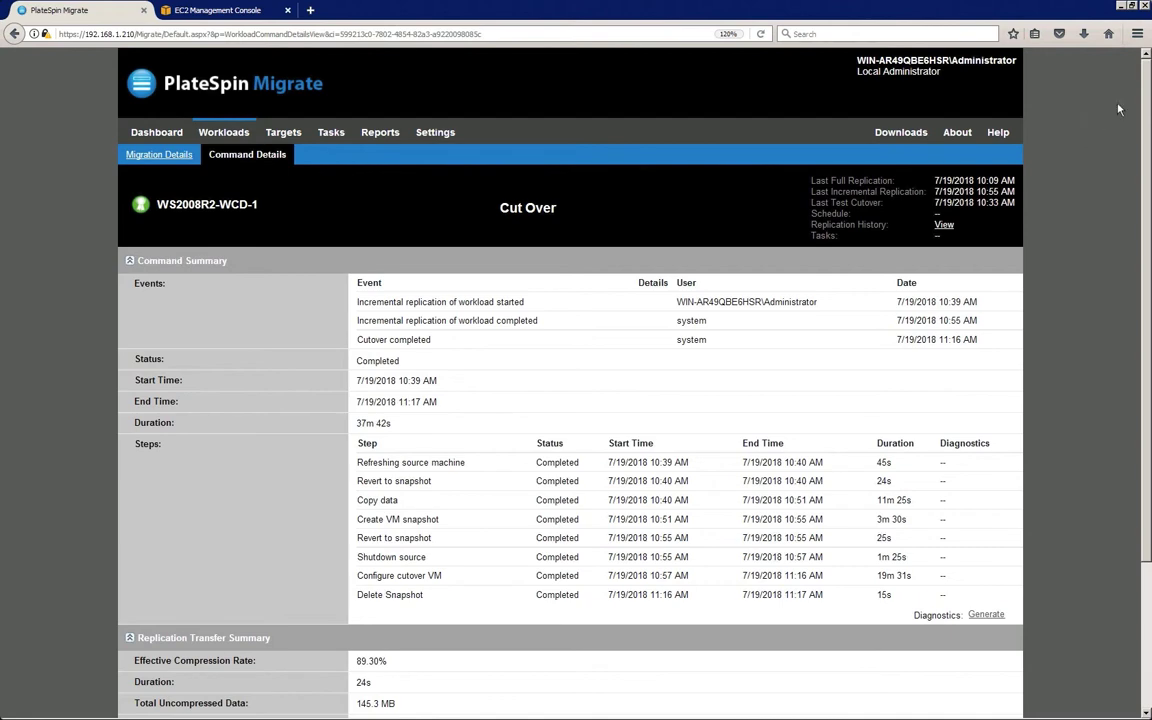
- Check the cutover's Replication Transfer Summary, then switch to the EC2 console tab
scroll("down", 3)
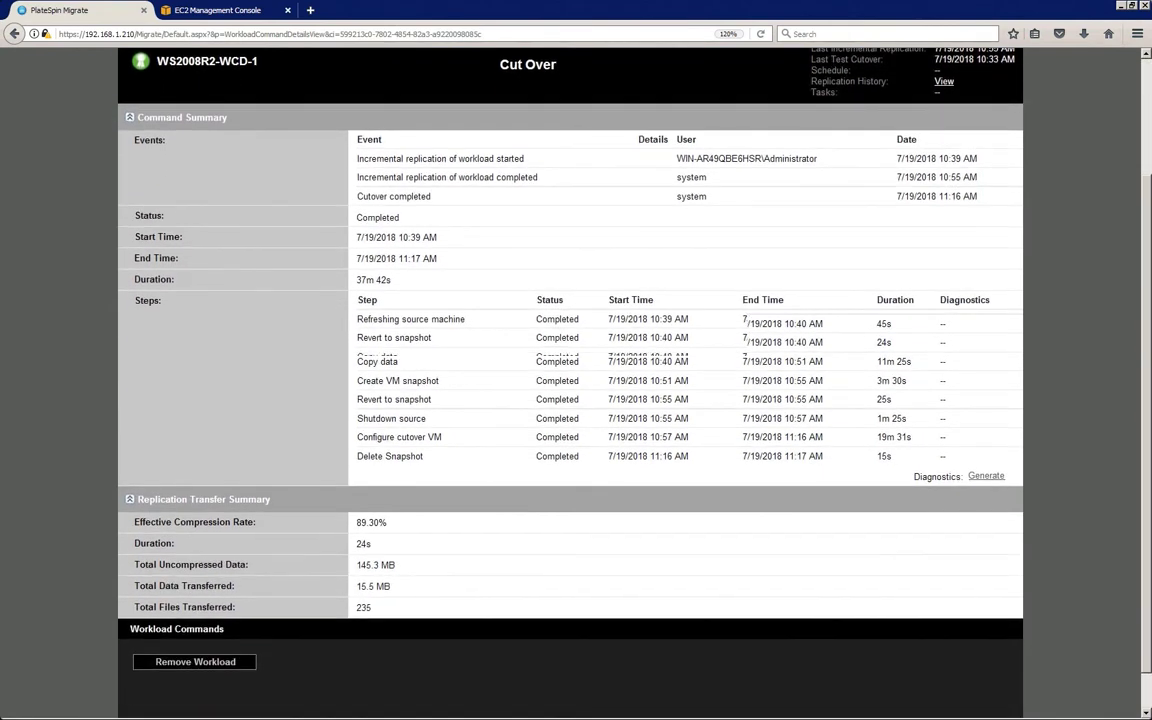
scroll("up", 3)
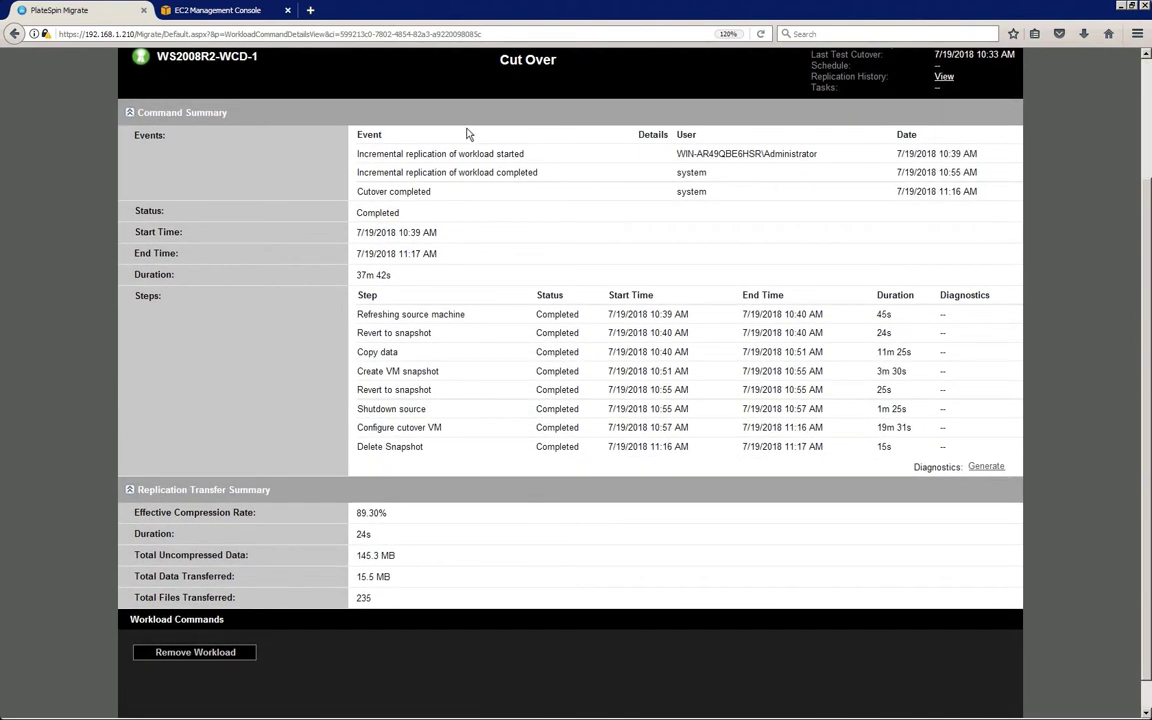
mouse_move(346, 122)
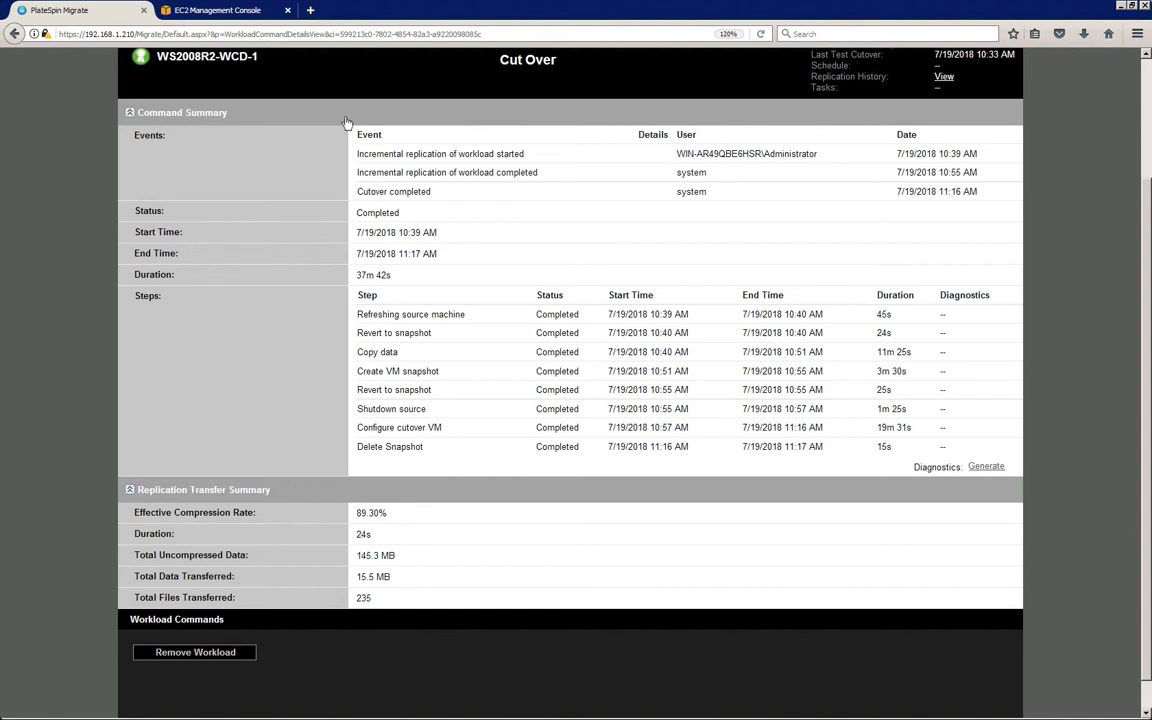
left_click(217, 10)
type("wcd")
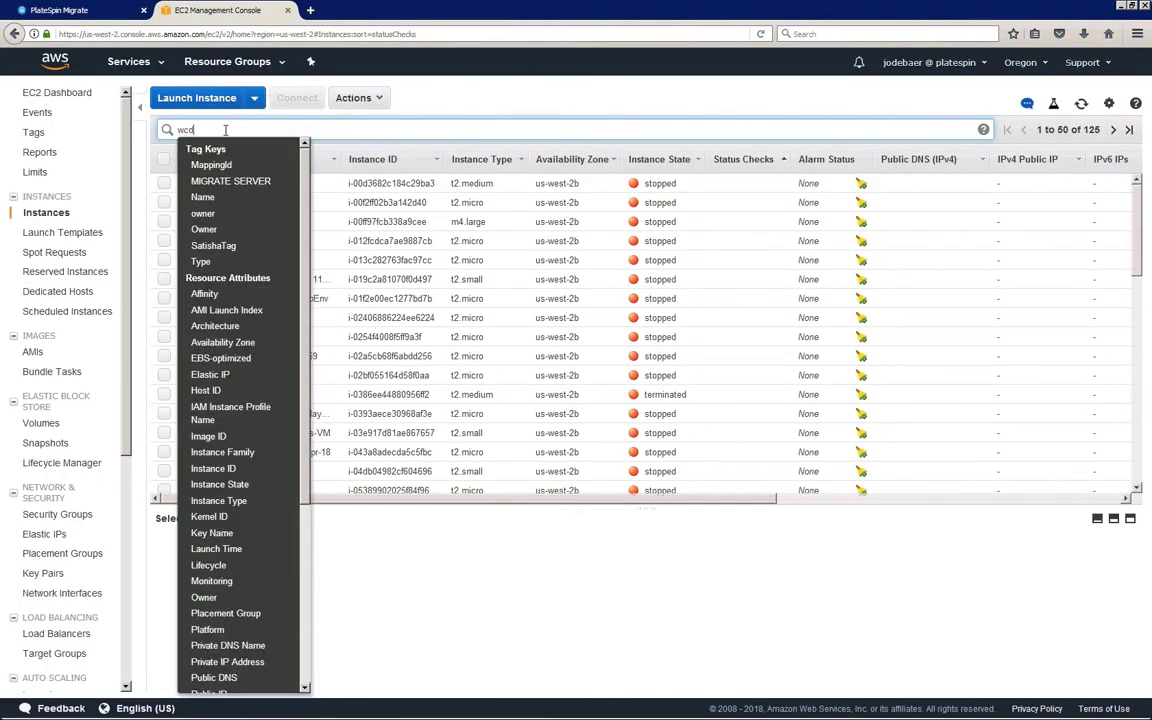
- Filter instances by 'wcd', select WS2008R2-WCD-1-VM, and RDP in with administrator credentials
key("Return")
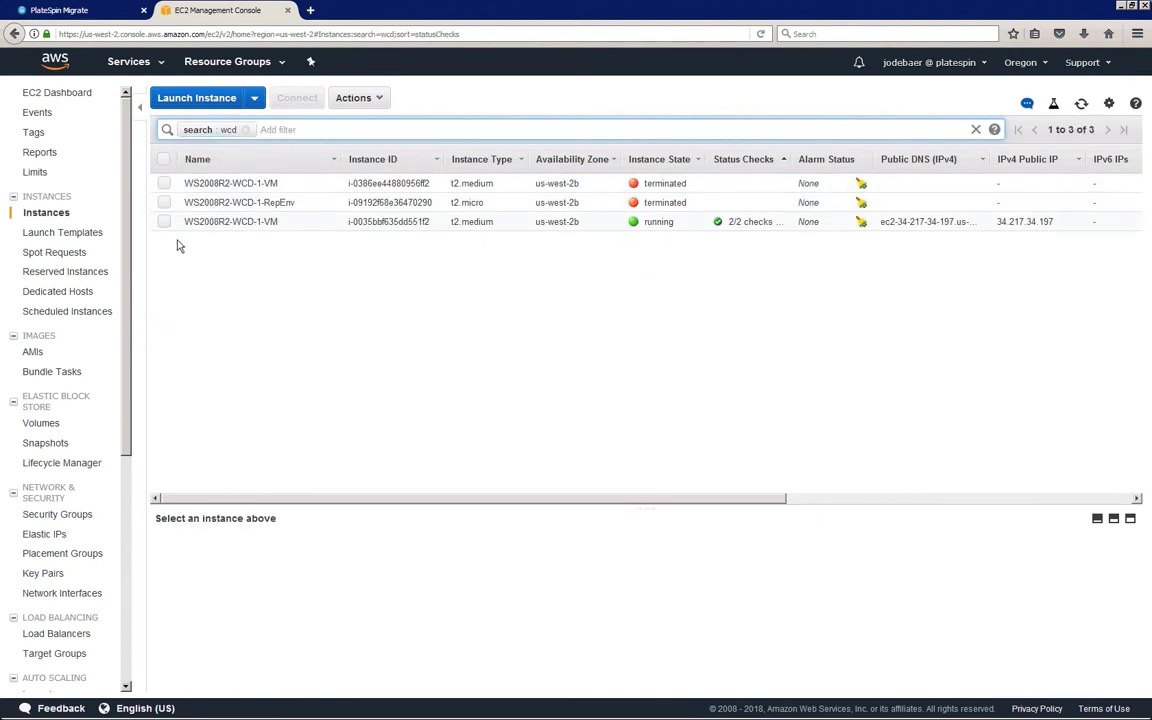
left_click(230, 221)
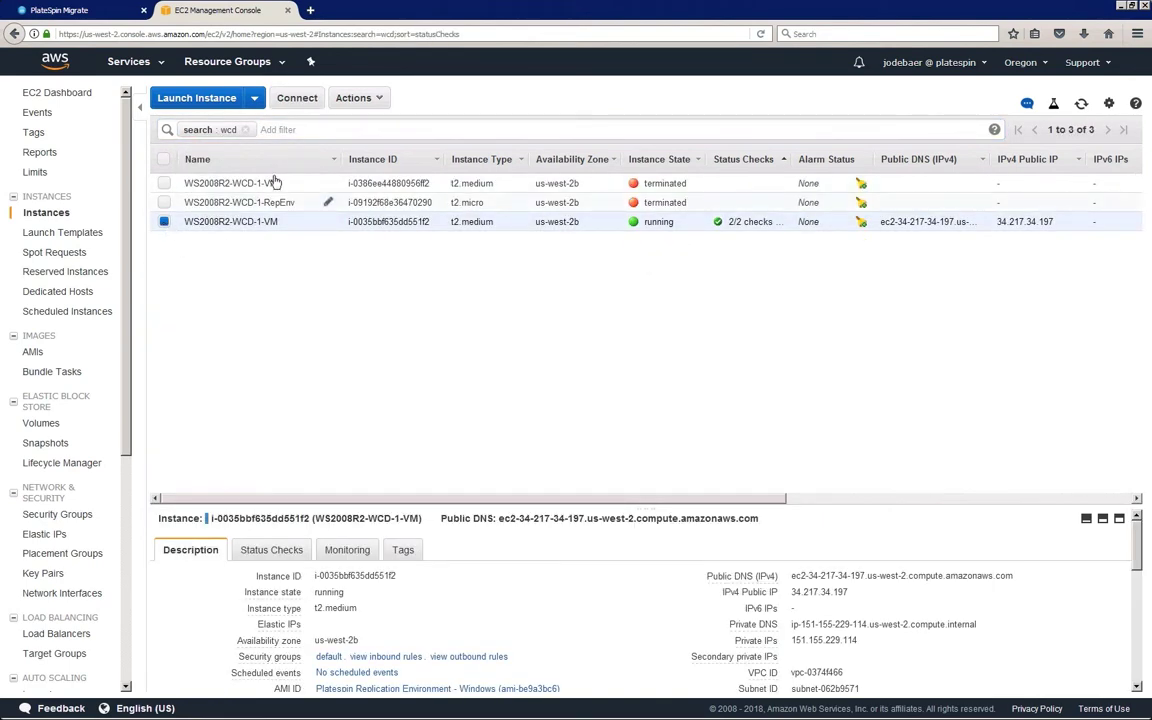
left_click(296, 97)
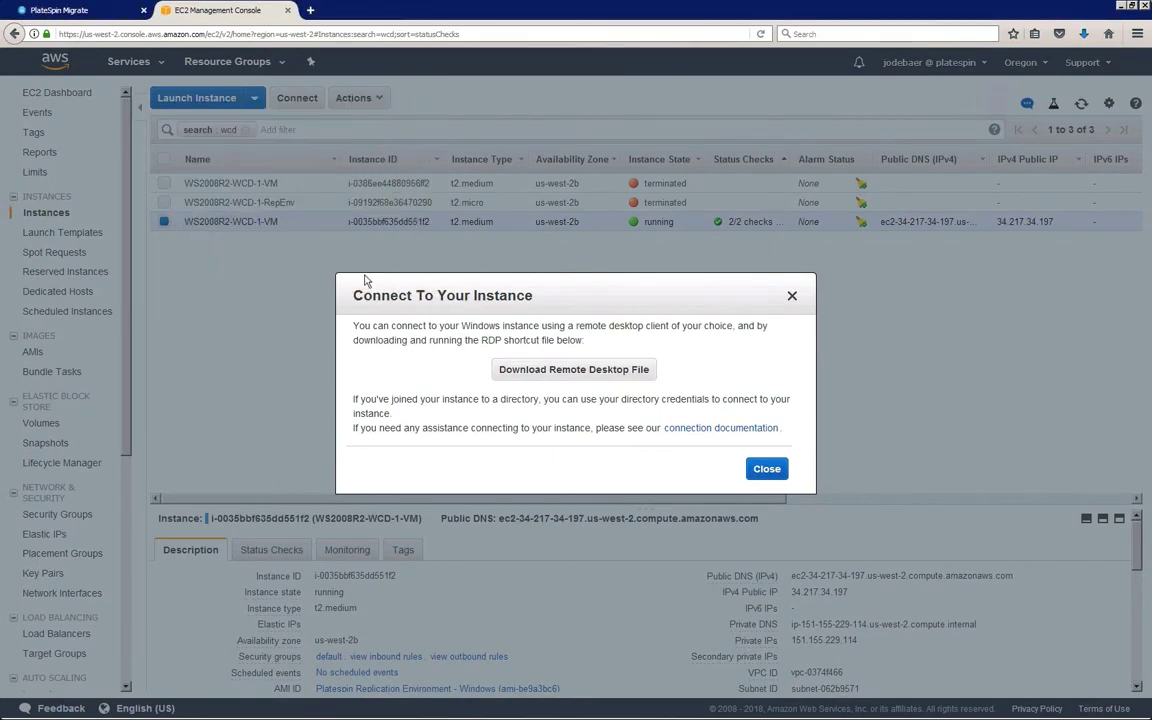
left_click(574, 369)
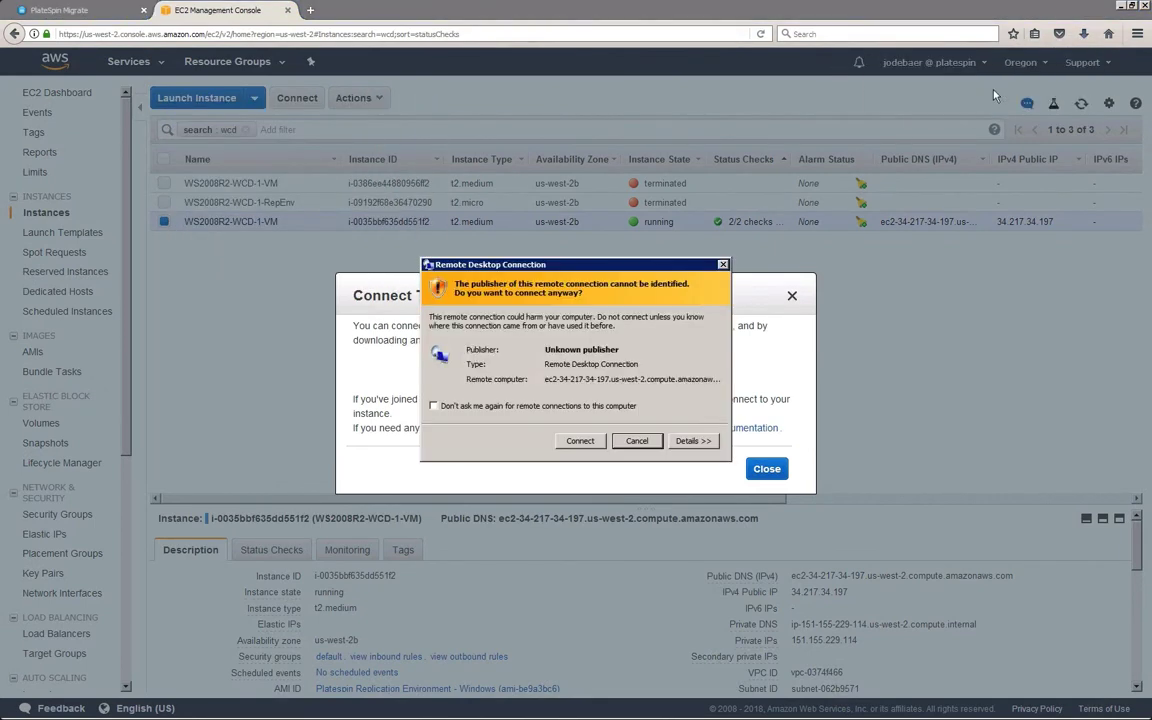
left_click(580, 441)
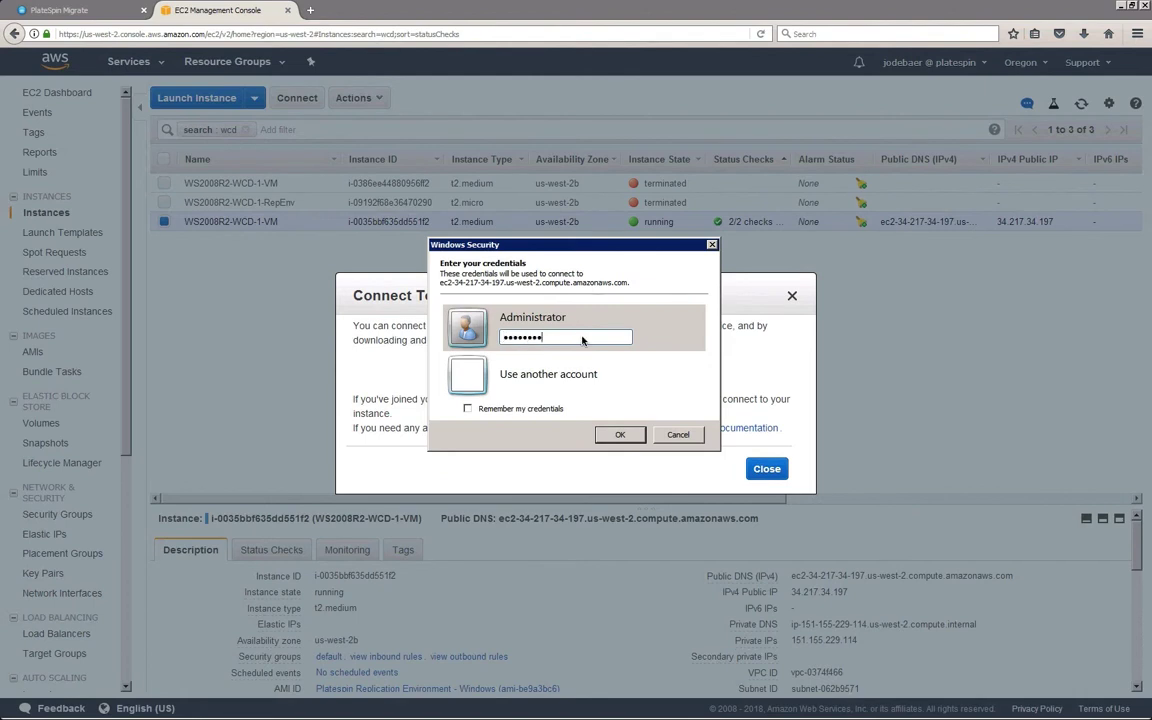
left_click(620, 434)
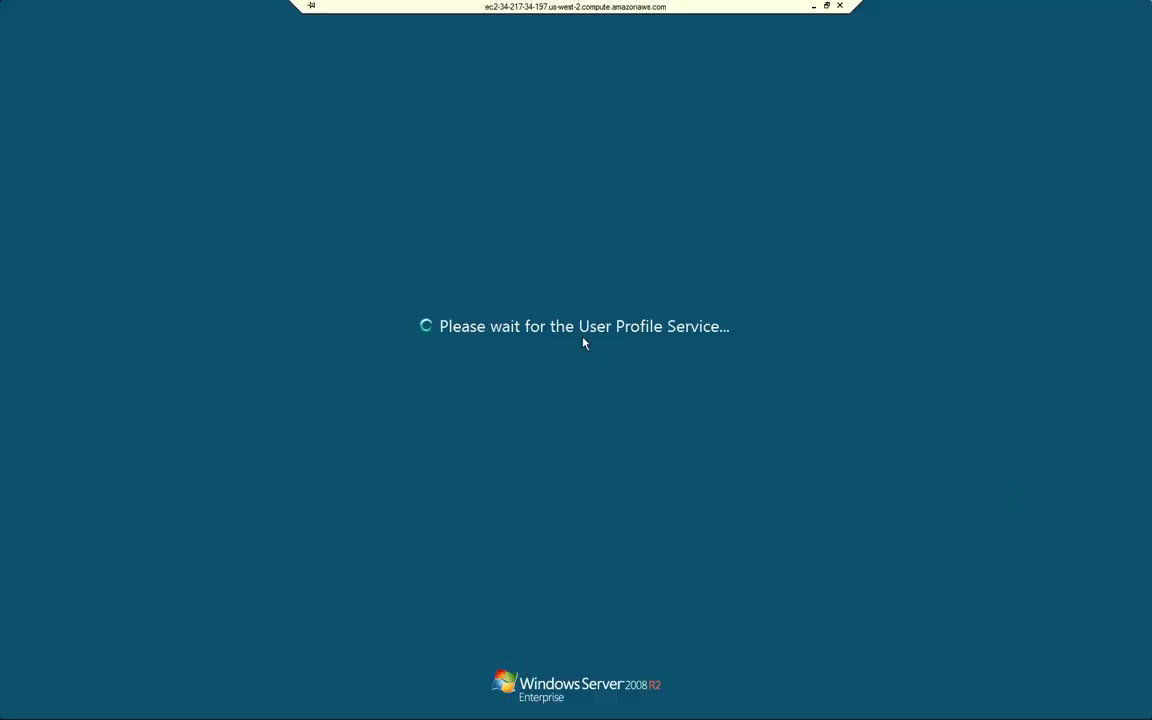